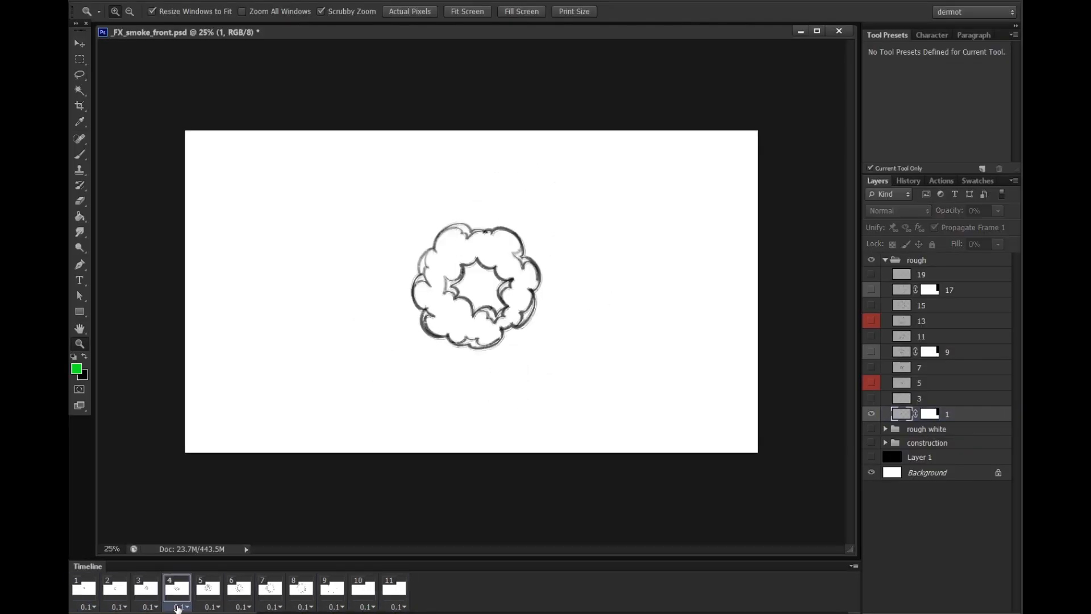
- Review the poof frames in the Timeline, then give all selected frames a 0.1-second delay
click(388, 587)
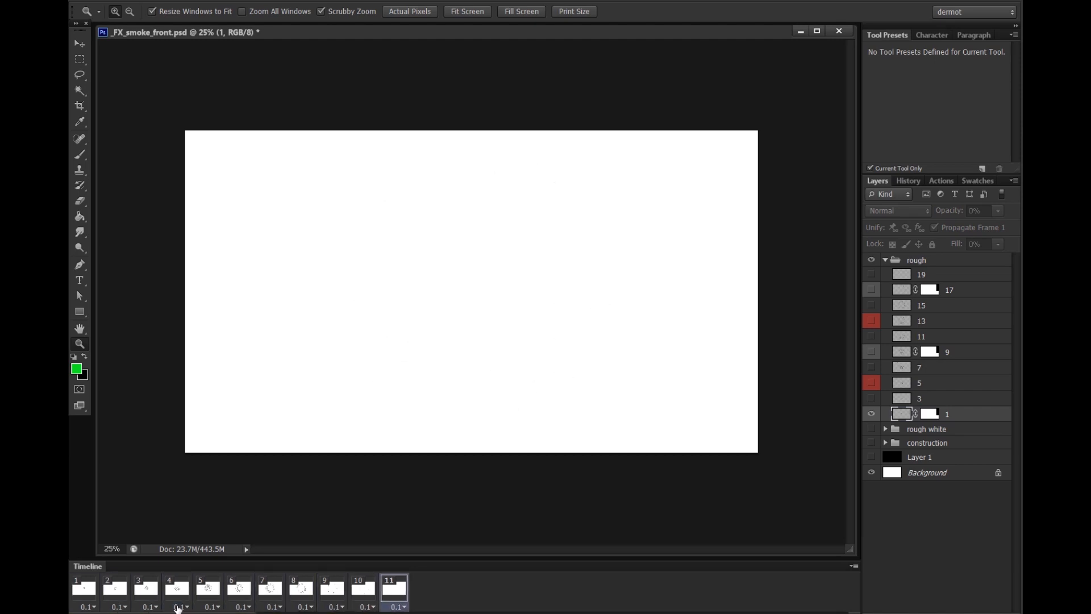
click(269, 588)
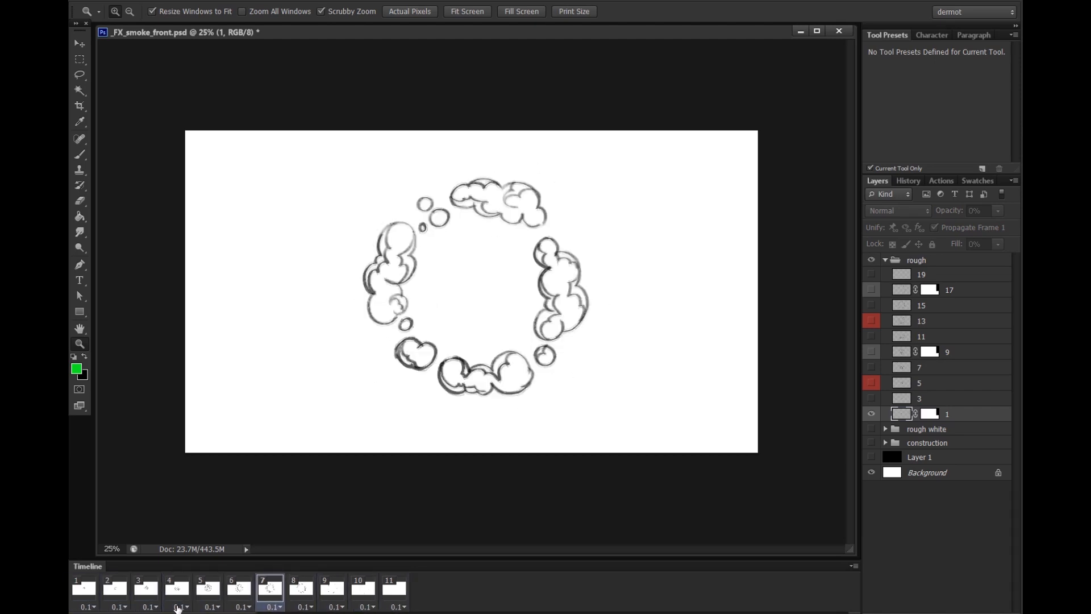
click(146, 588)
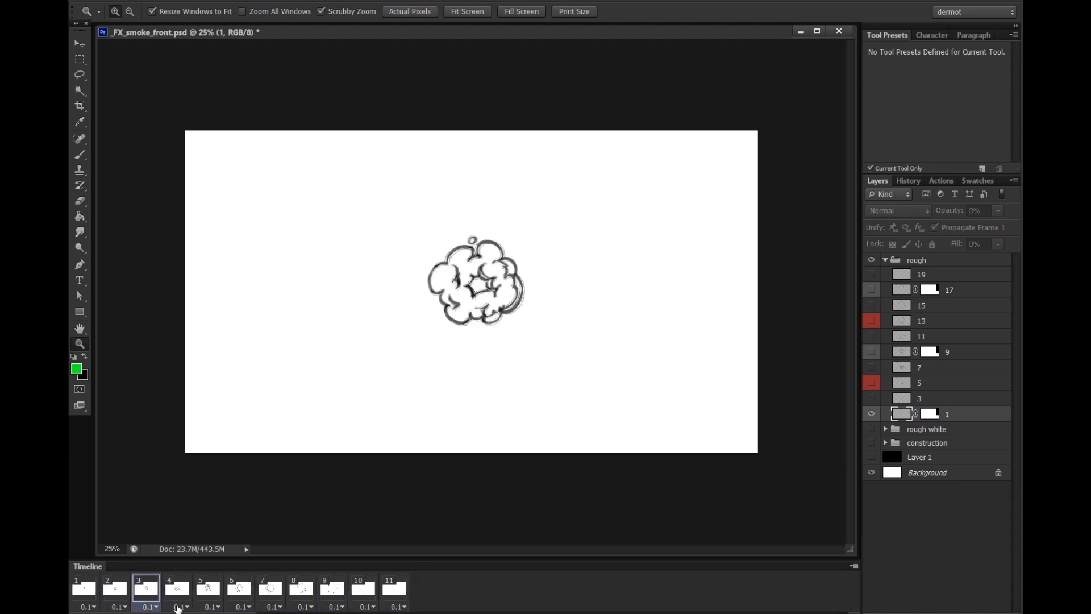
click(361, 588)
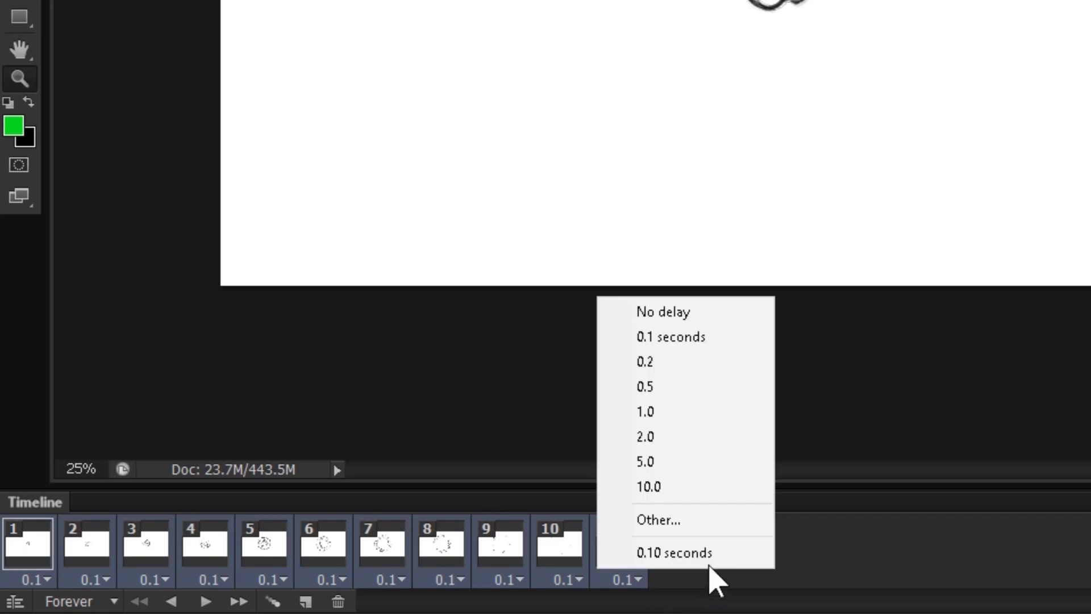
click(671, 552)
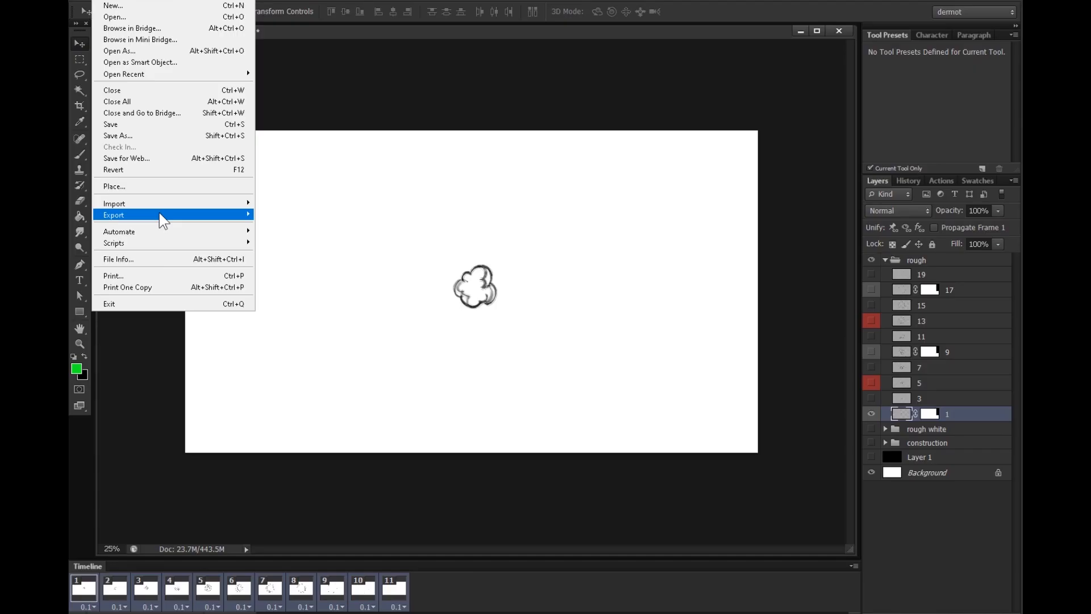
- Render the animation as a 1080p PNG image sequence, then hide the white Background layer
click(321, 249)
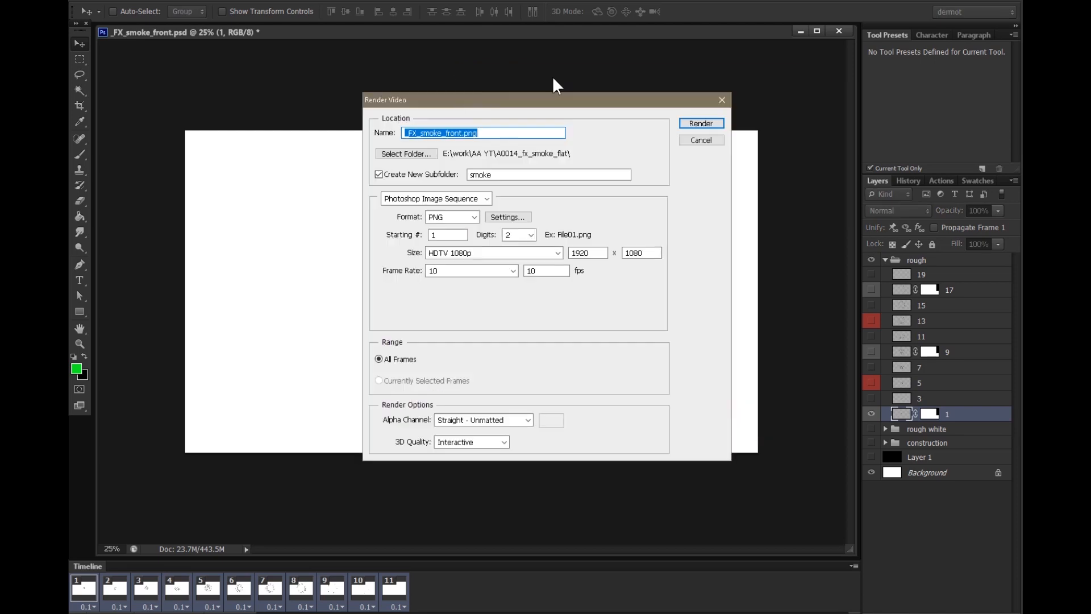
mouse_move(689, 451)
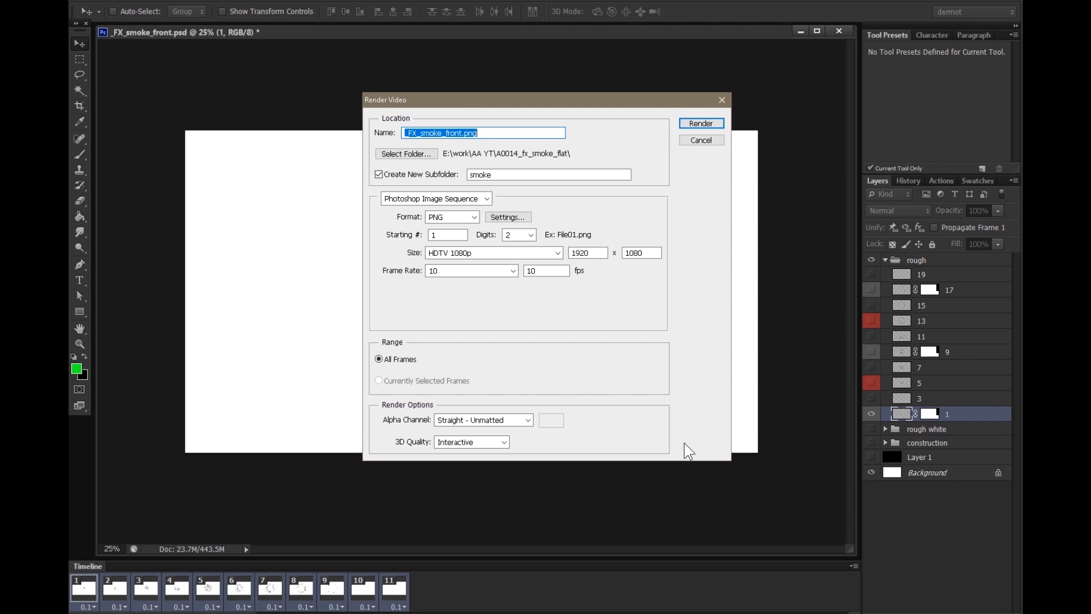
click(512, 270)
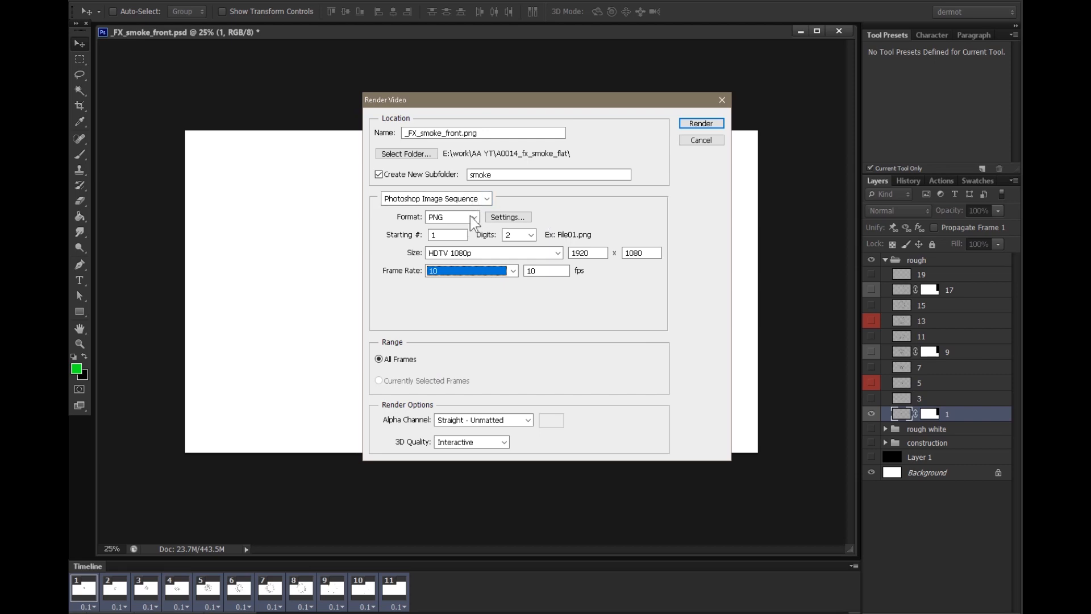
click(699, 139)
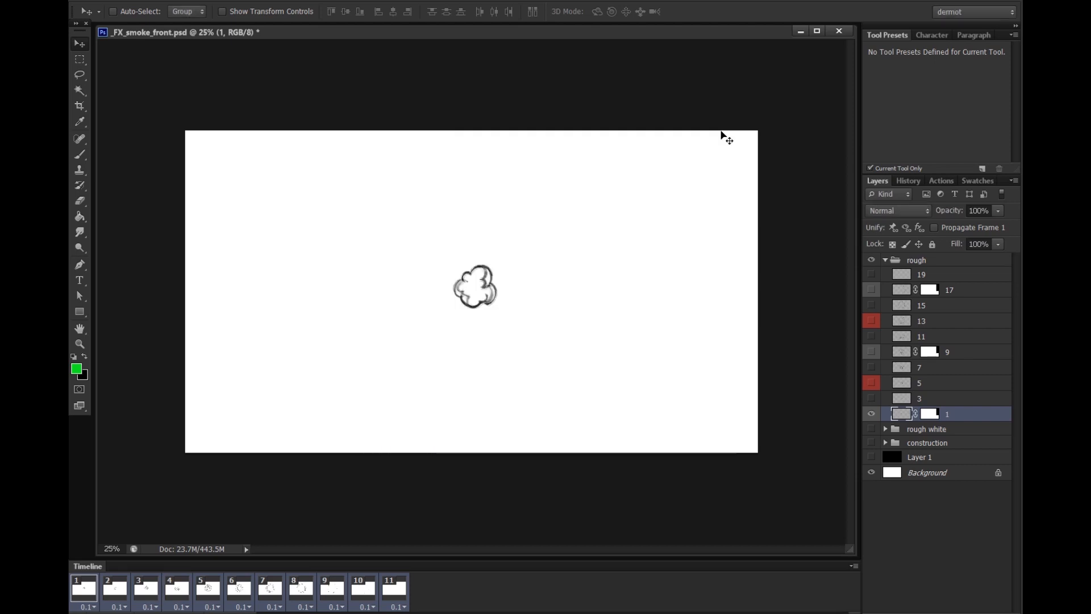
click(870, 472)
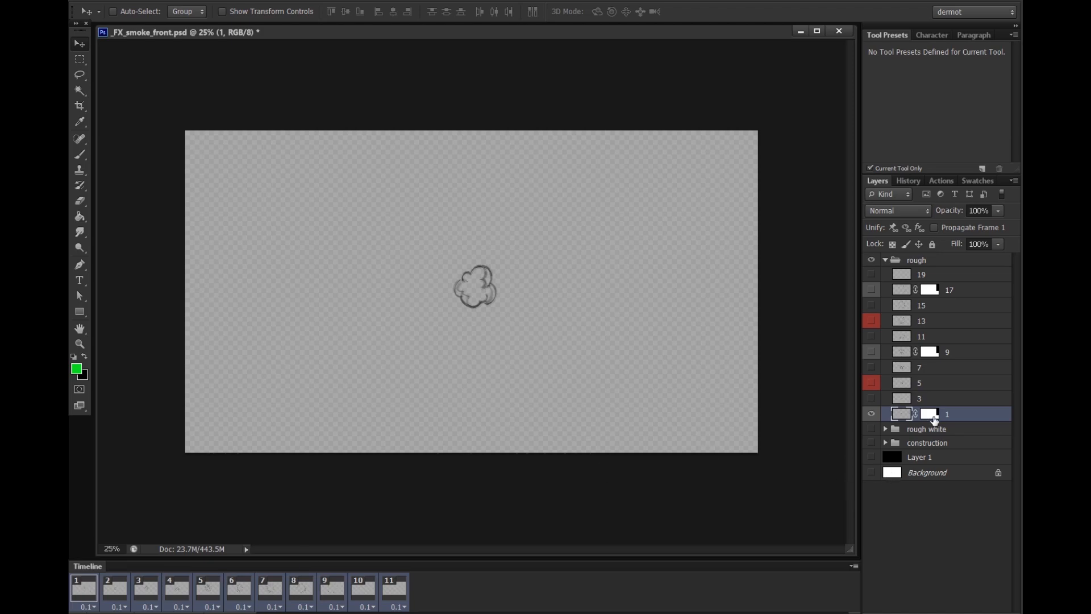
mouse_move(928, 414)
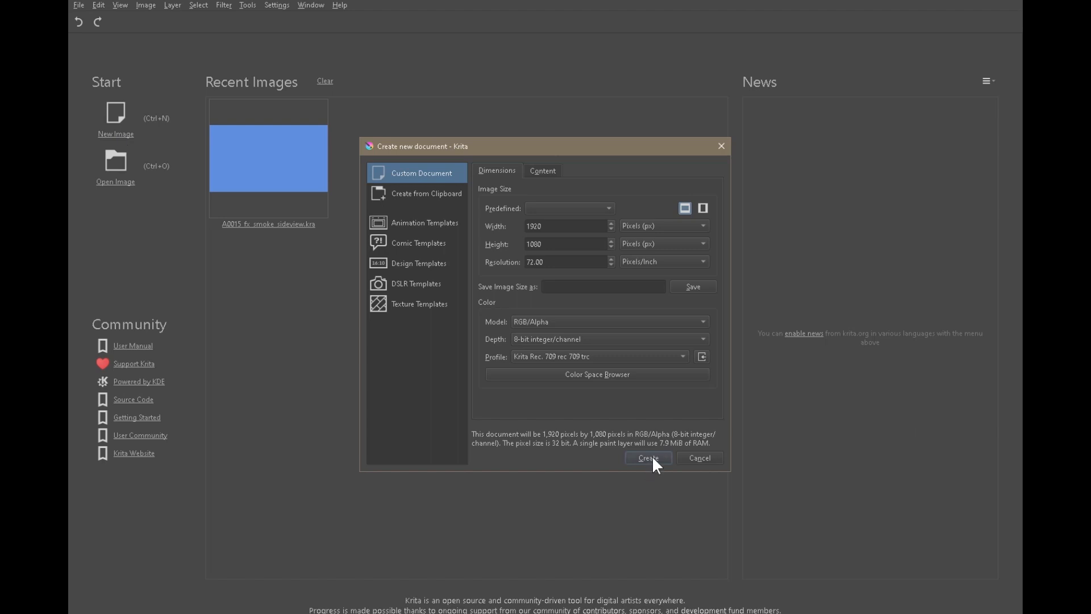
- Create the new 1920×1080 custom document from the welcome screen
click(647, 458)
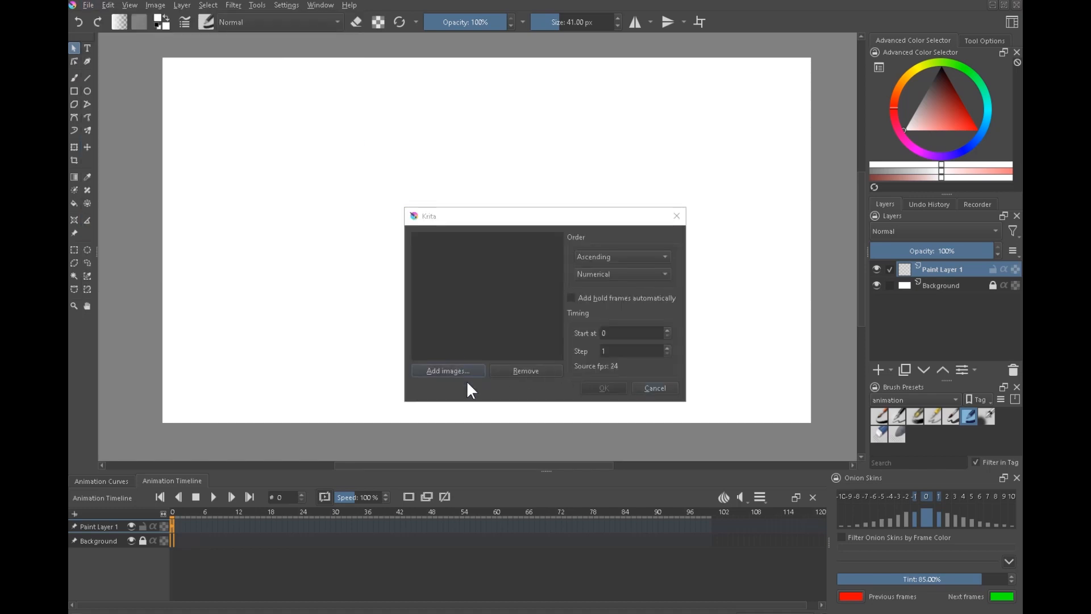
- Add the exported smoke PNGs and confirm importing them as animation frames
click(448, 370)
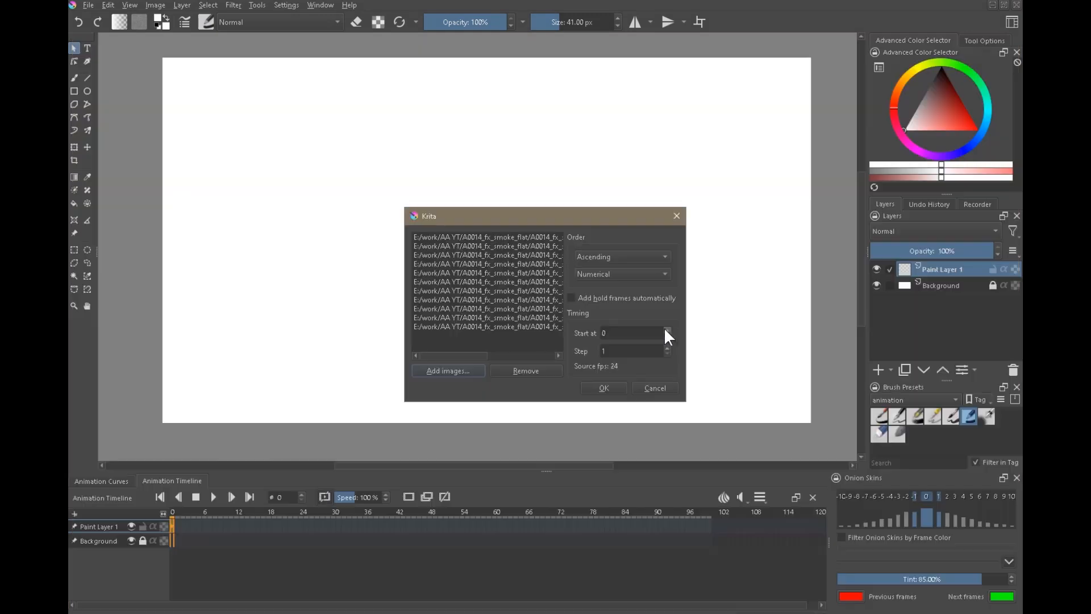
click(666, 330)
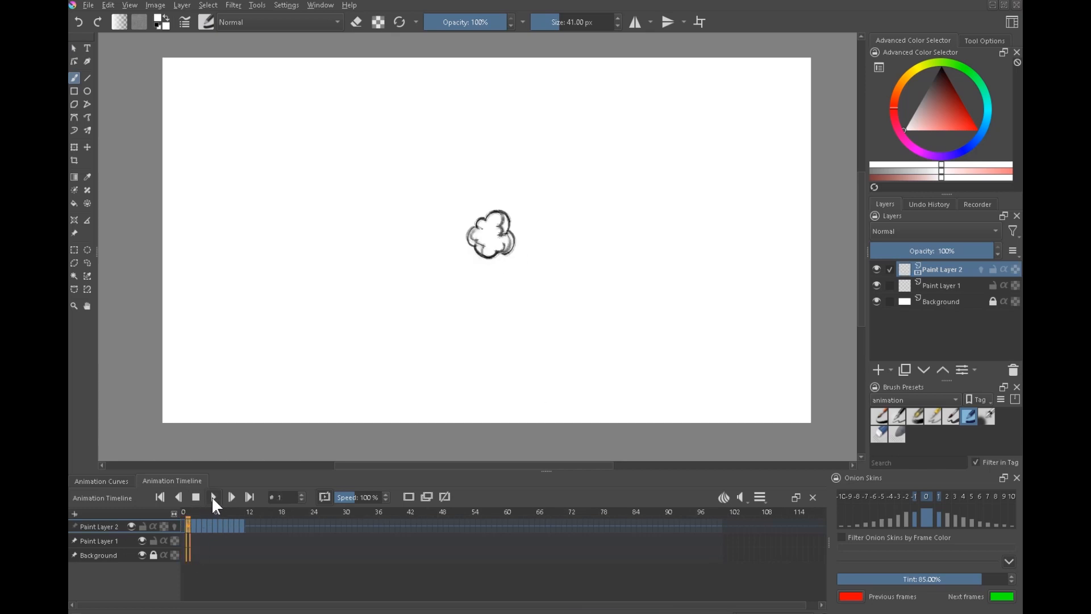
click(232, 497)
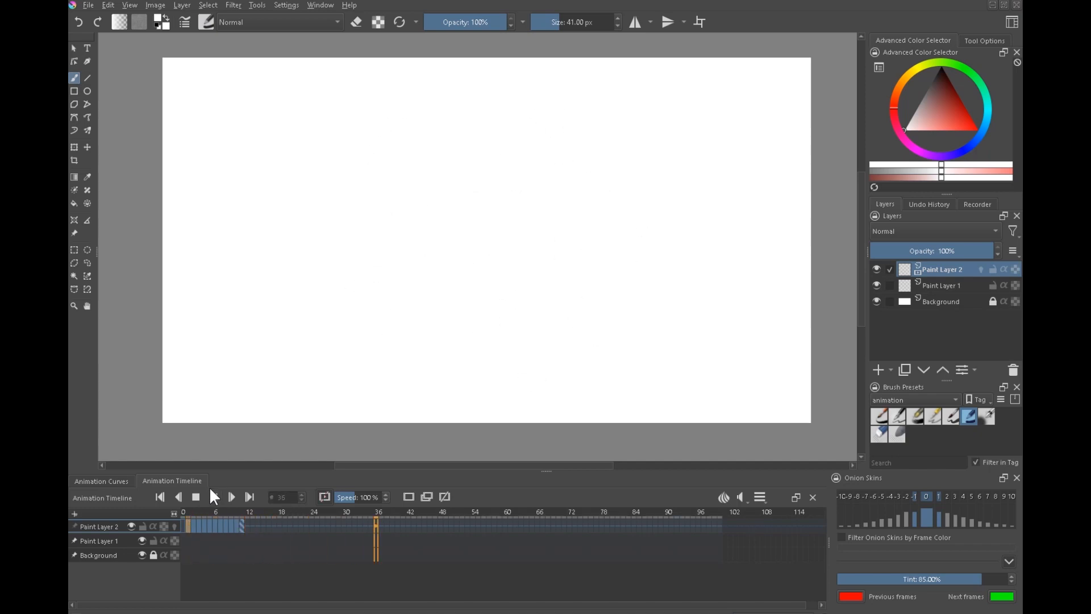
click(187, 525)
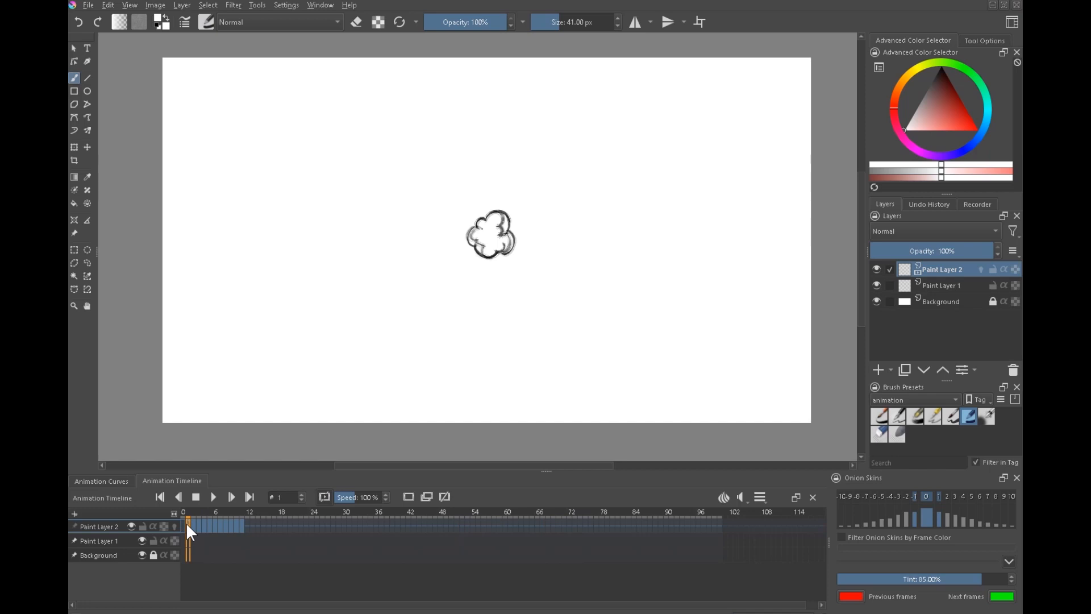
mouse_move(767, 509)
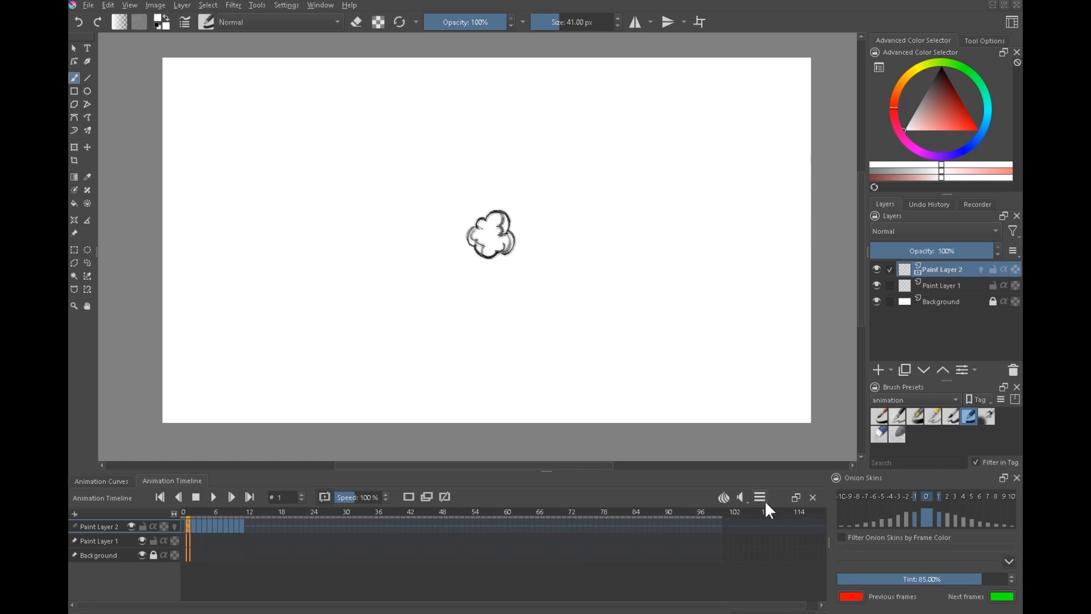
click(758, 497)
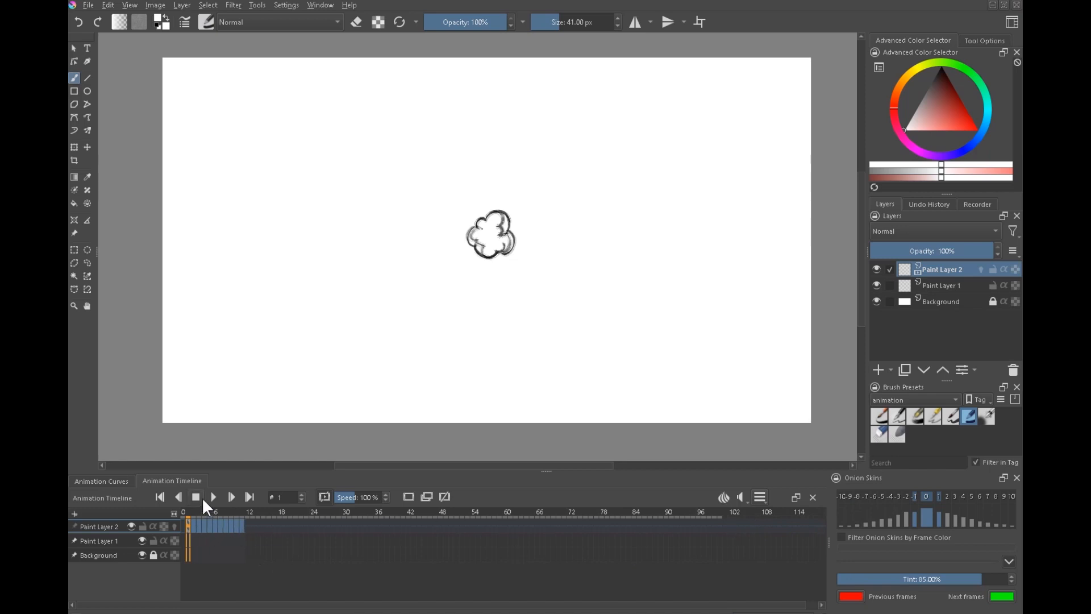
click(213, 496)
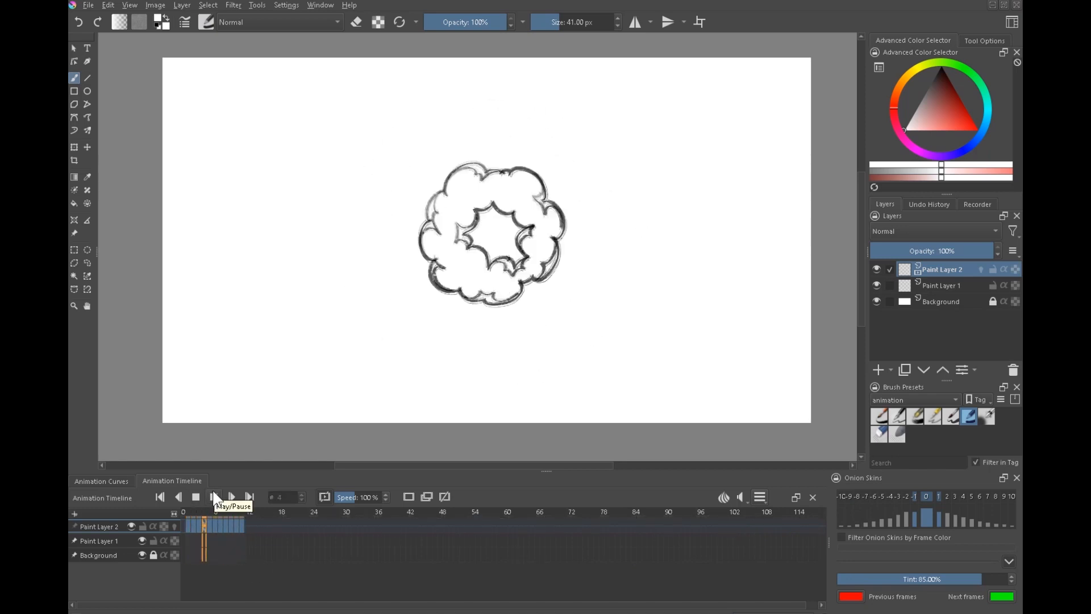
click(214, 496)
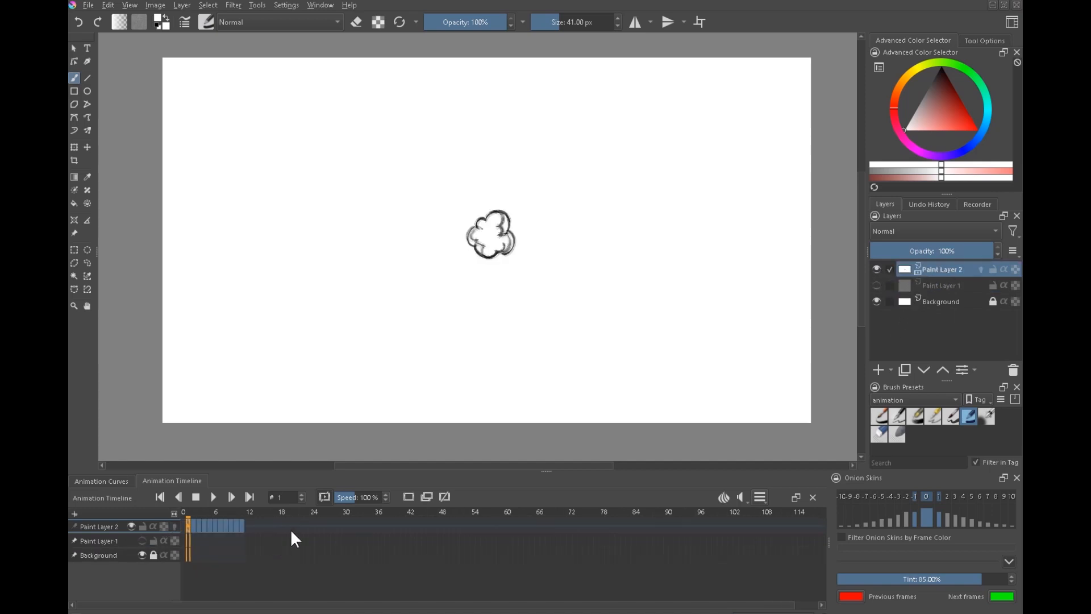
- Rename the layers ROUGH and CLEANUP, order ROUGH below, and keep CLEANUP pinned in the timeline
double_click(943, 270)
text(CLEANUP)
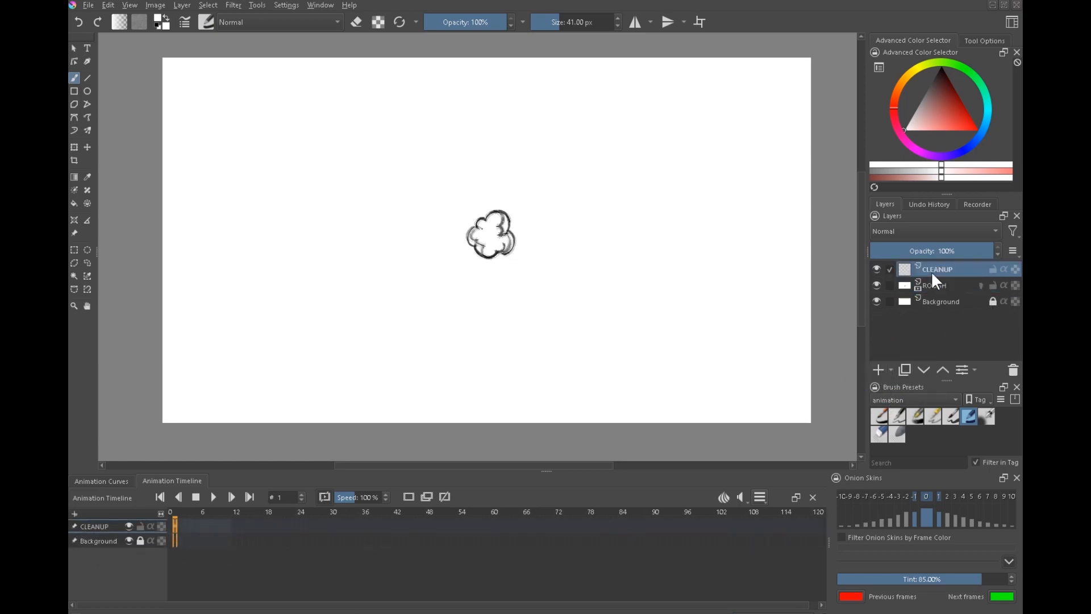
click(935, 284)
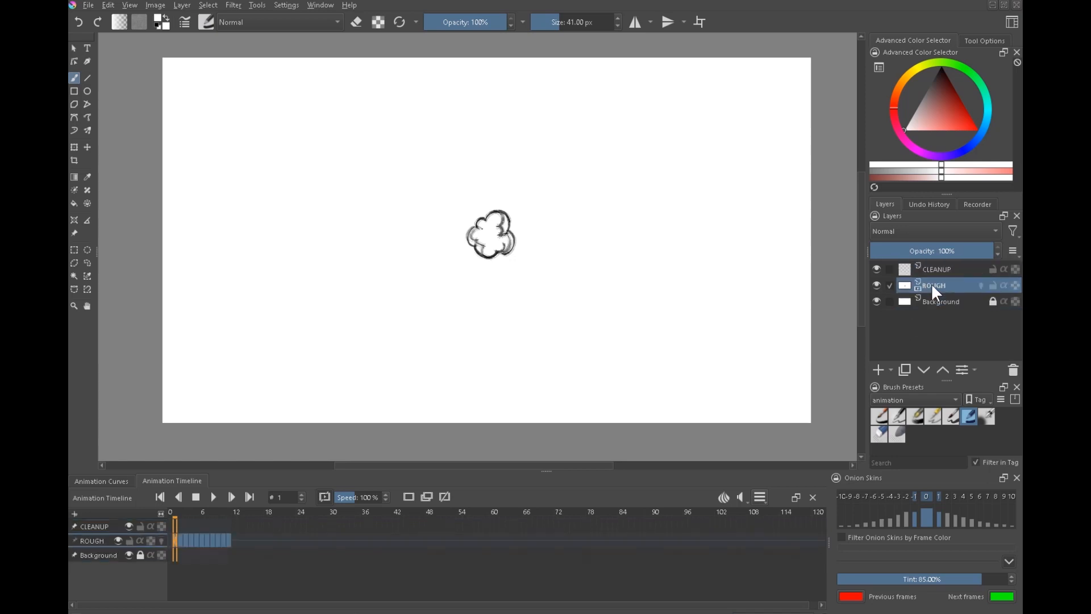
click(938, 268)
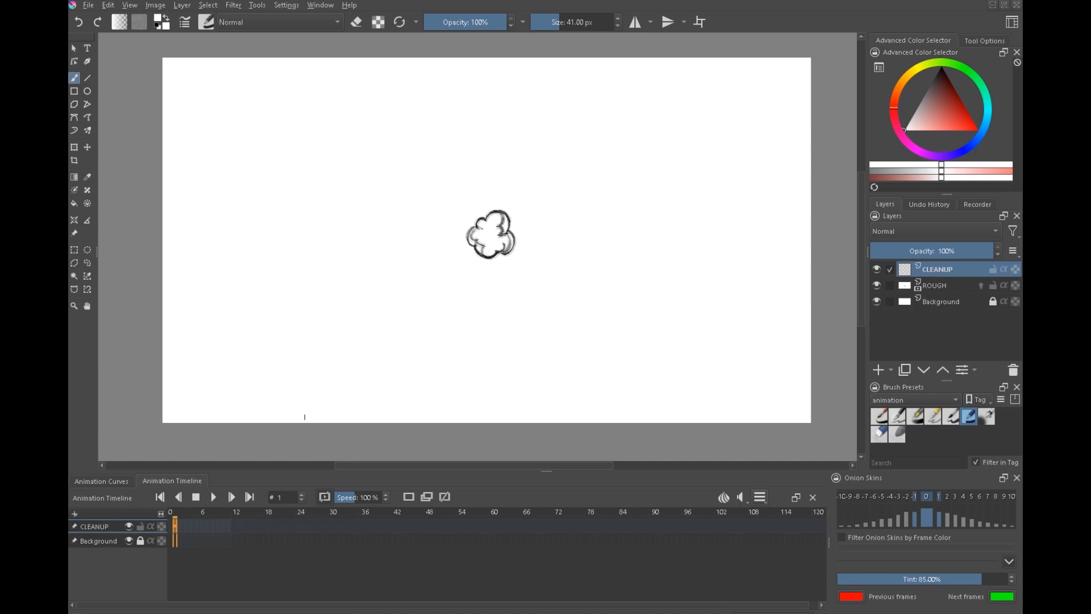
click(947, 300)
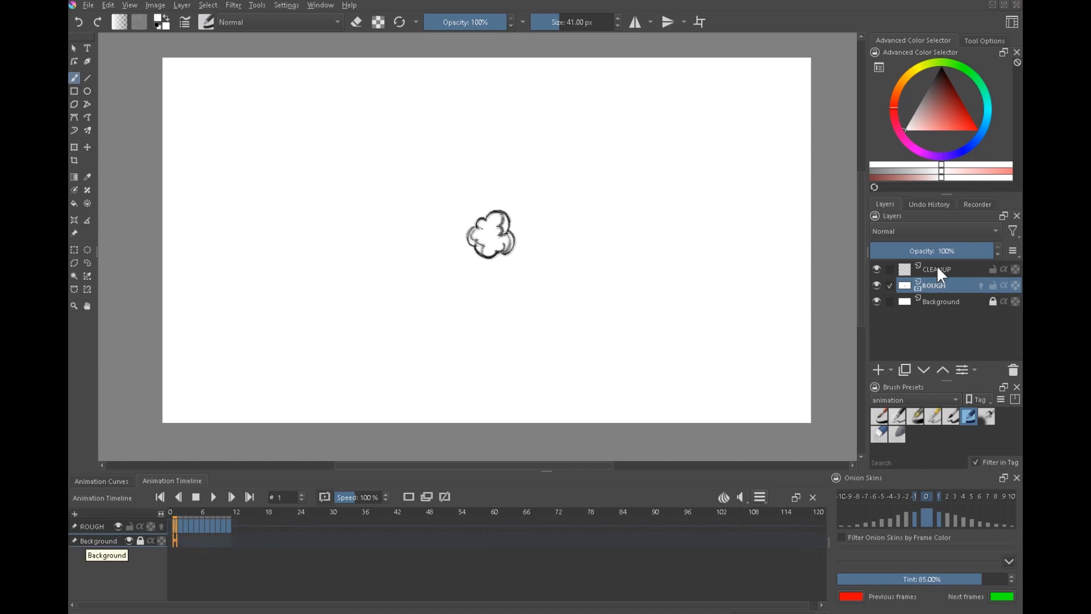
click(935, 268)
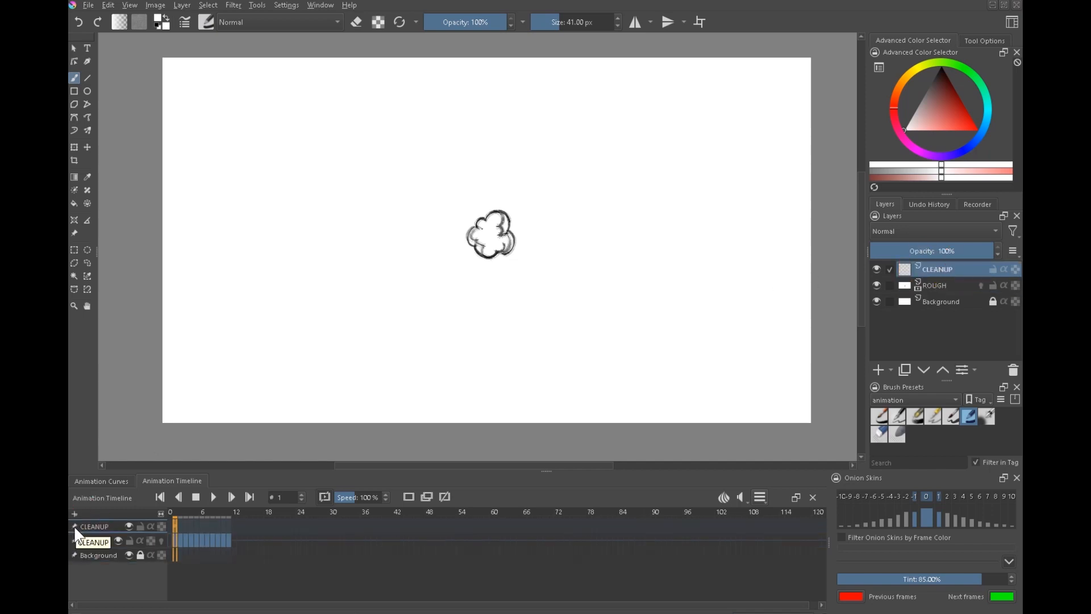
click(934, 285)
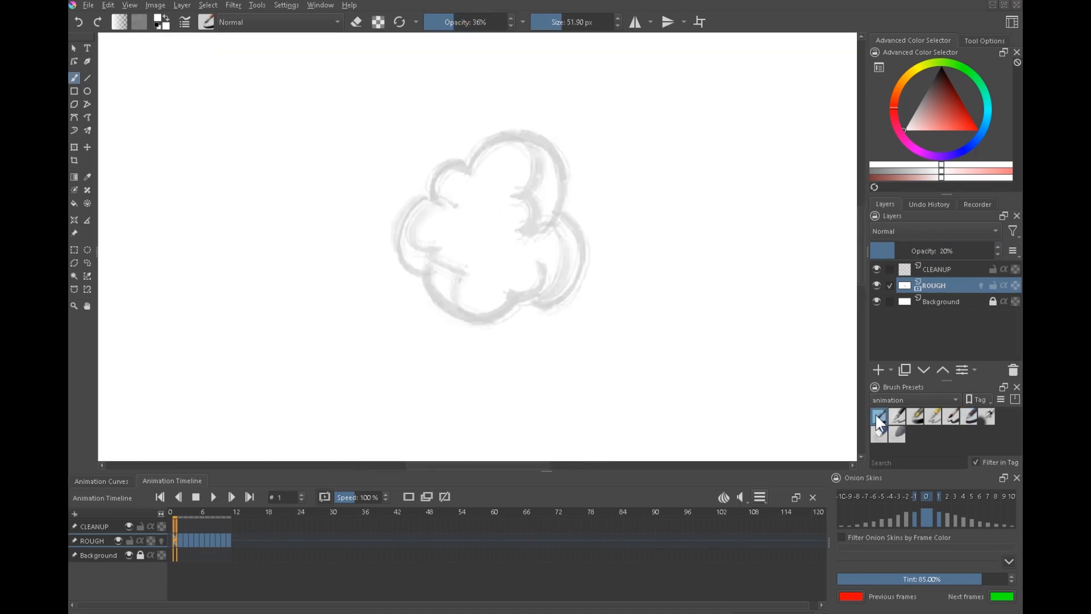
mouse_move(952, 416)
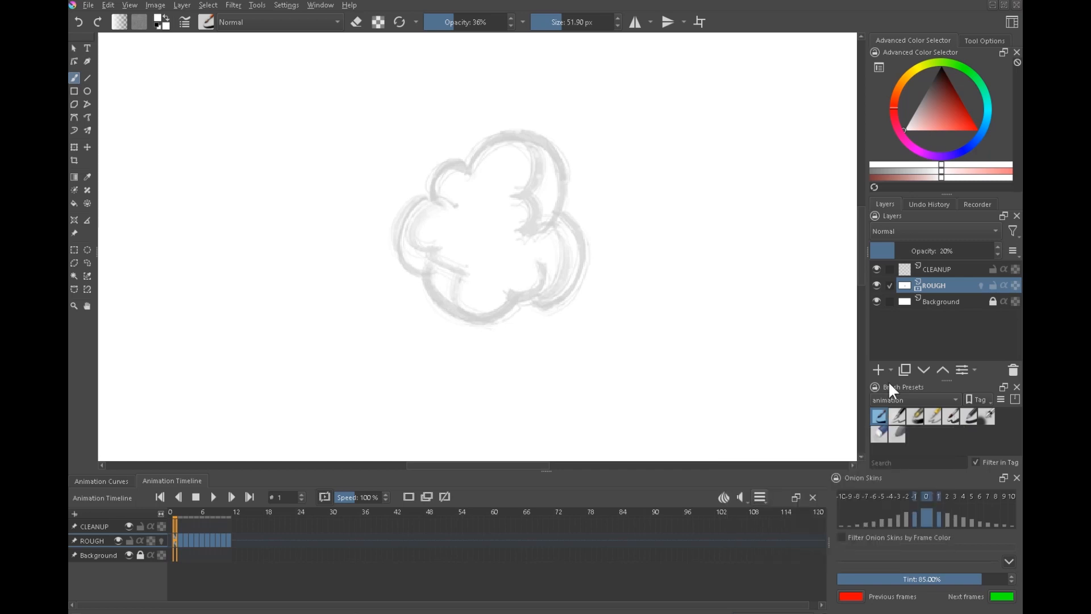
- Filter presets to the 'animation' tag, set brush opacity to 45% and pick a dark ink colour
click(955, 398)
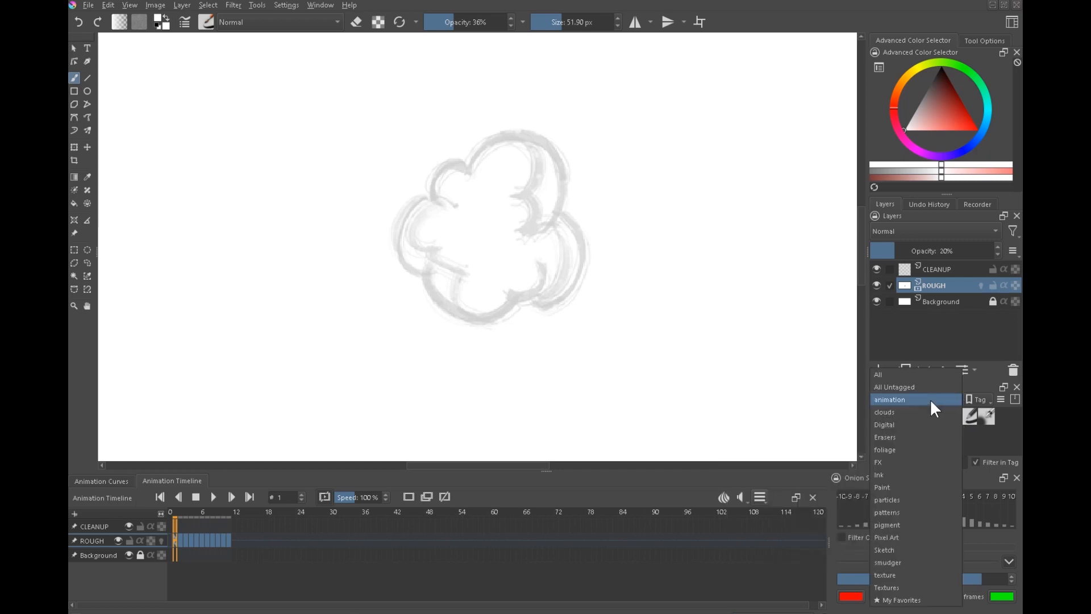
click(890, 399)
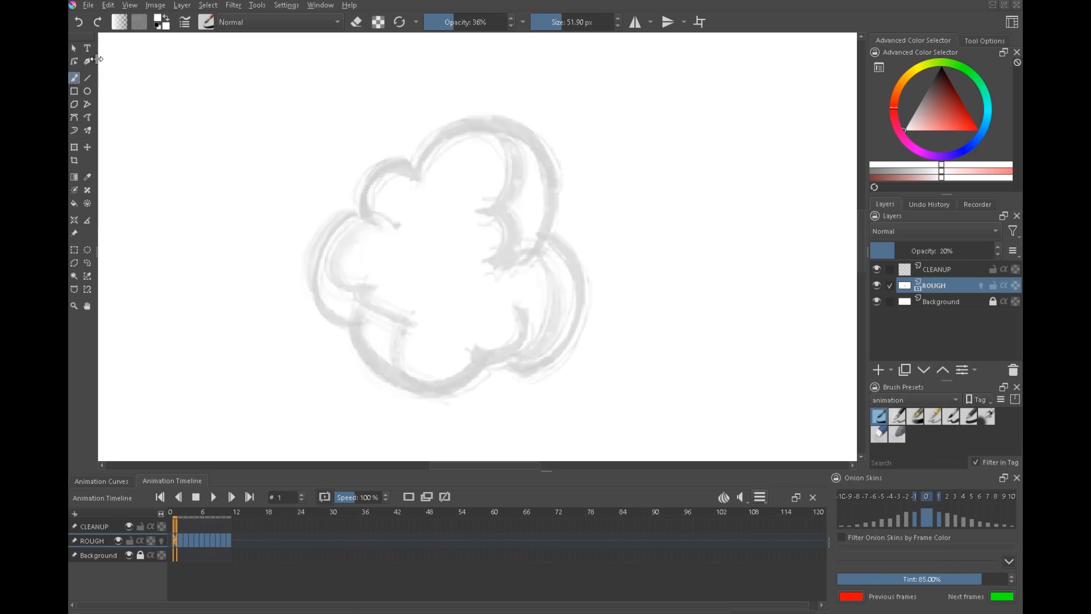
mouse_move(355, 23)
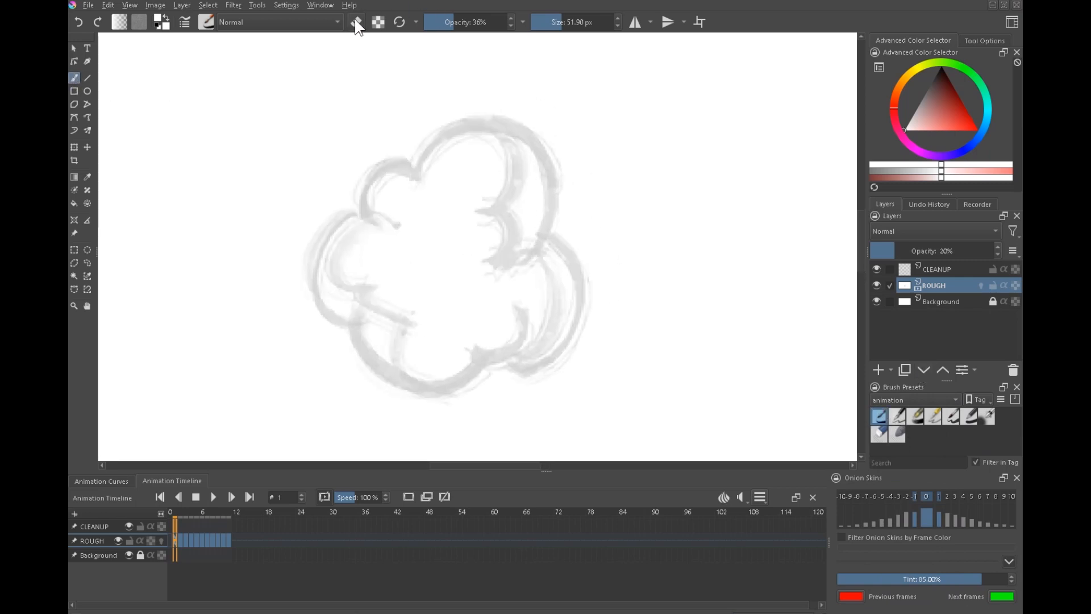
click(466, 21)
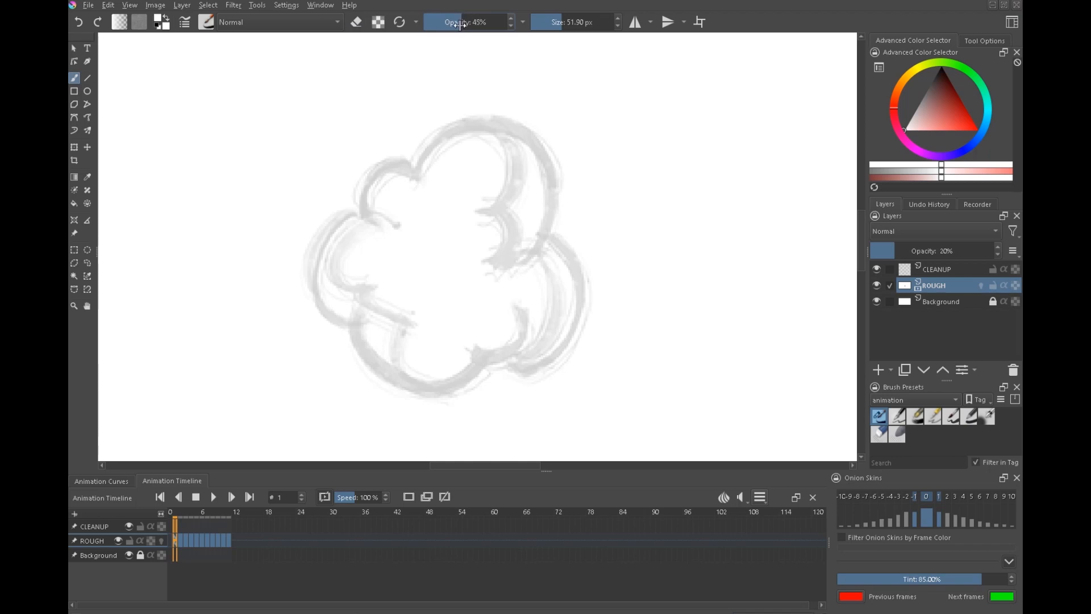
click(943, 98)
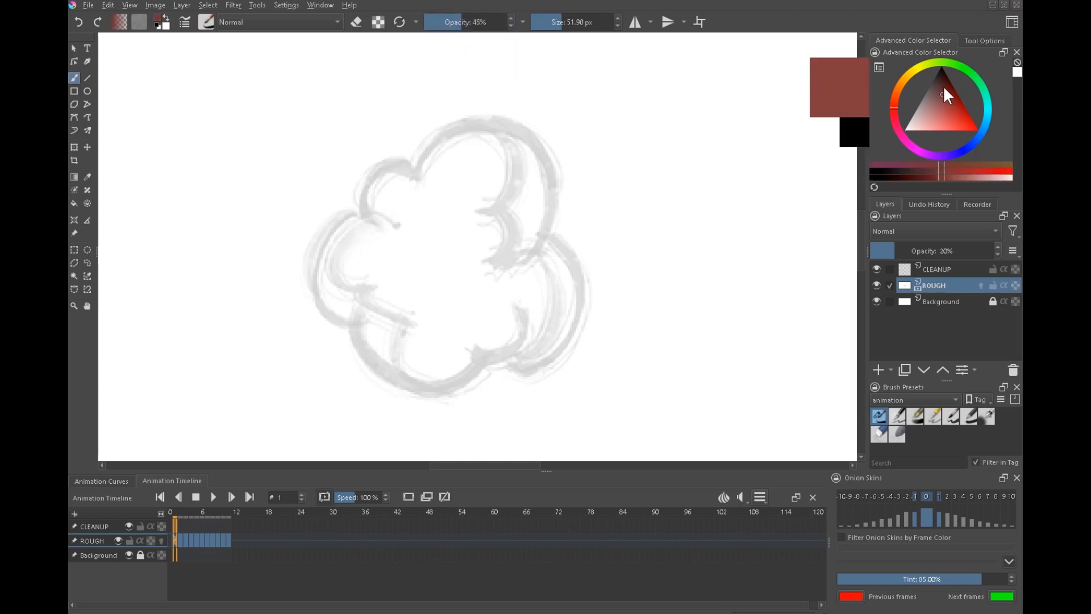
click(939, 269)
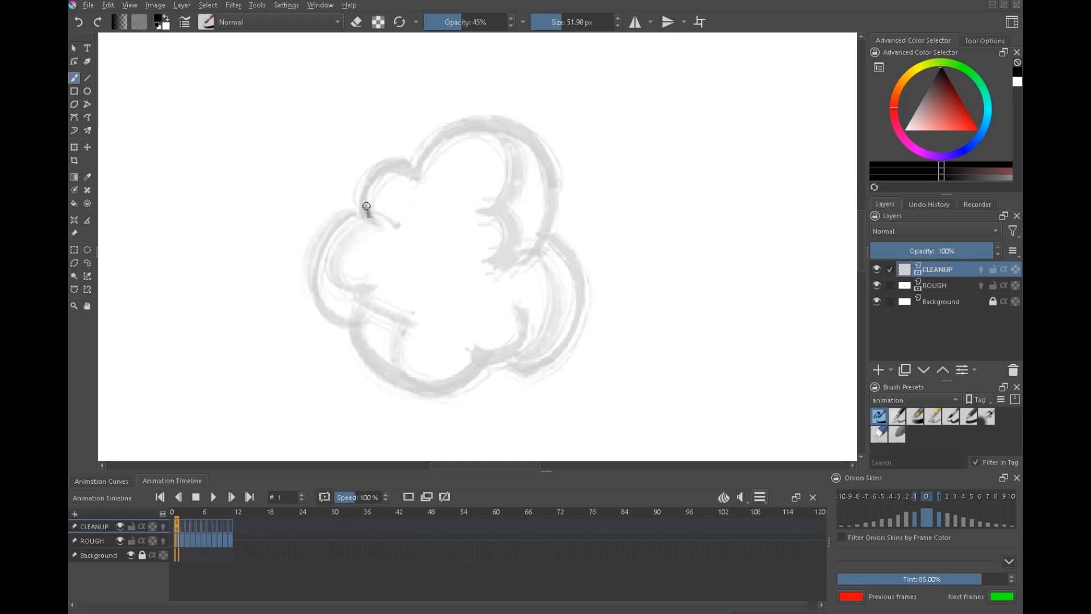
- Ink the frame 1 cloud outline on CLEANUP at 54% opacity, then hide ROUGH to check it
drag(366, 207, 526, 149)
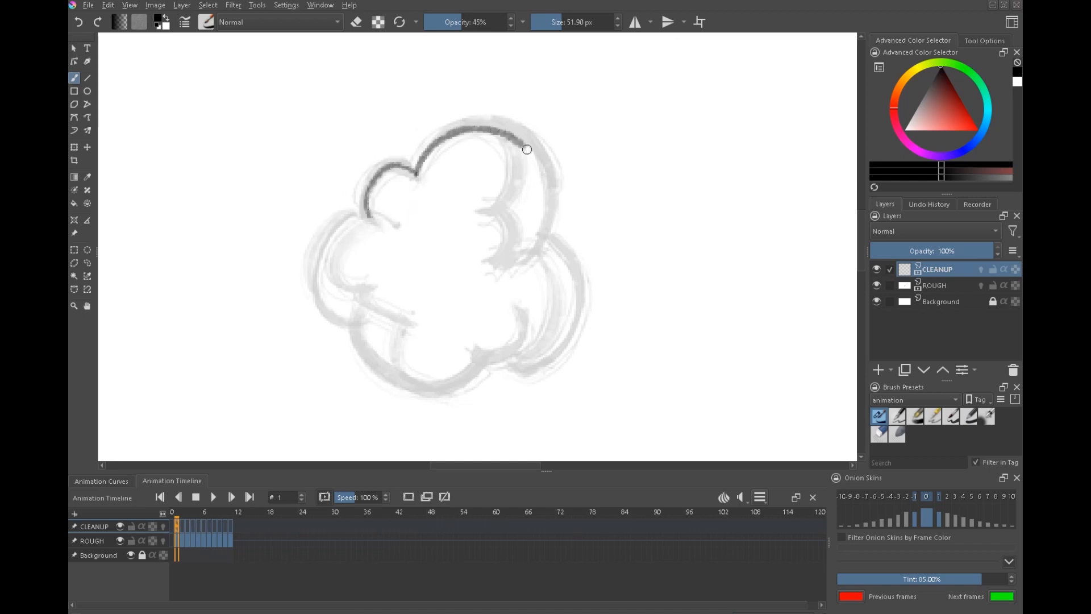
drag(526, 149, 547, 237)
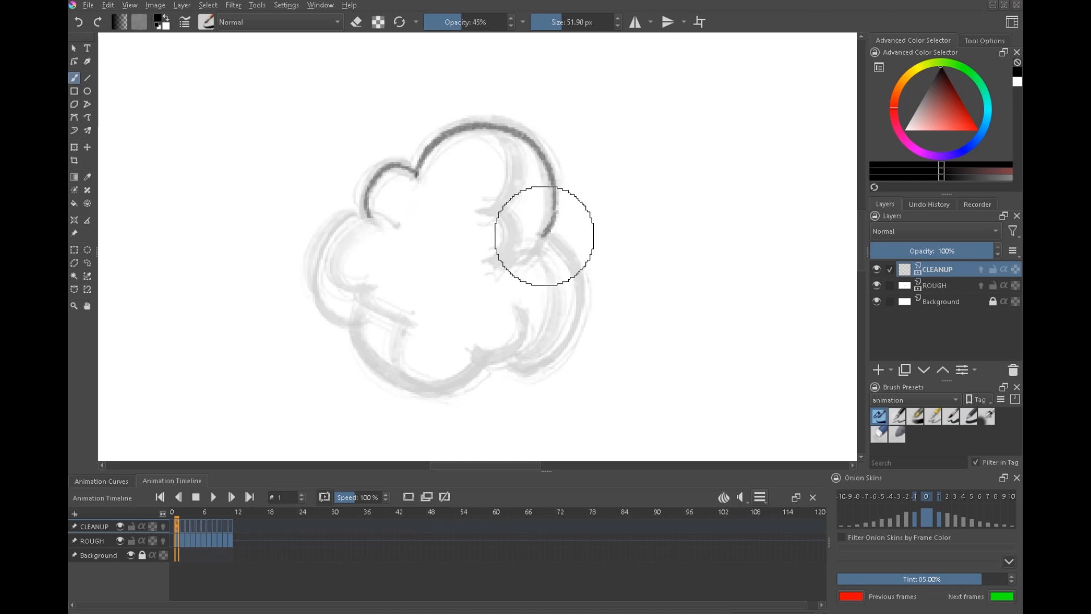
drag(543, 230, 515, 378)
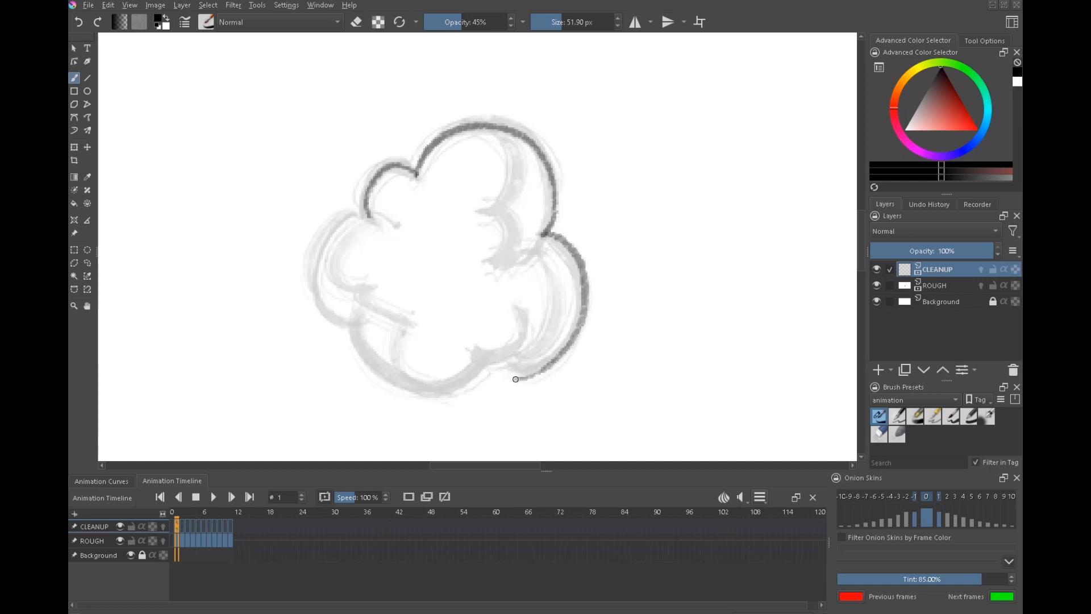
drag(460, 22, 469, 22)
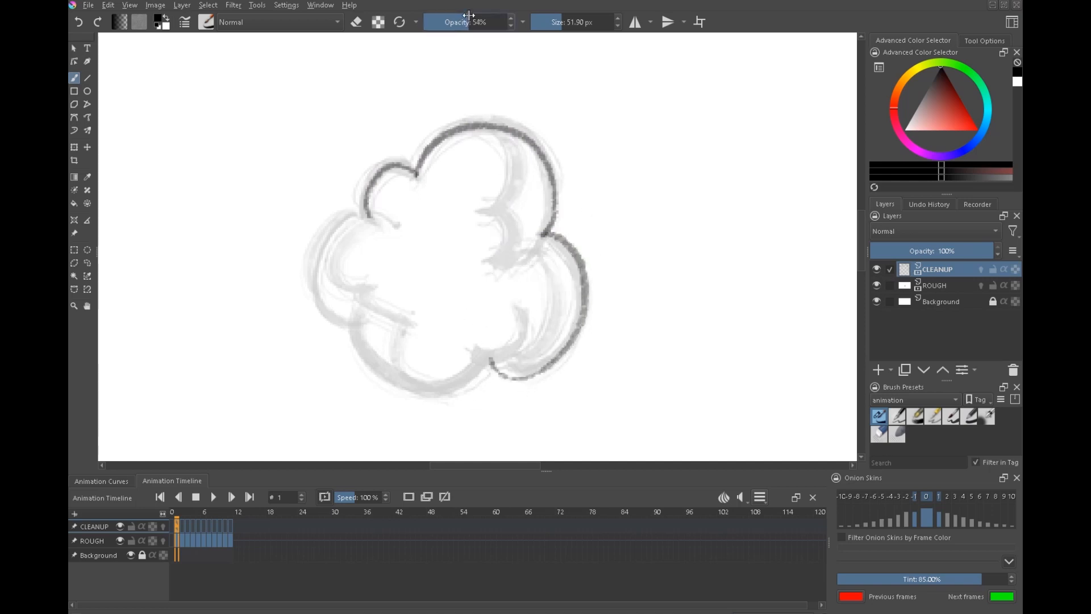
drag(361, 213, 398, 381)
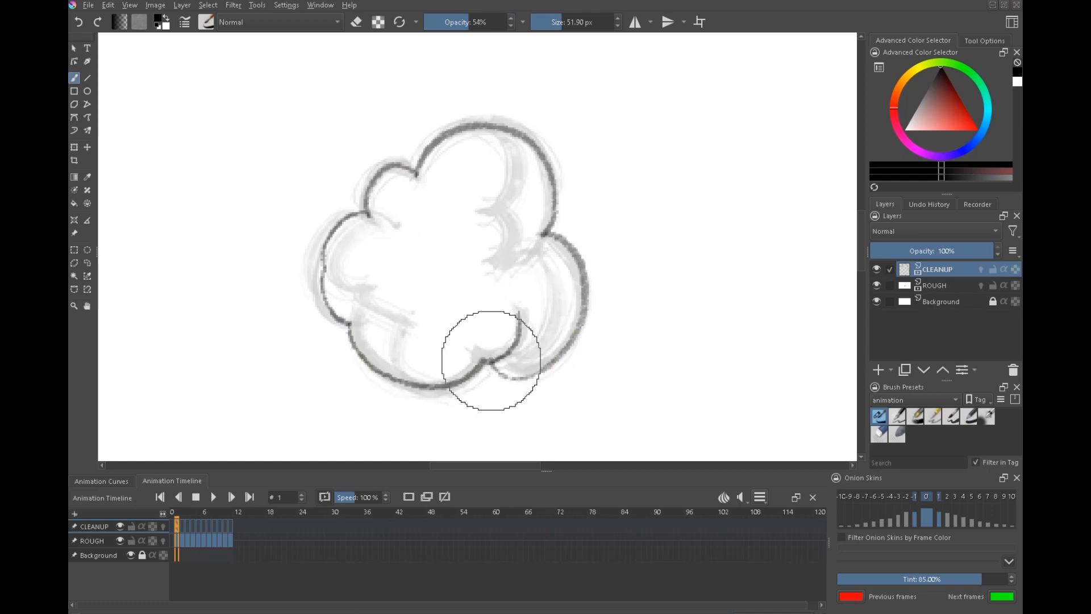
mouse_move(516, 151)
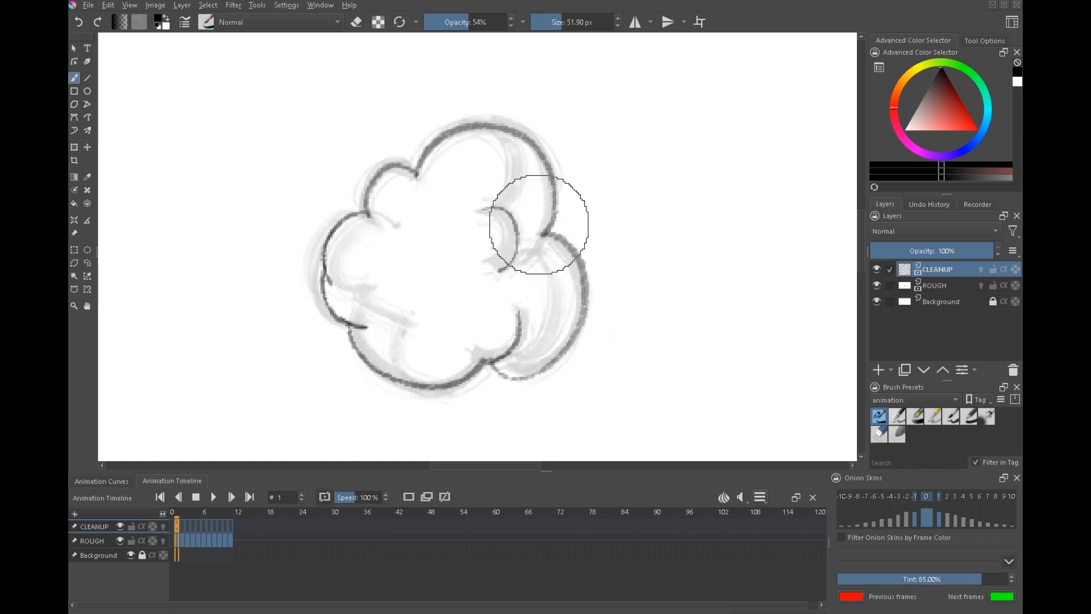
click(248, 497)
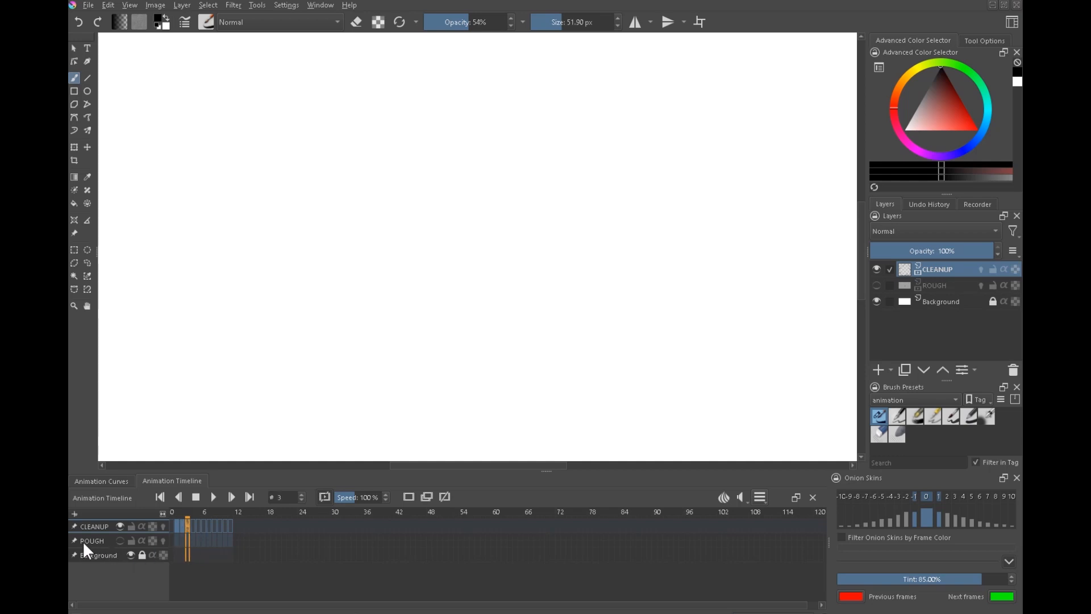
- Show the rough sketch again and select a heavy cleanup brush preset
click(120, 541)
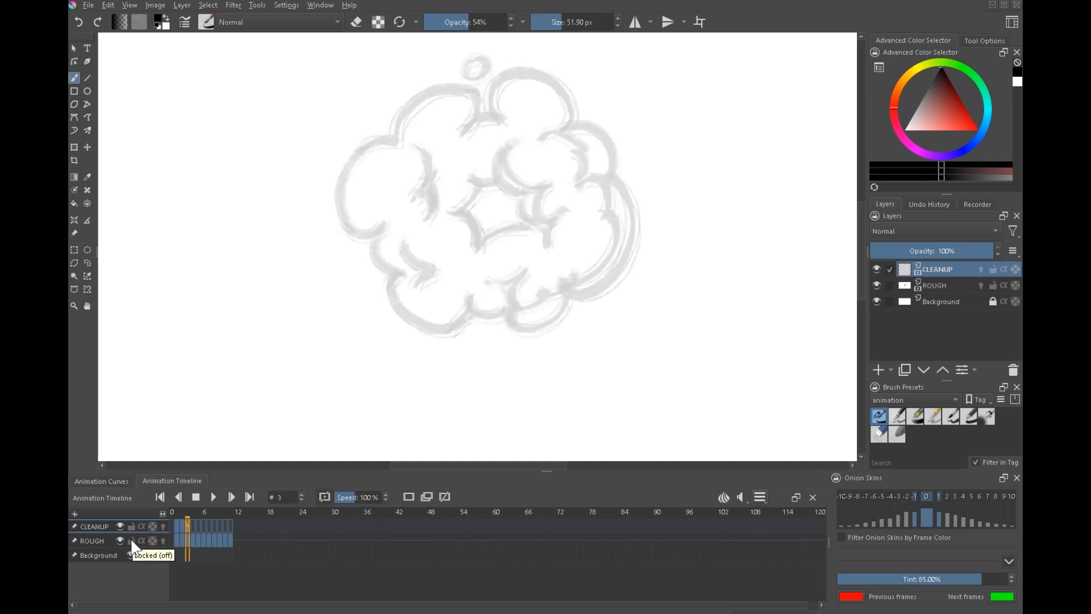
click(950, 416)
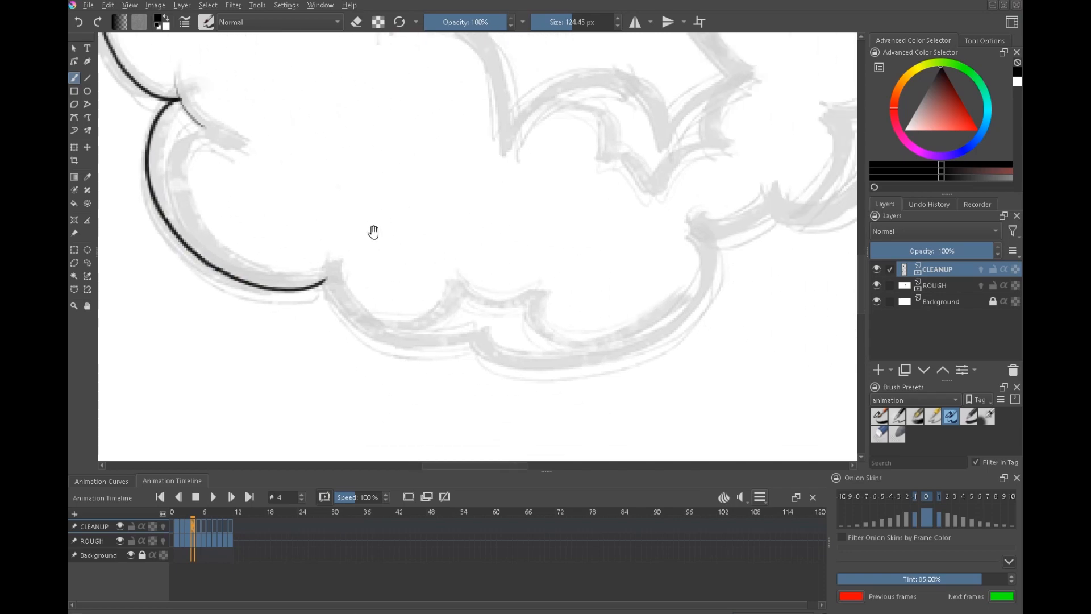
- Finish the black outline around the frame 4 cloud and ink its inner hole
drag(324, 278, 659, 341)
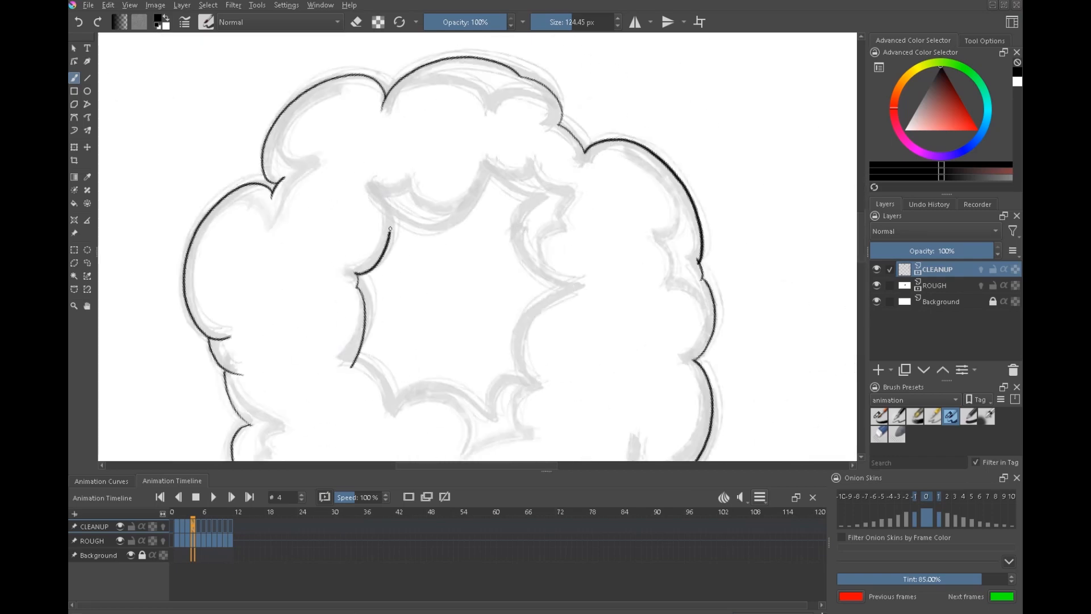
drag(390, 230, 415, 223)
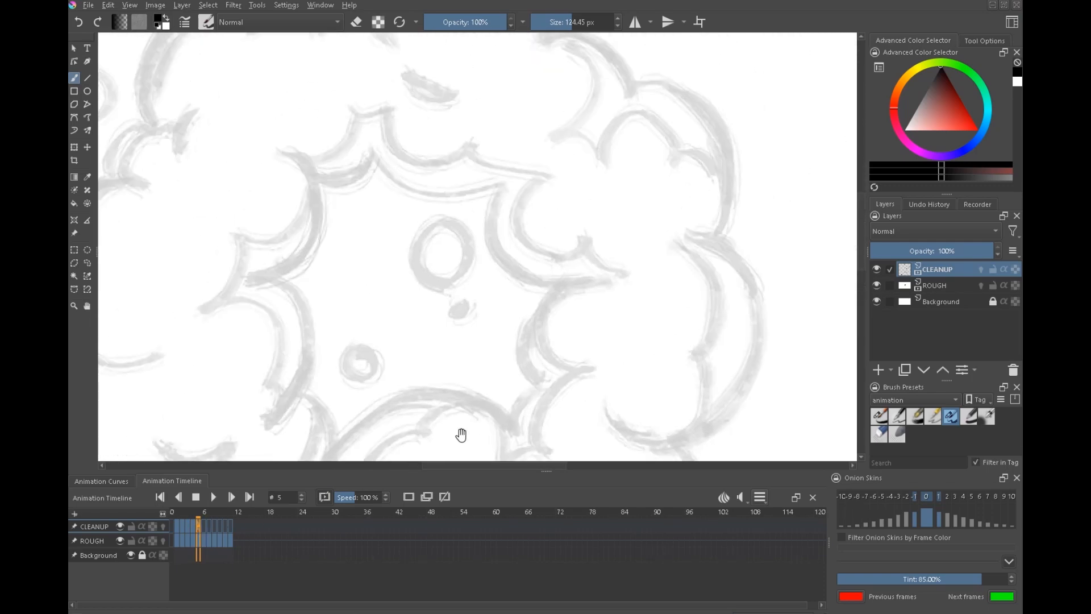
- With the thinner 51 px brush, ink the frame 5 cloud's scalloped top, inner curve and right side
click(916, 416)
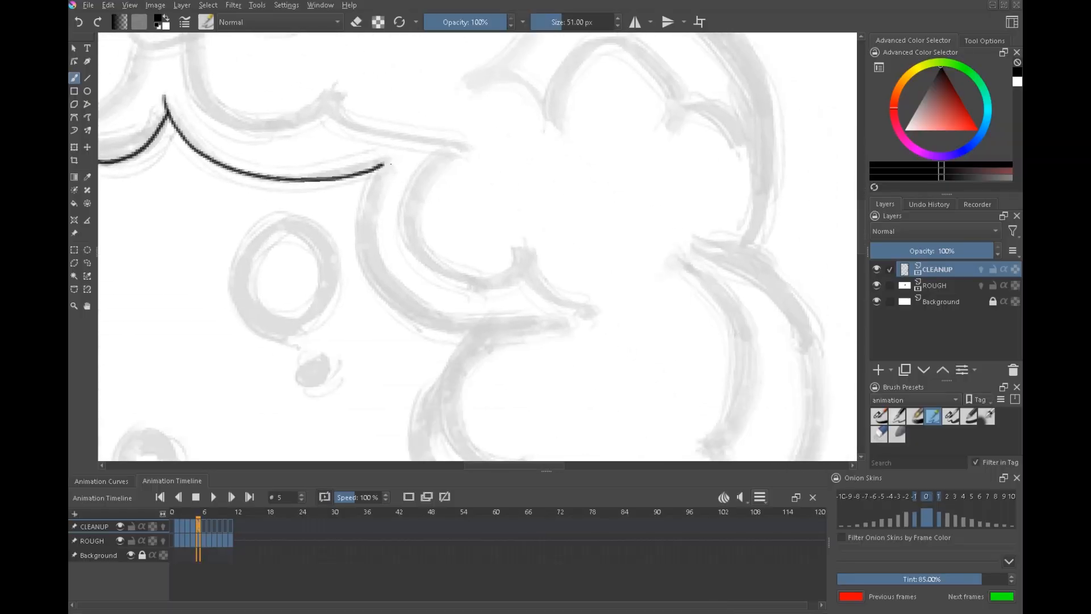
drag(382, 167, 402, 299)
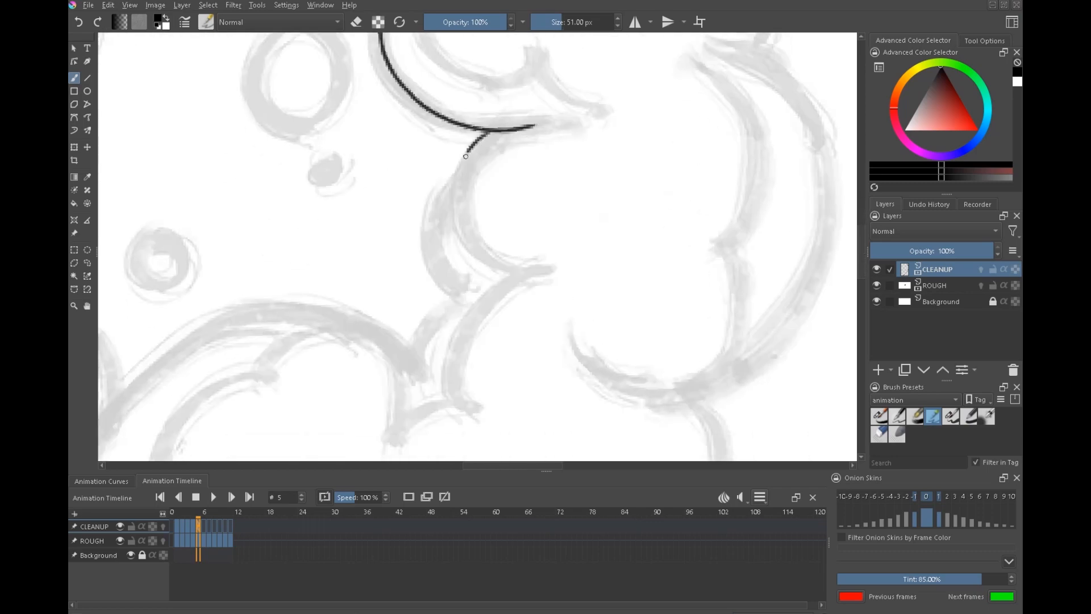
drag(465, 155, 518, 269)
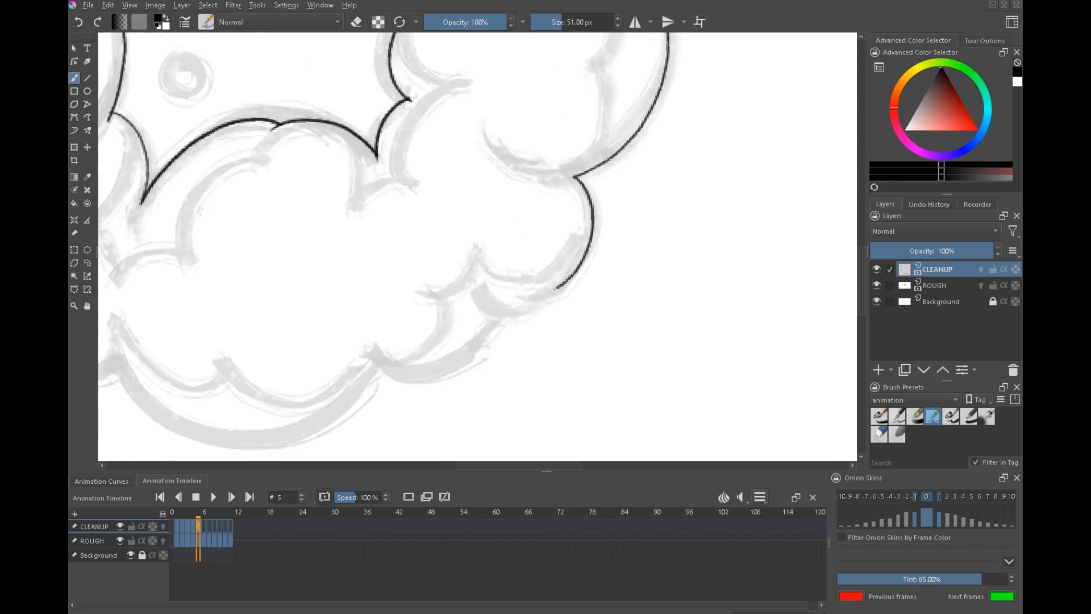
drag(426, 329, 525, 266)
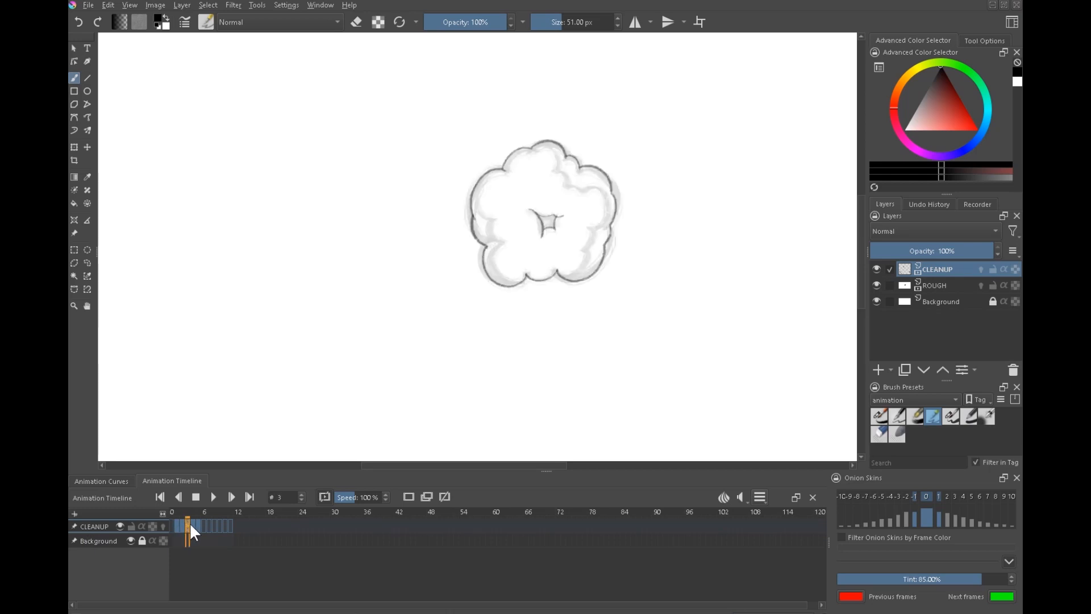
- Scrub between frames 1 and 5 with ROUGH hidden, then add Paint Layer 1 above CLEANUP
click(173, 525)
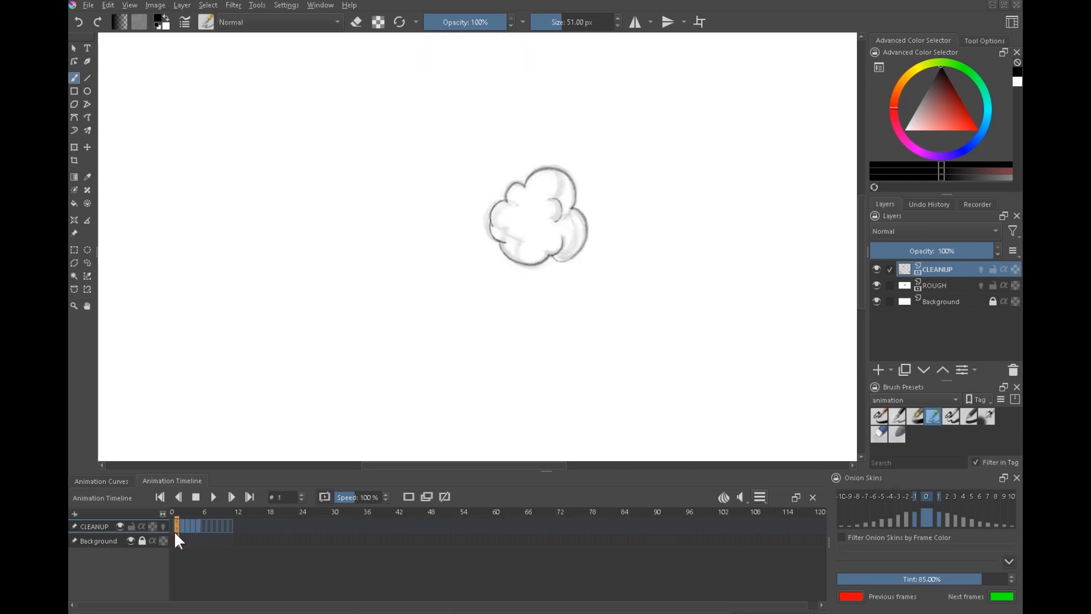
click(877, 286)
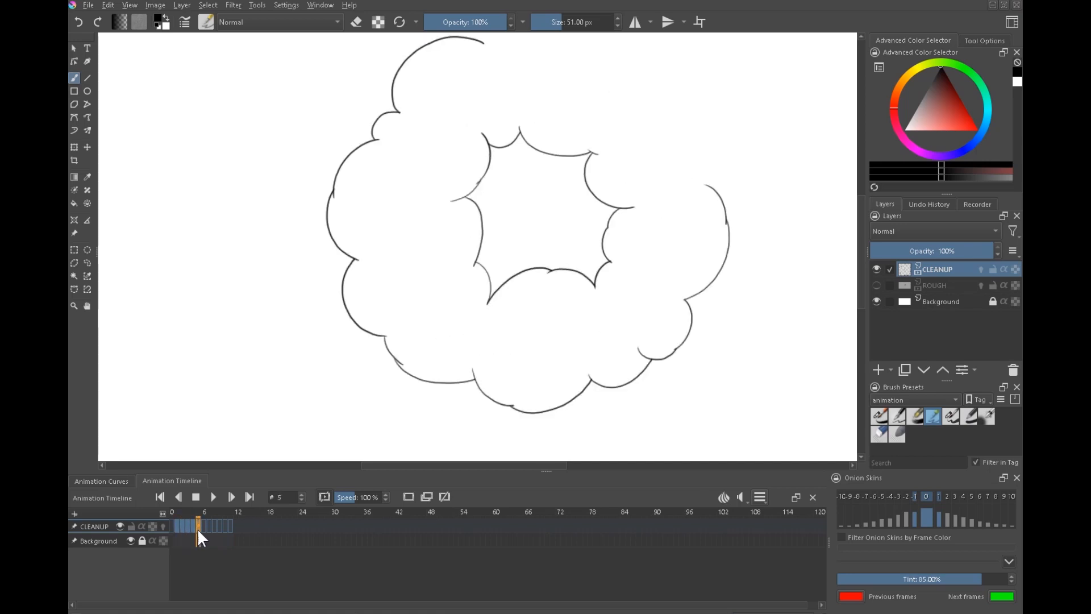
click(159, 497)
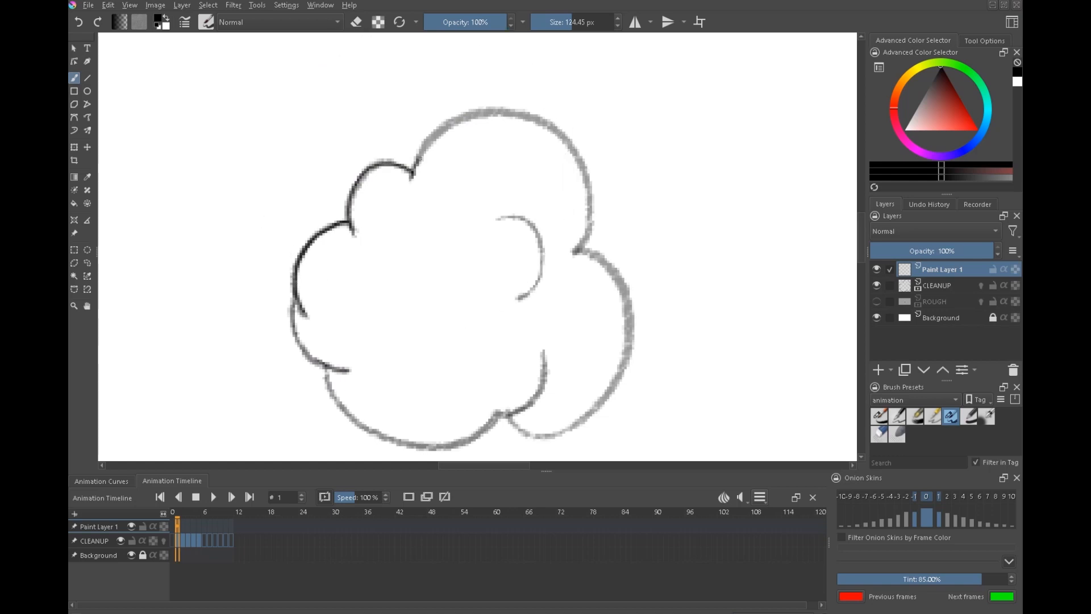
- Draw a test cloud outline on Paint Layer 1 and review the '005 CLEANUP heavy' brush settings
drag(421, 159, 590, 222)
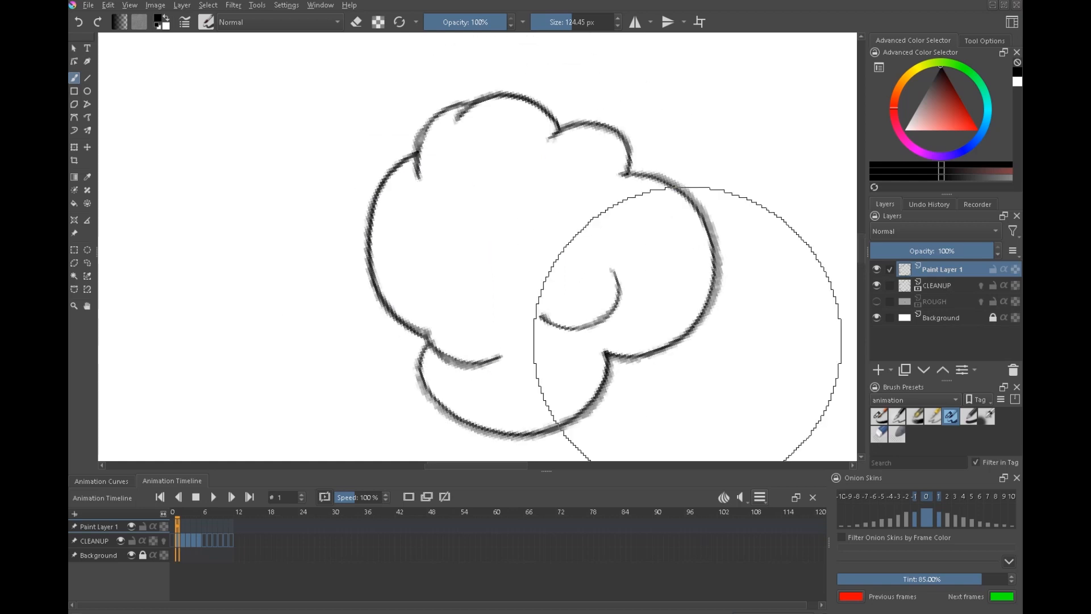
click(205, 22)
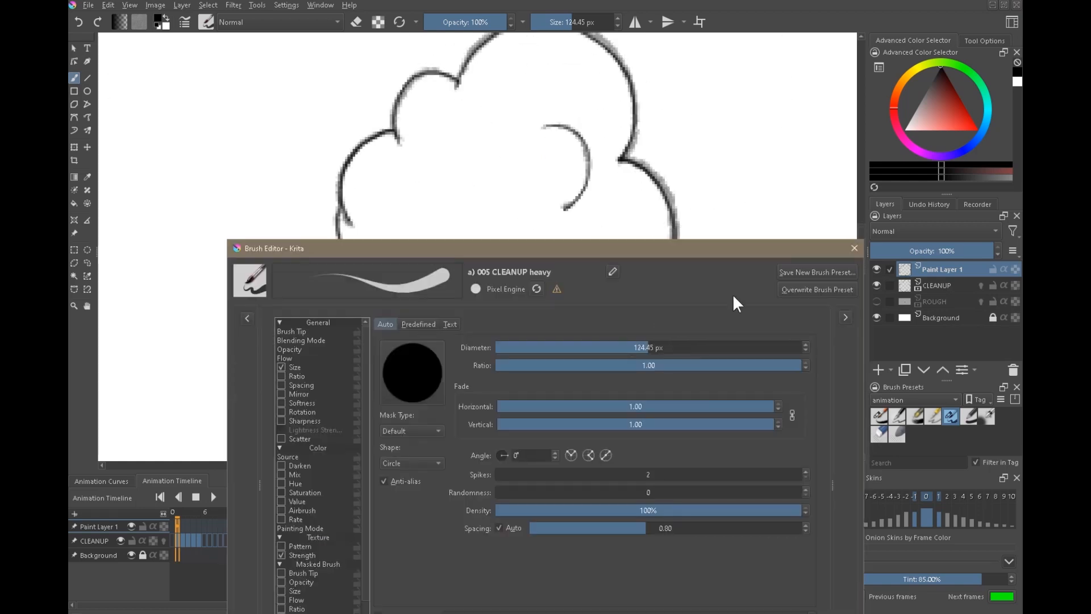
click(854, 247)
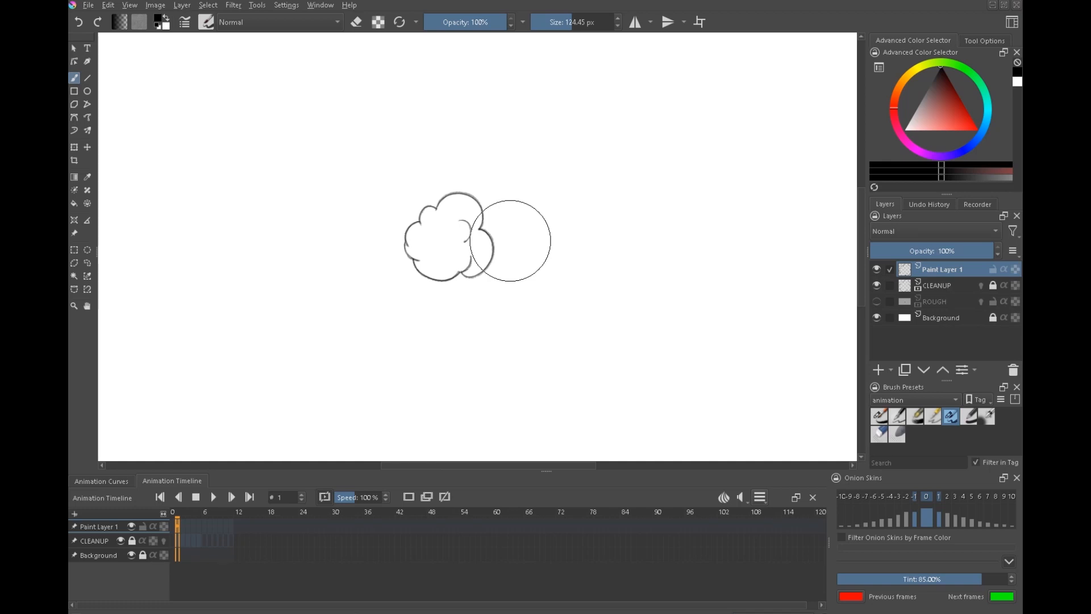
- Remove the test paint layer and add a fresh paint layer above ROUGH
click(876, 300)
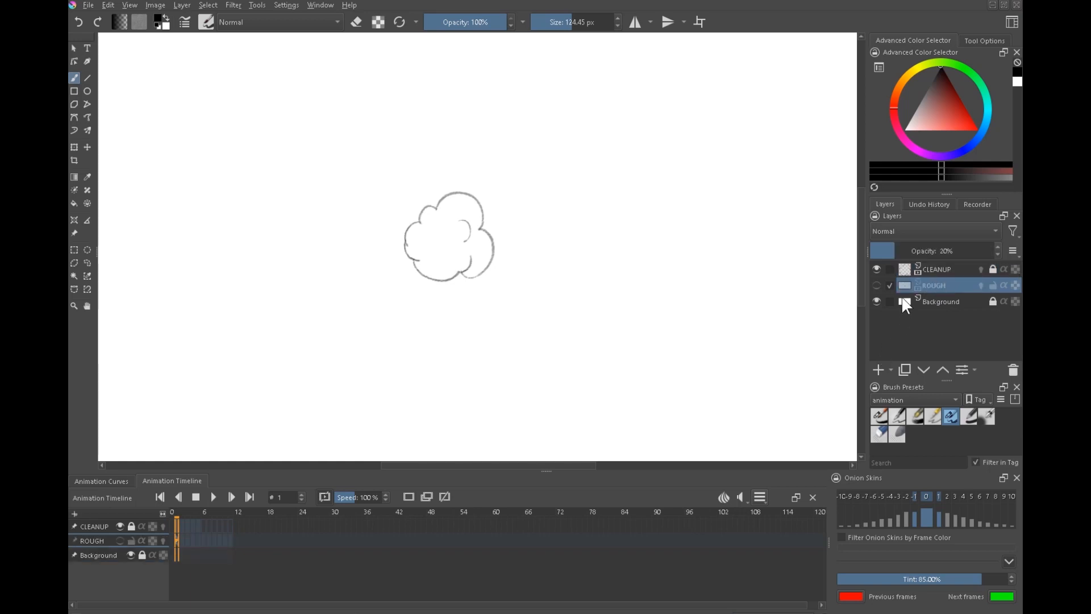
click(877, 301)
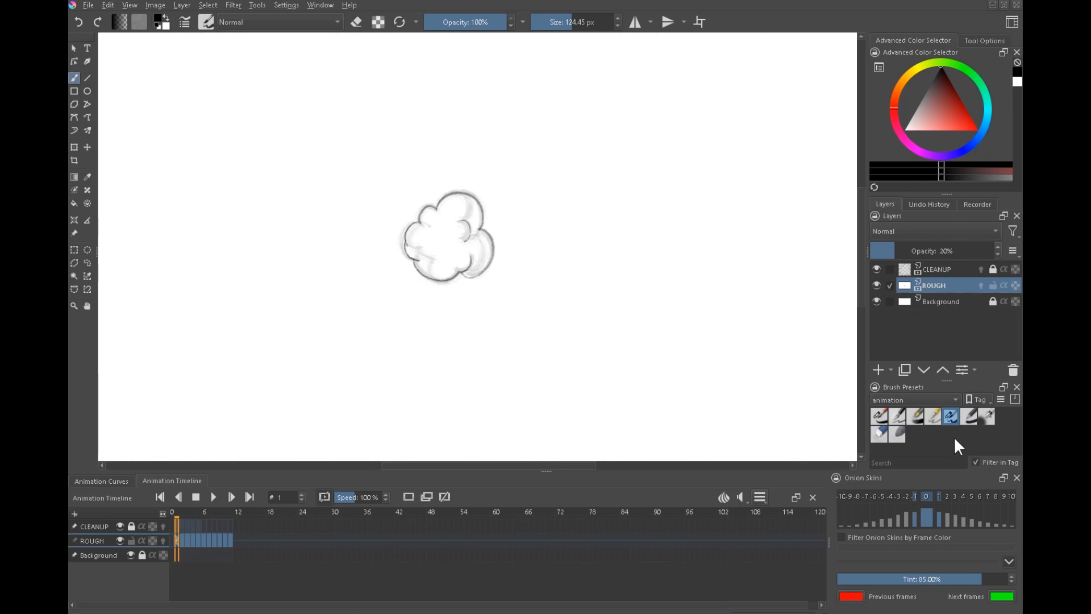
click(879, 370)
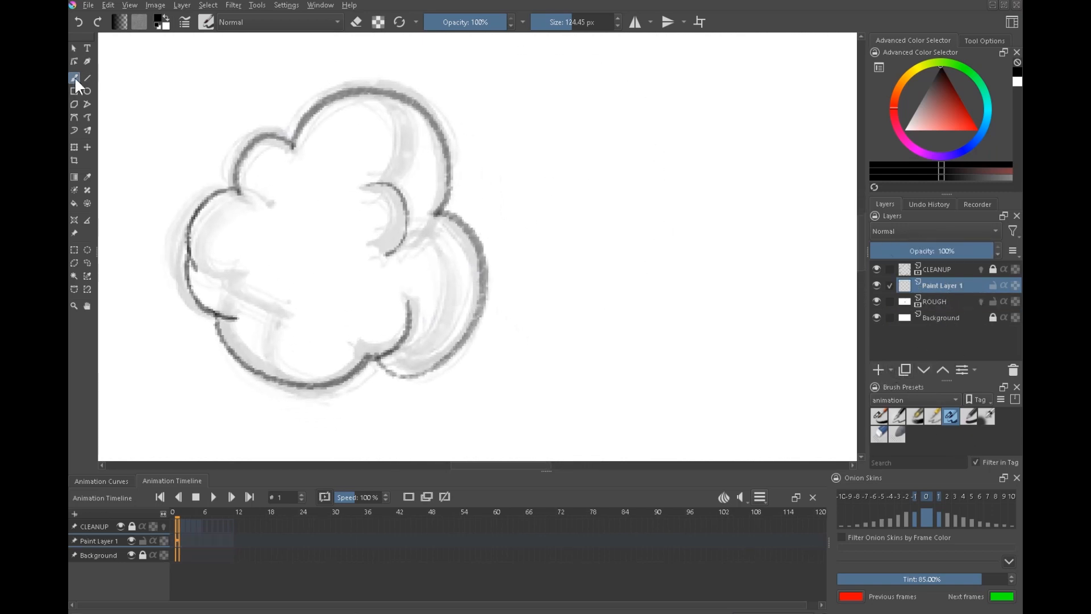
- Give the new layer a Color Overlay style in Normal mode, red, about 99% opacity
right_click(940, 284)
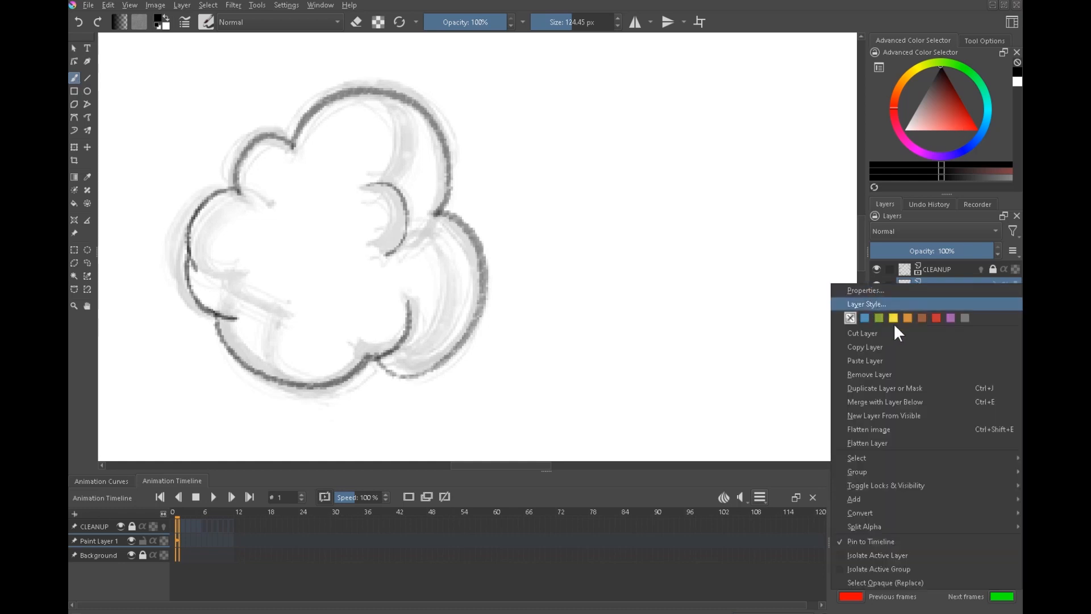
click(866, 304)
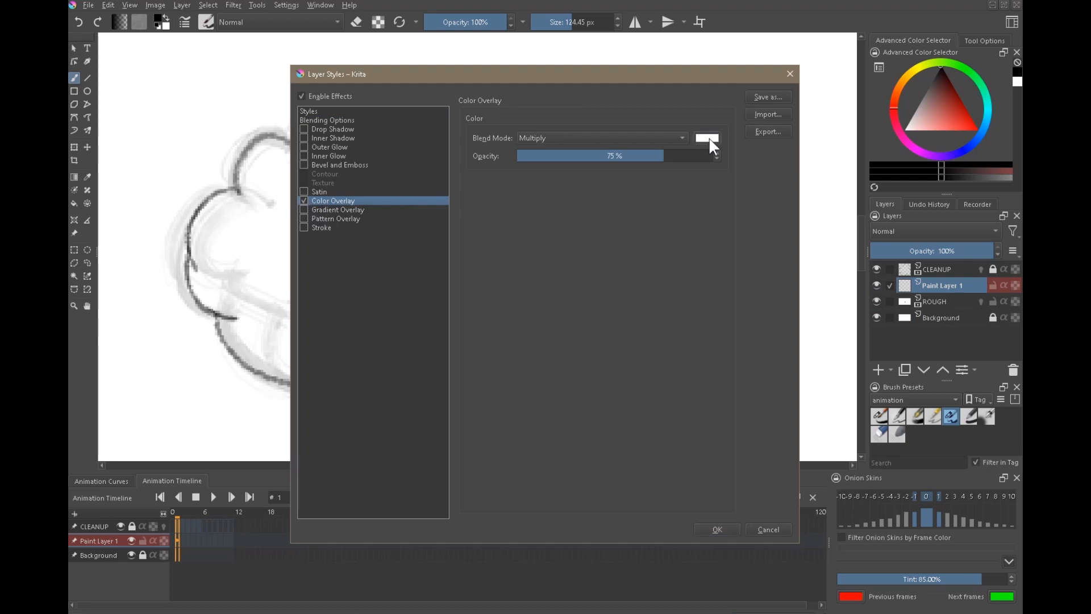
click(705, 138)
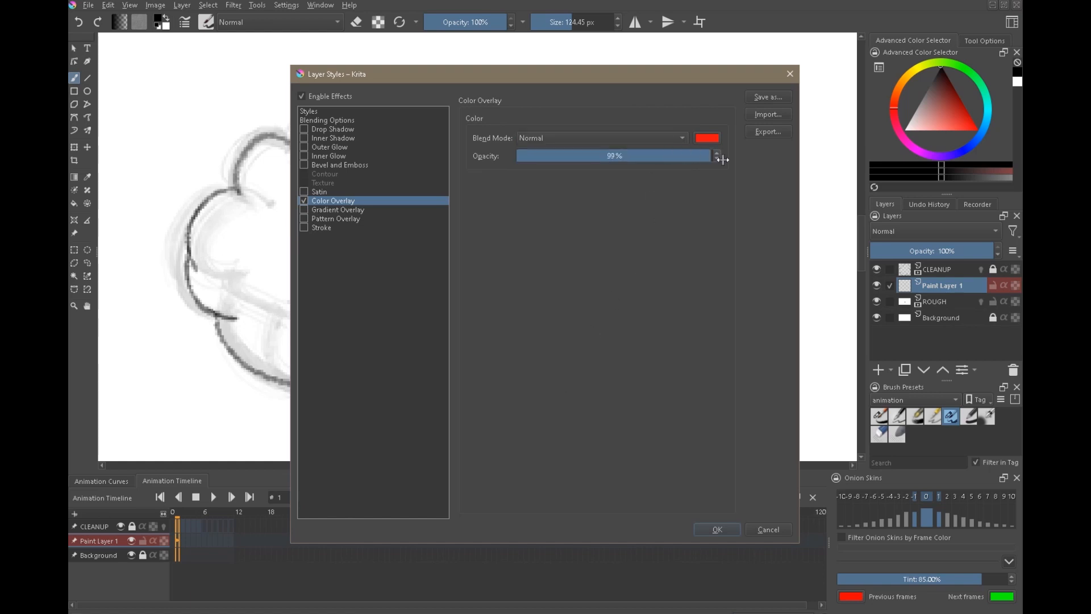
click(715, 528)
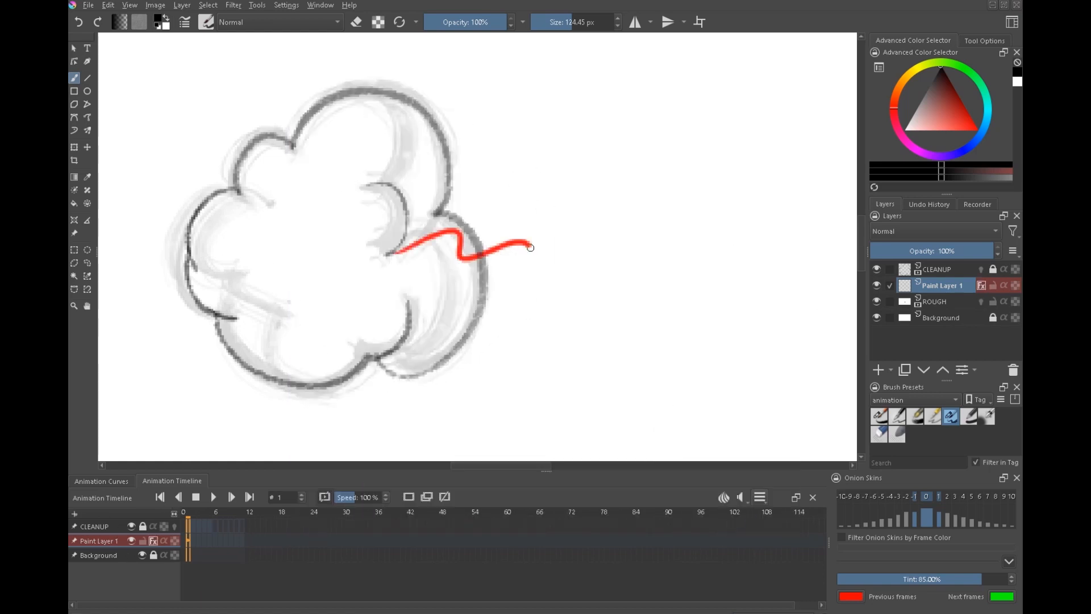
- Confirm a test stroke draws red, rename the layer 'color sep' and trace the cloud's shading lines
drag(529, 247, 626, 253)
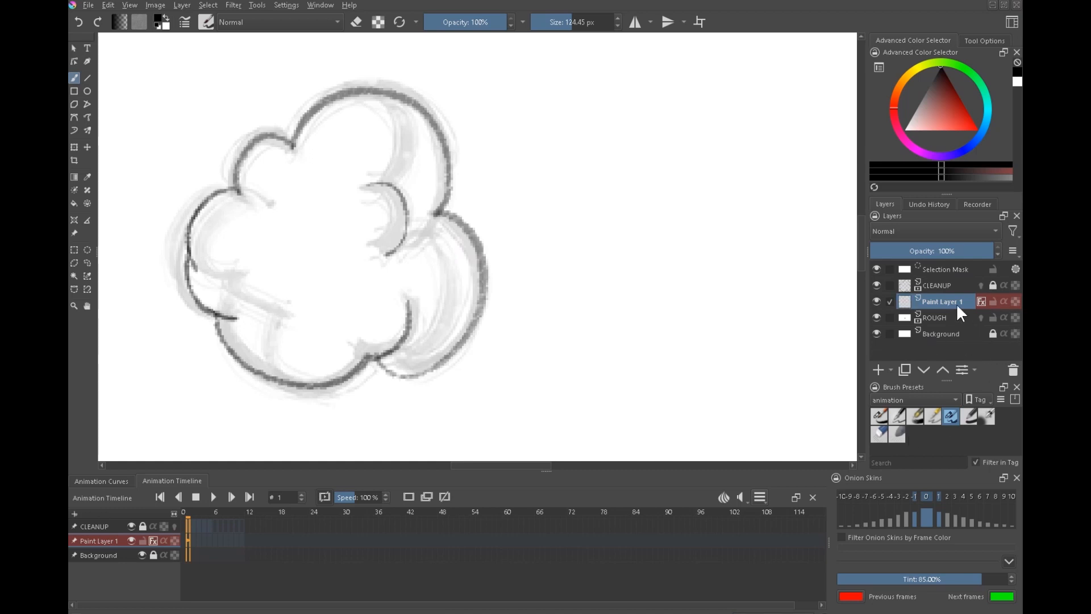
double_click(941, 301)
text(color sep)
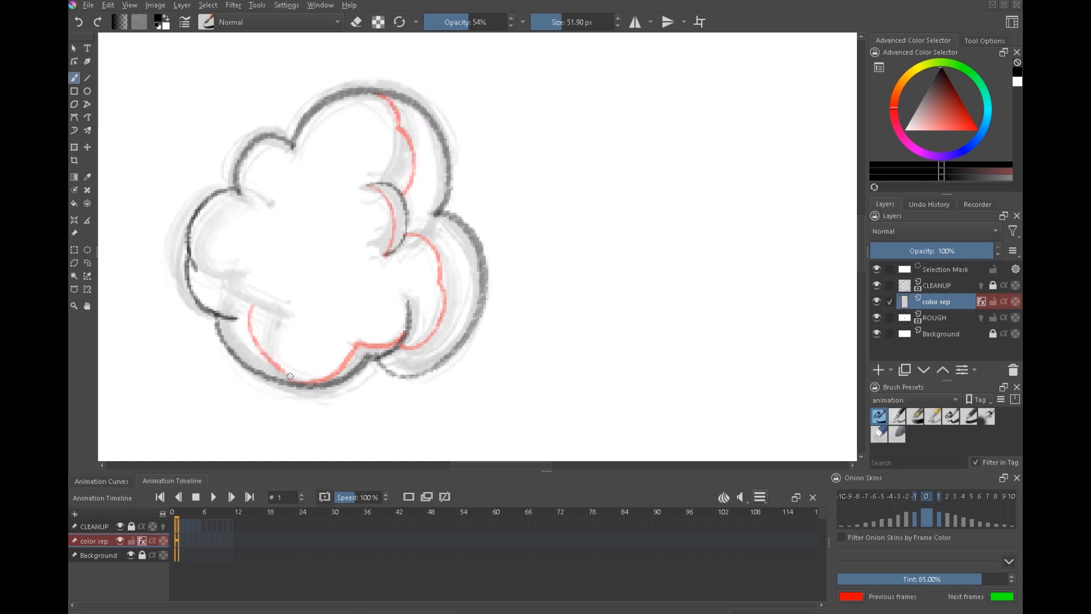
drag(290, 376, 183, 197)
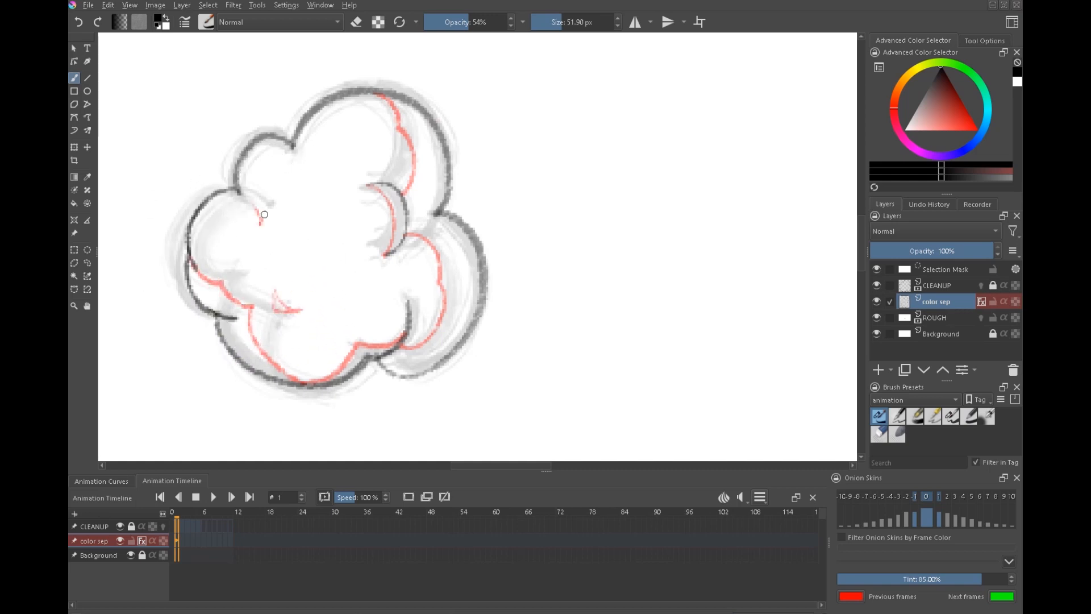
scroll(down, 3)
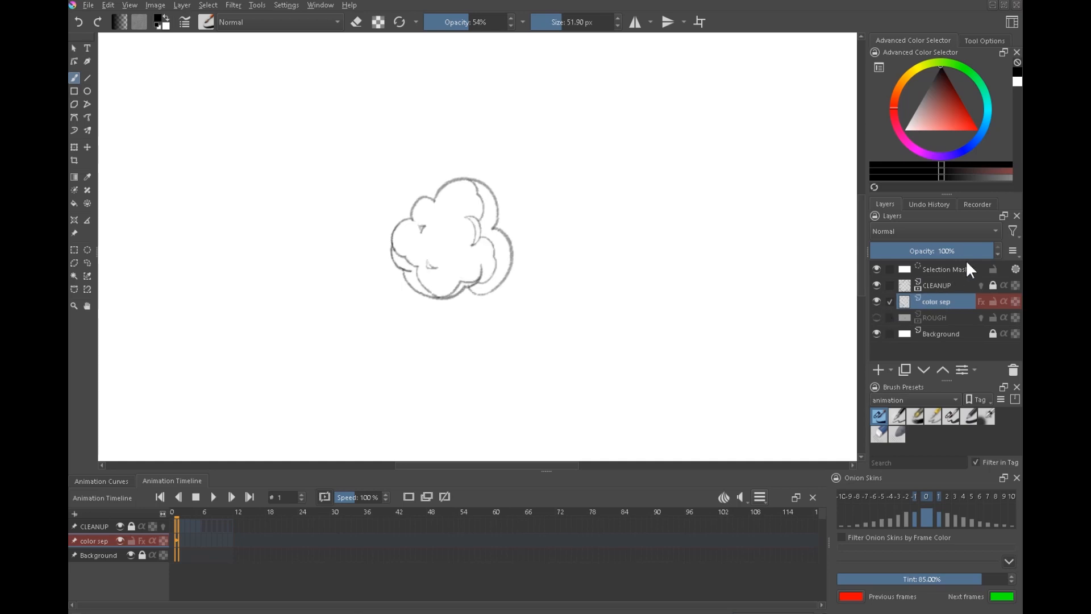
- Add a WHITE layer under color sep, hide Background and select outside the cloud with Contiguous Selection
drag(995, 250, 928, 250)
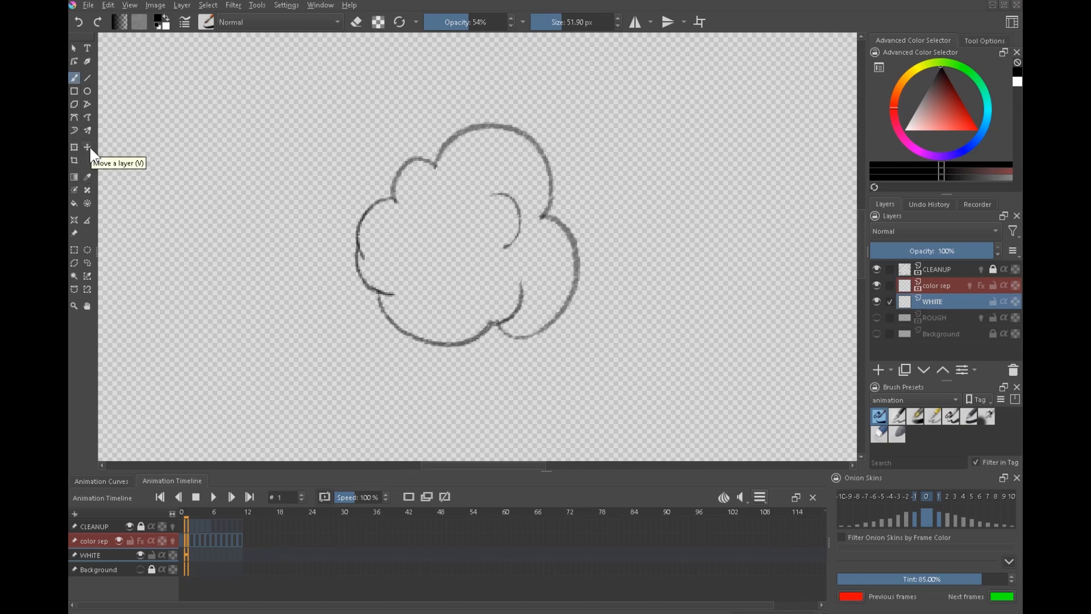
click(88, 262)
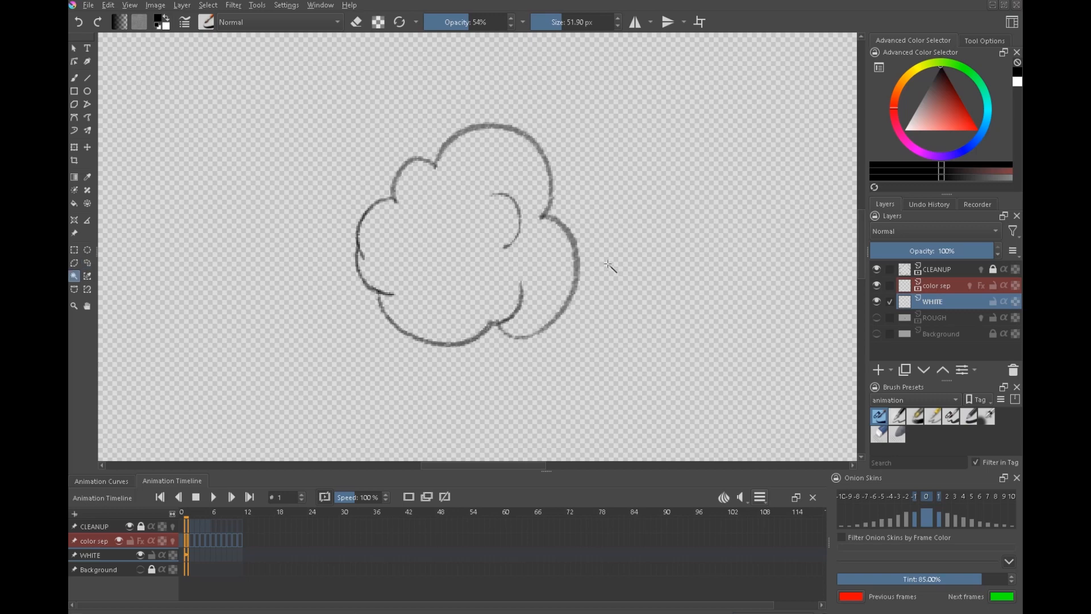
mouse_move(75, 275)
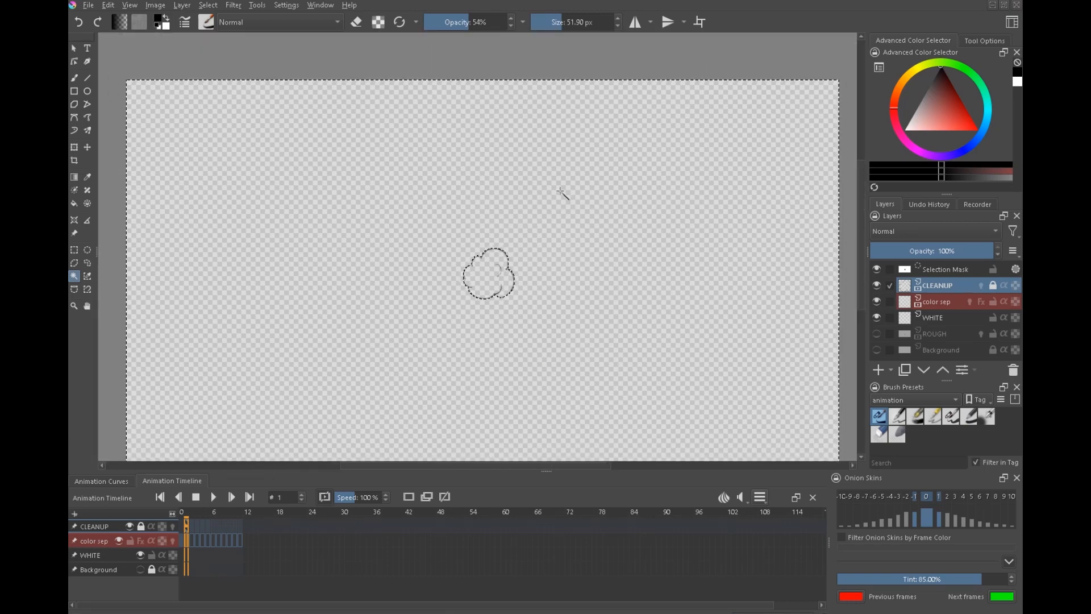
- Invert the selection to cover the cloud and shrink it inside the outline
click(206, 5)
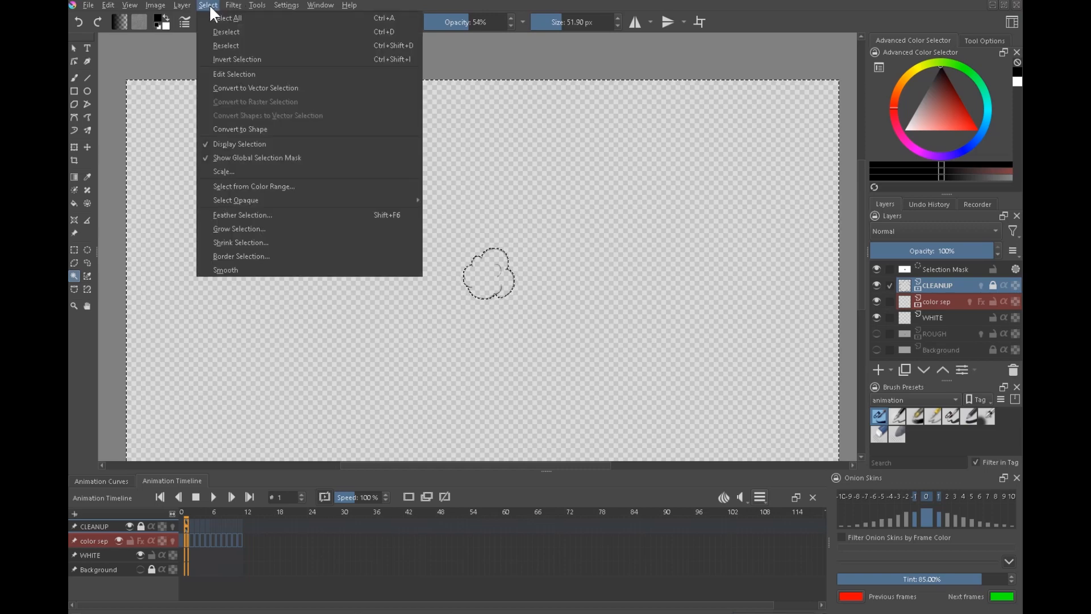
click(207, 5)
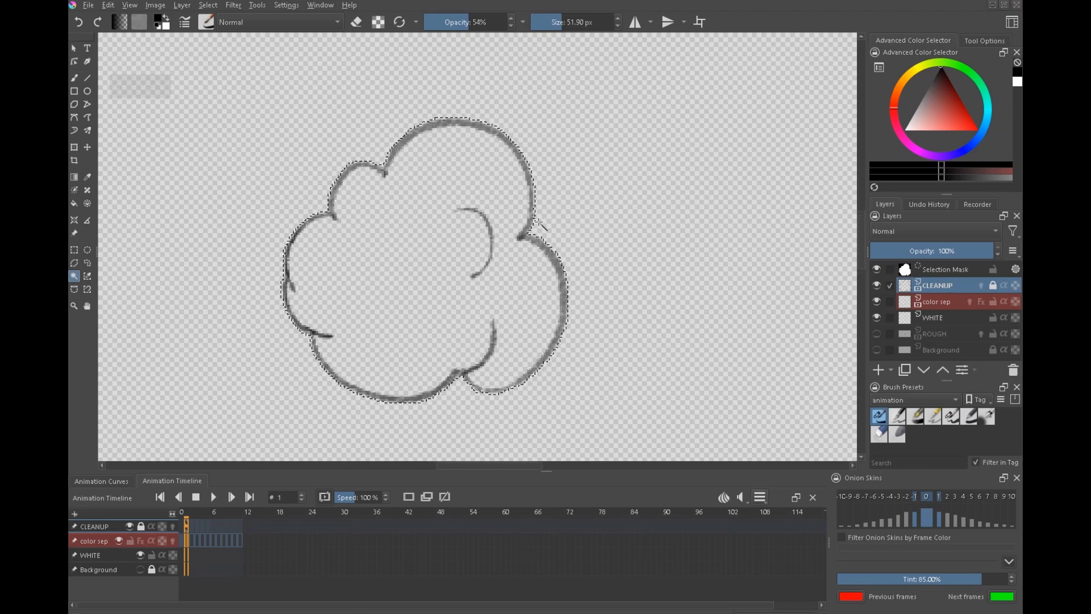
click(207, 4)
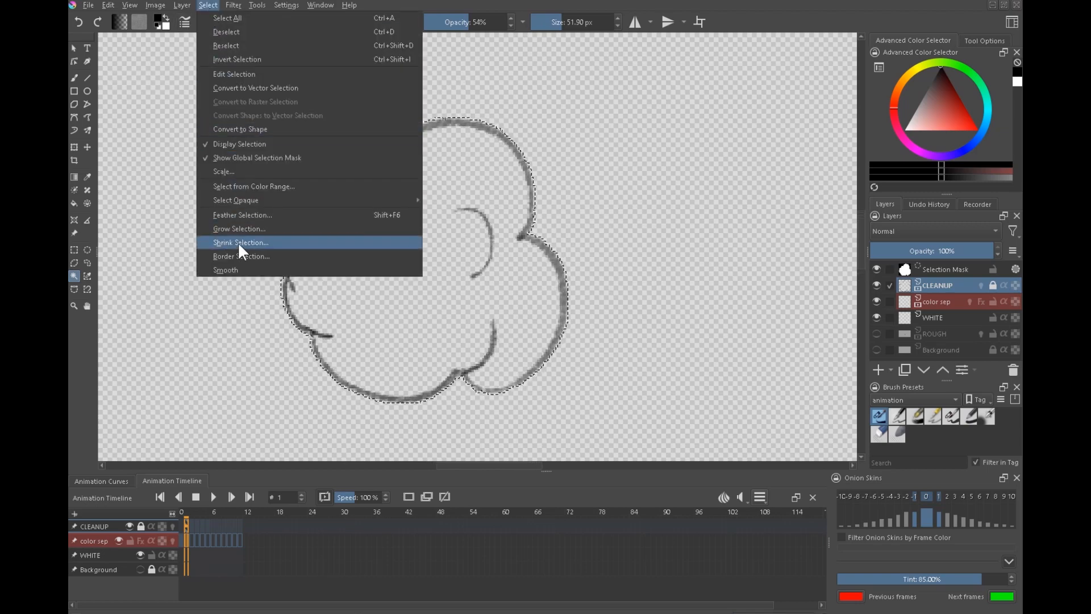
click(239, 242)
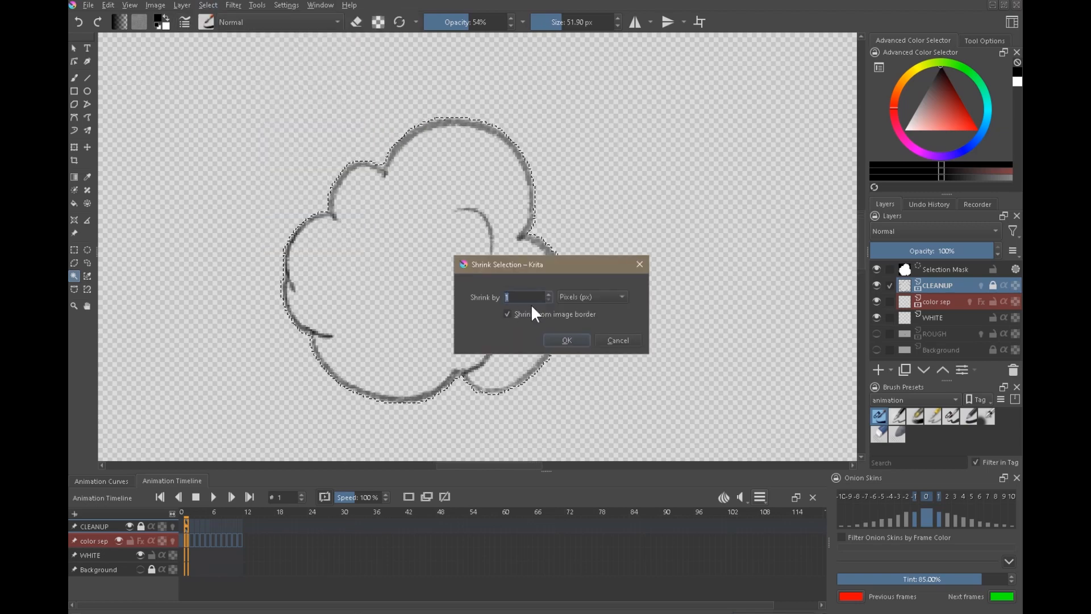
click(566, 339)
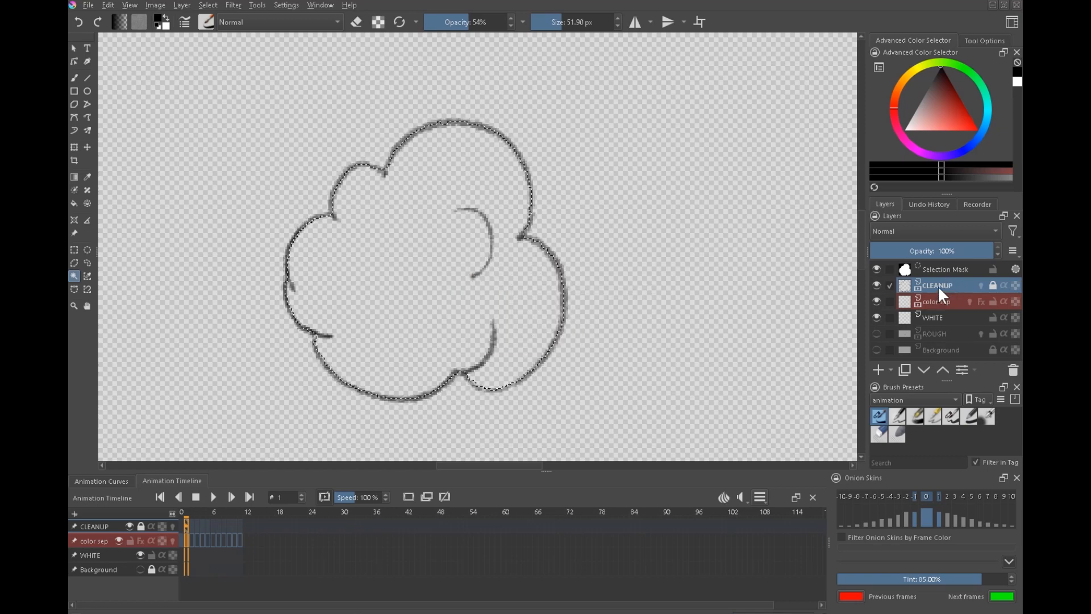
- Fill the selection with white on the WHITE layer and toggle its visibility to check the lines
click(932, 317)
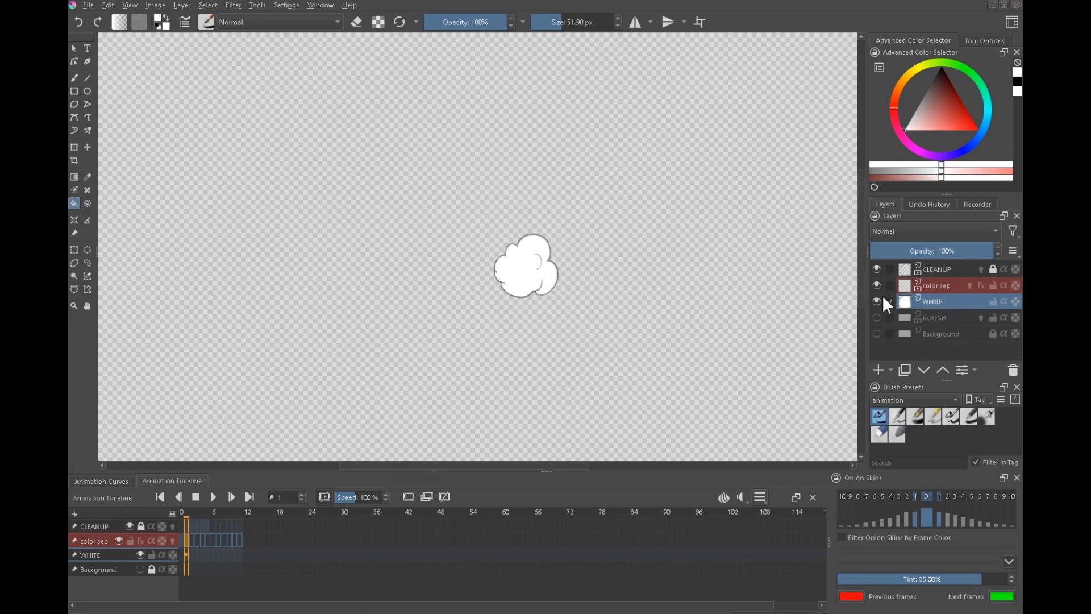
click(876, 287)
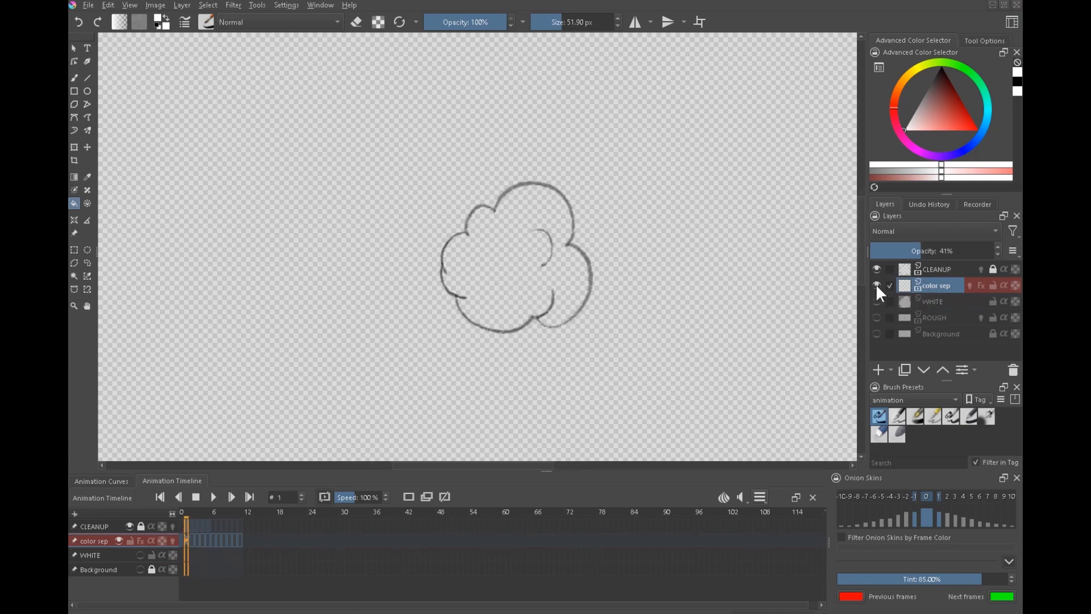
click(876, 269)
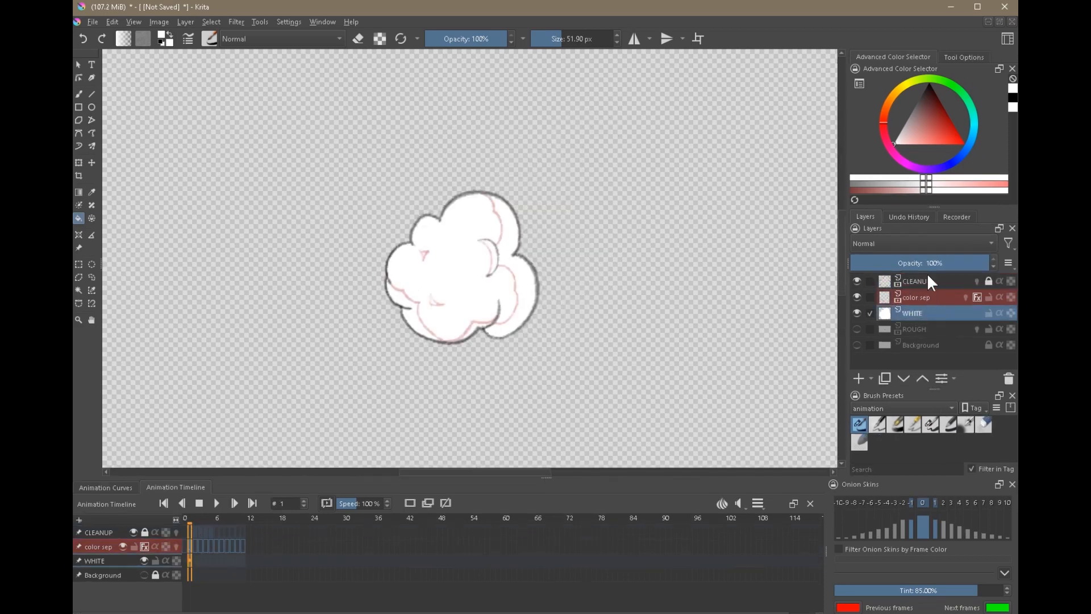
- Add a SMOKE FRONT group layer and move CLEANUP, color sep and WHITE into it
click(868, 377)
text(SMOKE FRONT)
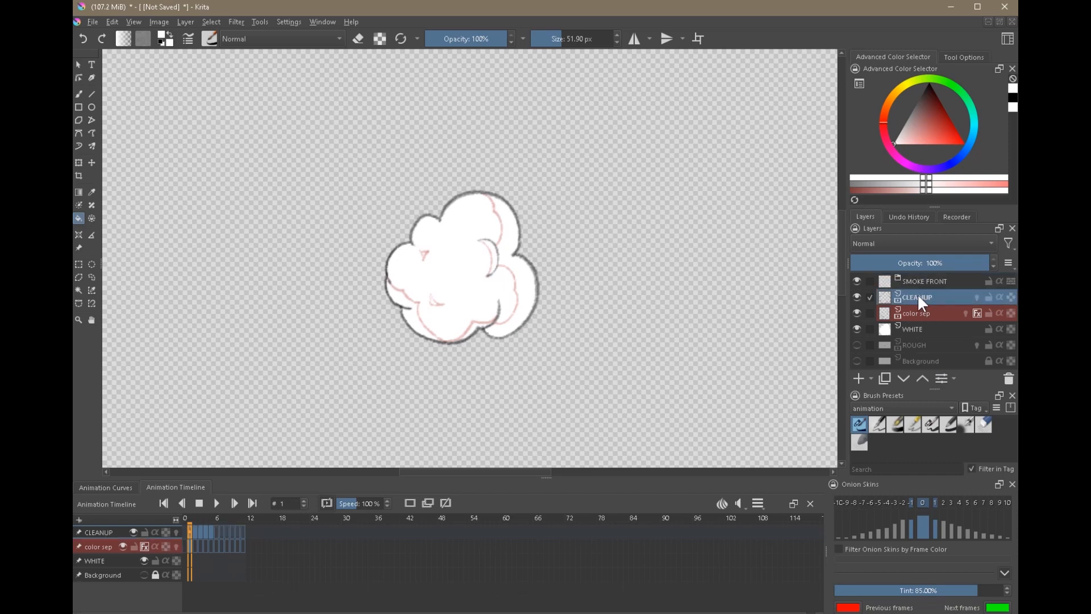
click(915, 312)
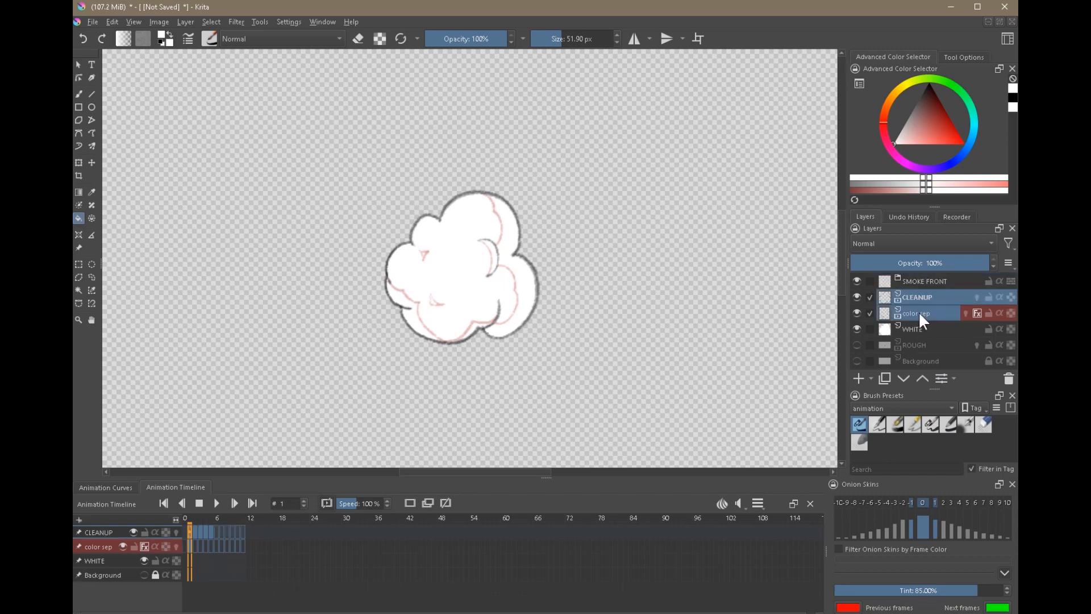
click(916, 297)
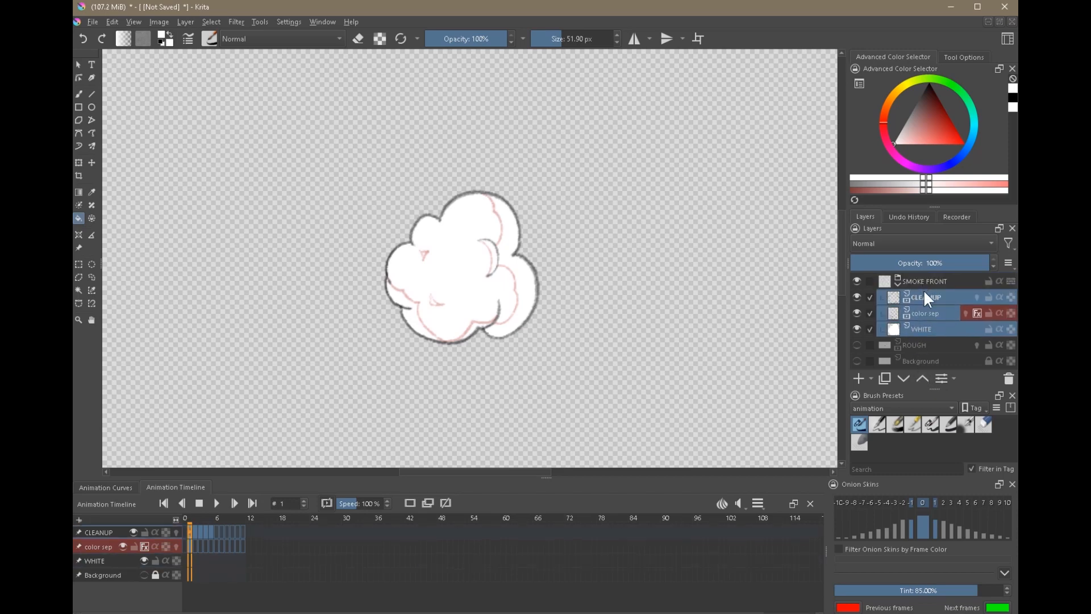
click(857, 281)
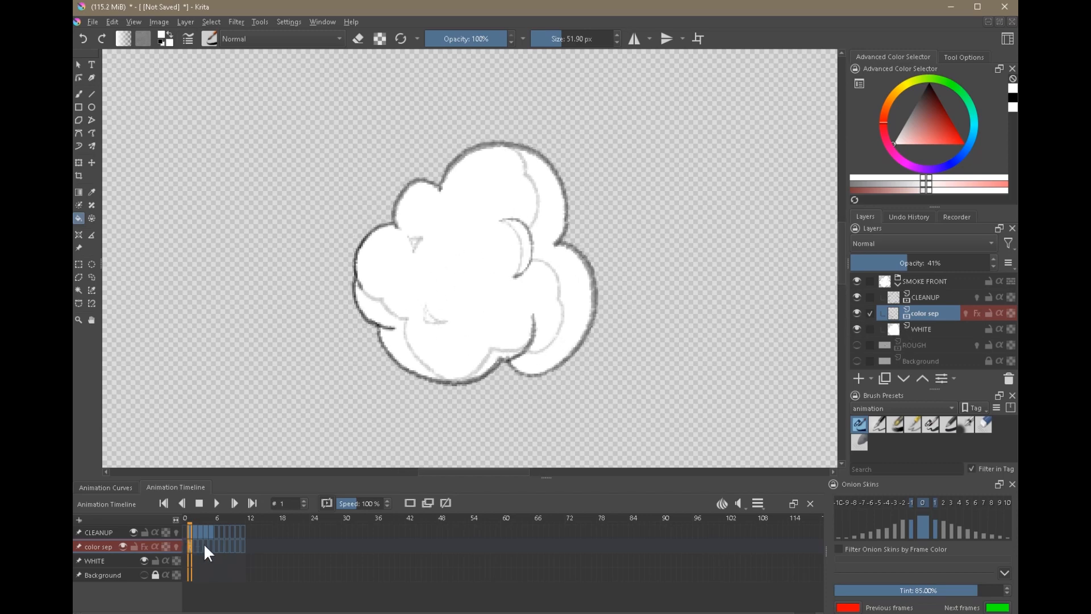
- Apply a Color Overlay layer style using the Fill Brown swatch (#f0e6dc) for a warm off-white
click(922, 328)
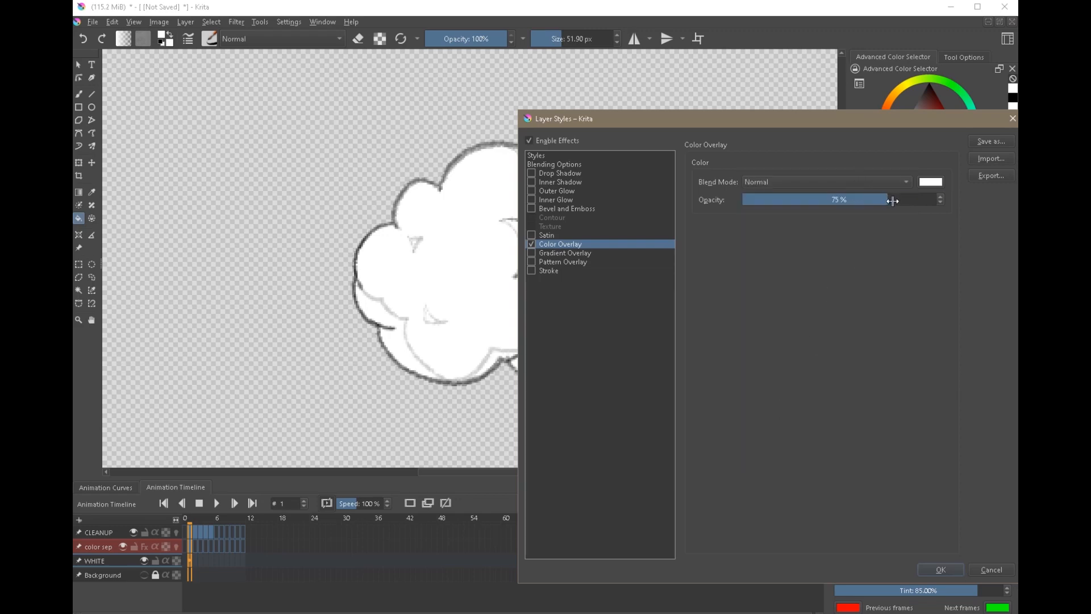
click(930, 182)
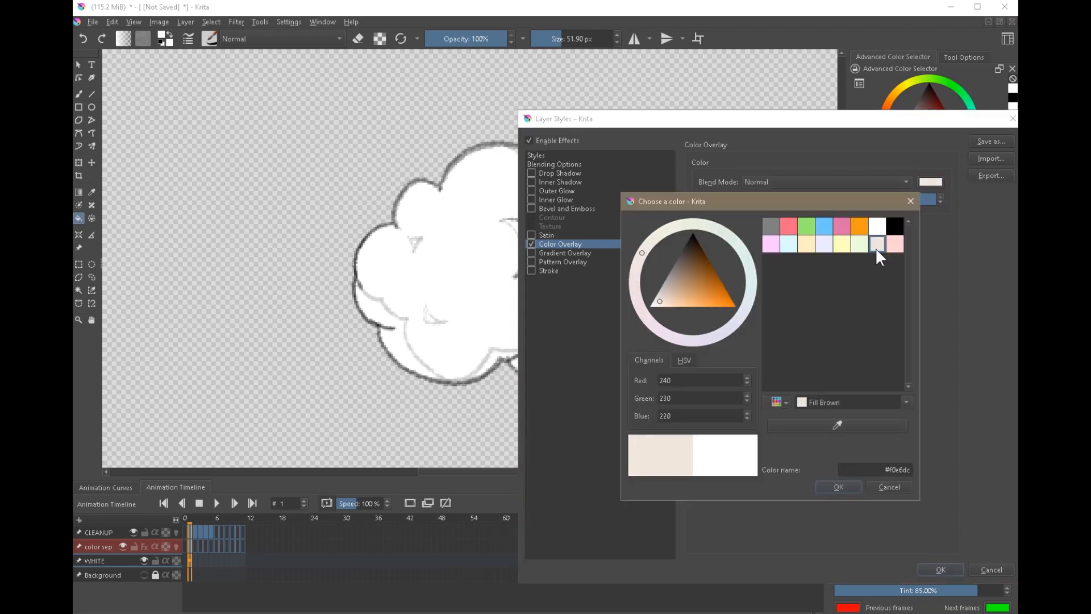
click(838, 486)
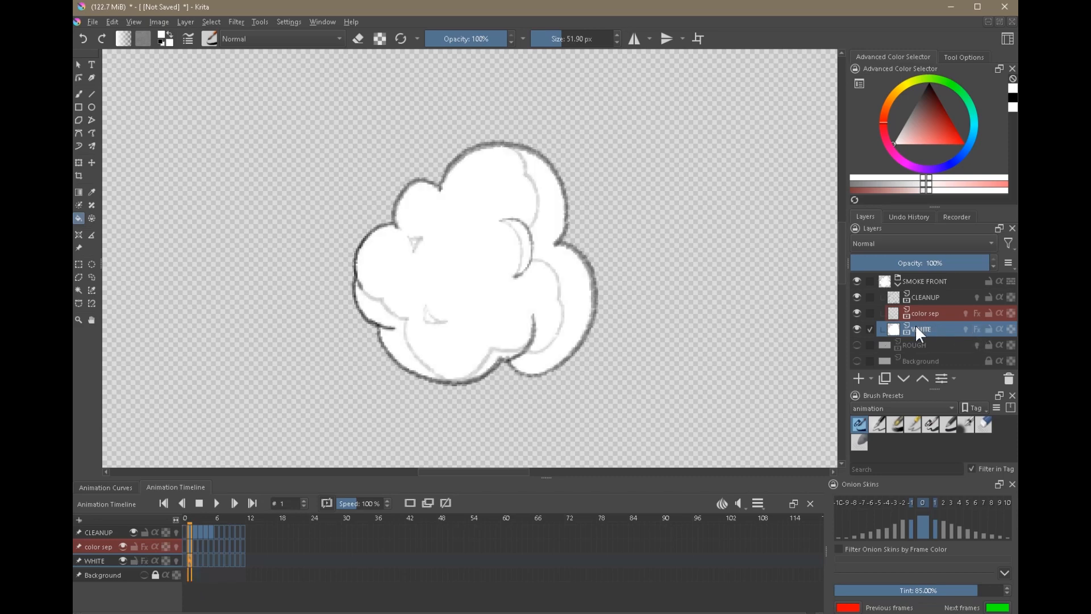
- Add a smoke COL layer with grey fills and shading, plus a new paint layer below color sep
click(859, 377)
text(smoke COL)
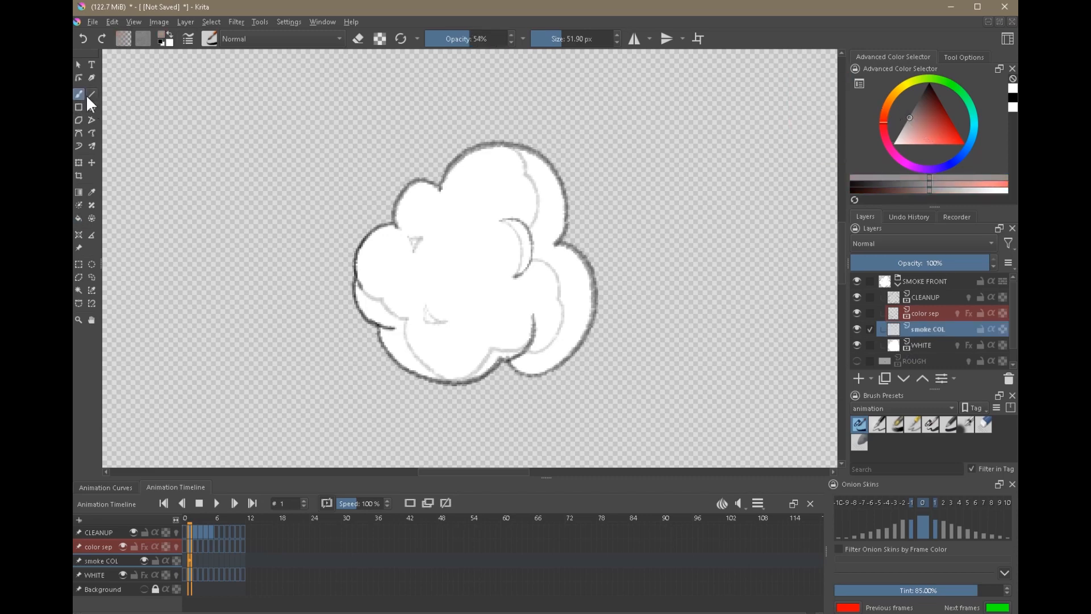
click(947, 424)
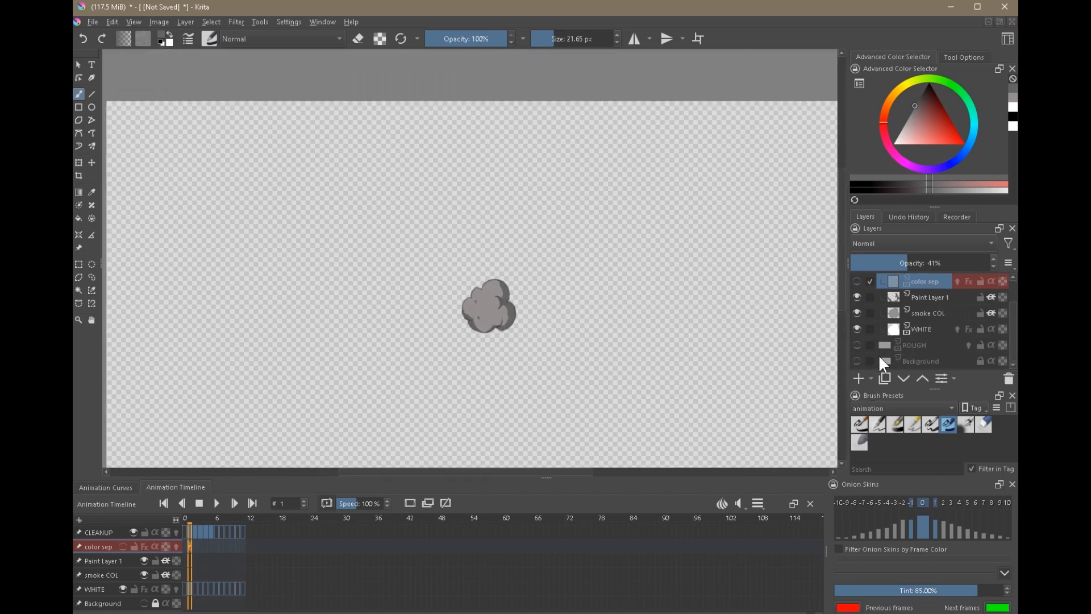
- Inspect the grey smoke up close, then bring up the Color Overlay layer style settings
click(857, 362)
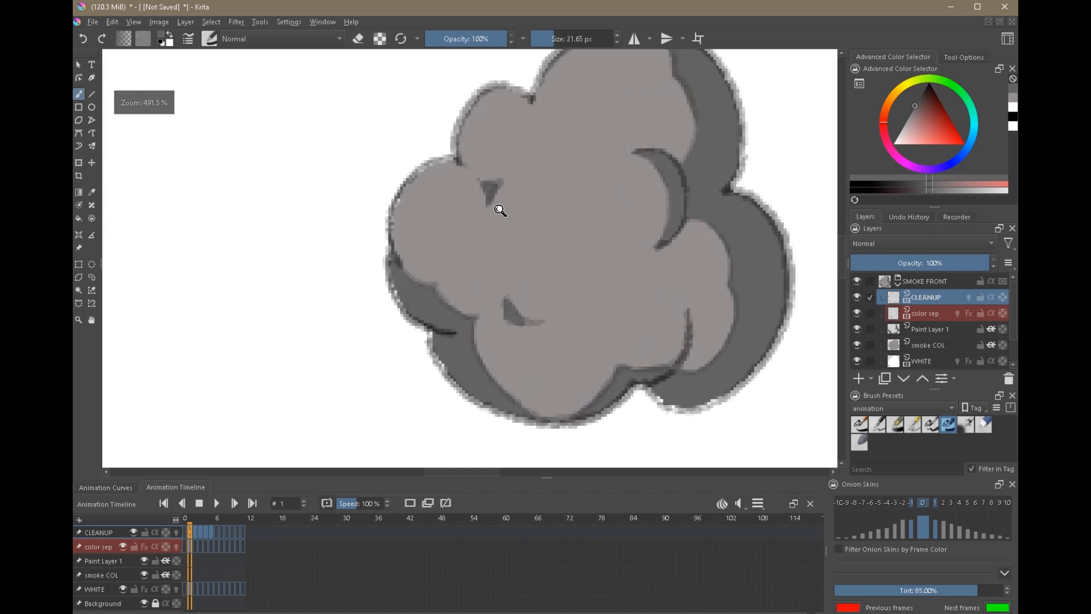
scroll(down, 3)
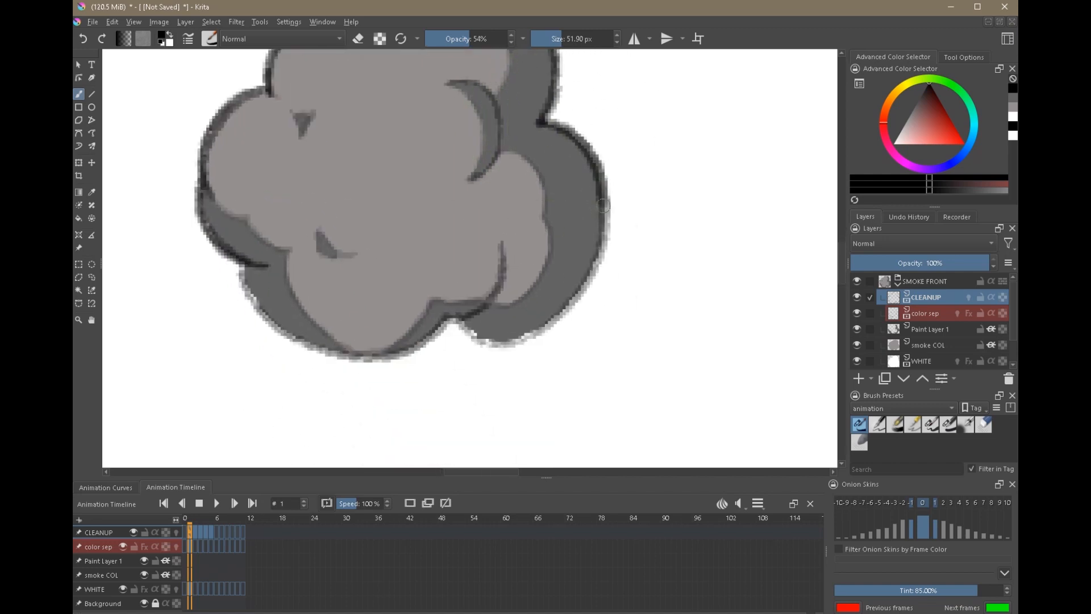
drag(604, 202, 472, 338)
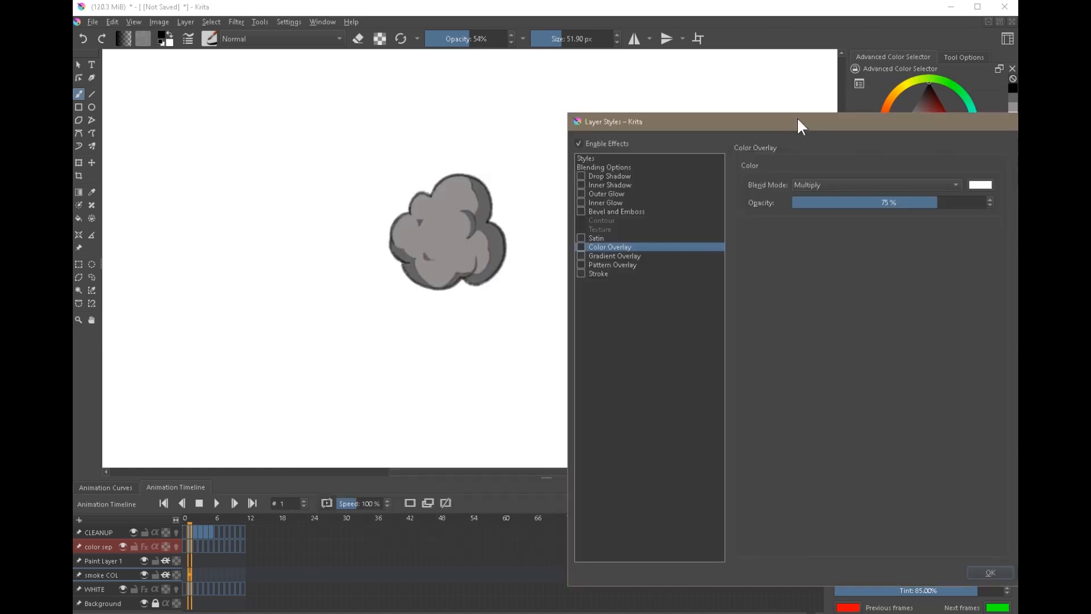
- Give the smoke COL layer a green Color Overlay in Normal blend and apply it
click(873, 184)
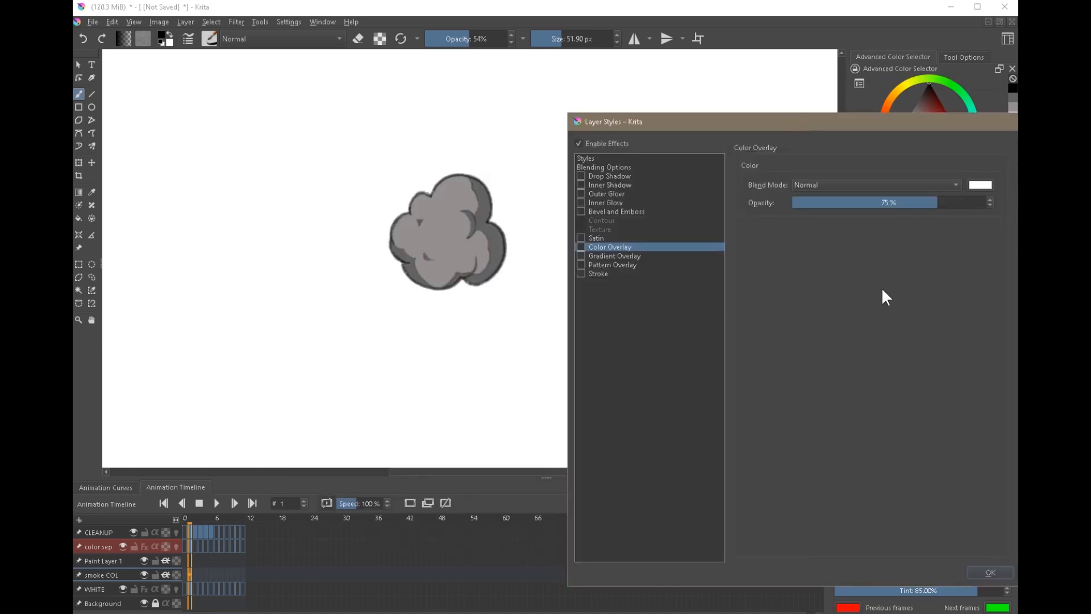
click(981, 184)
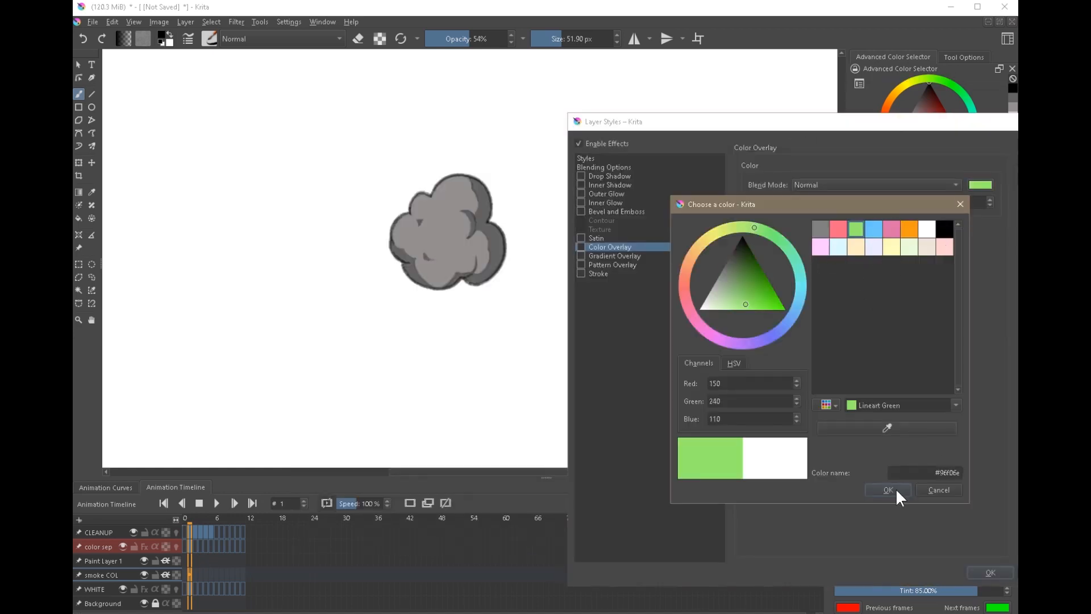
click(888, 489)
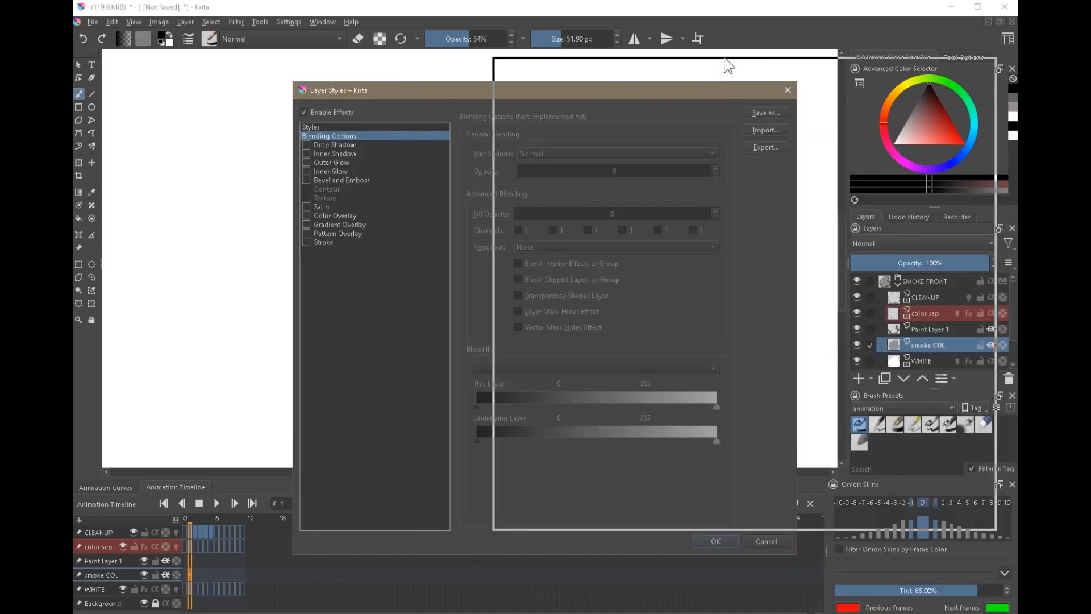
click(570, 175)
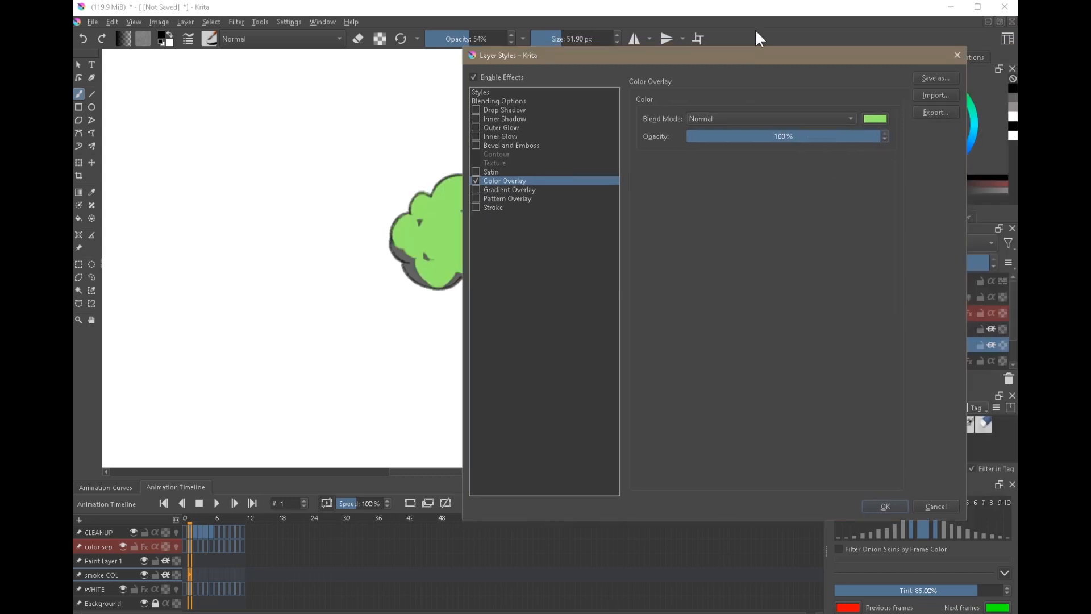
click(884, 506)
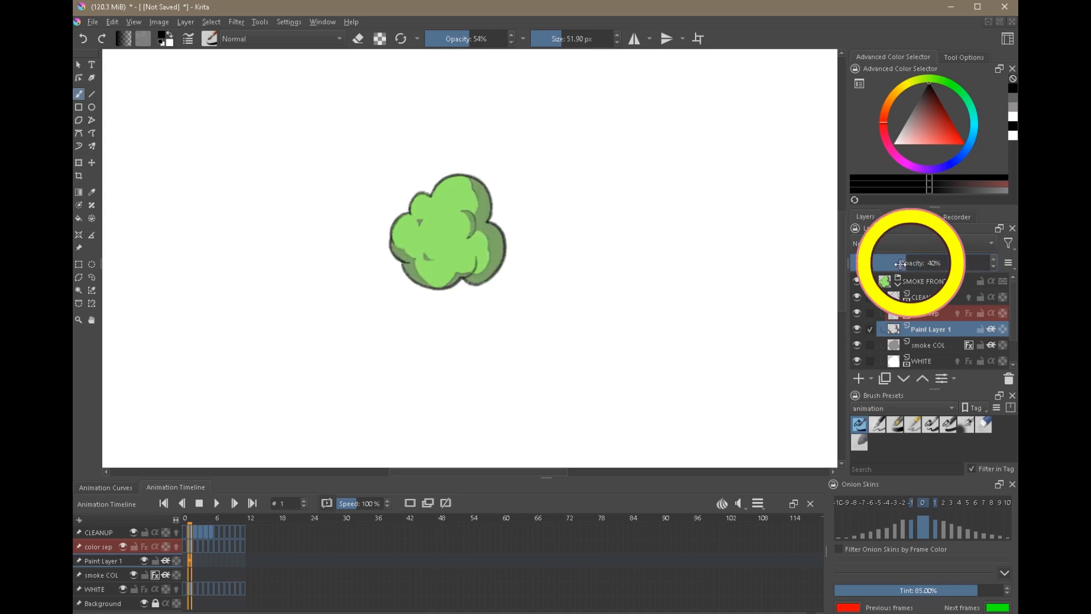
- Lower Paint Layer 1's opacity to 40%
drag(918, 262, 905, 262)
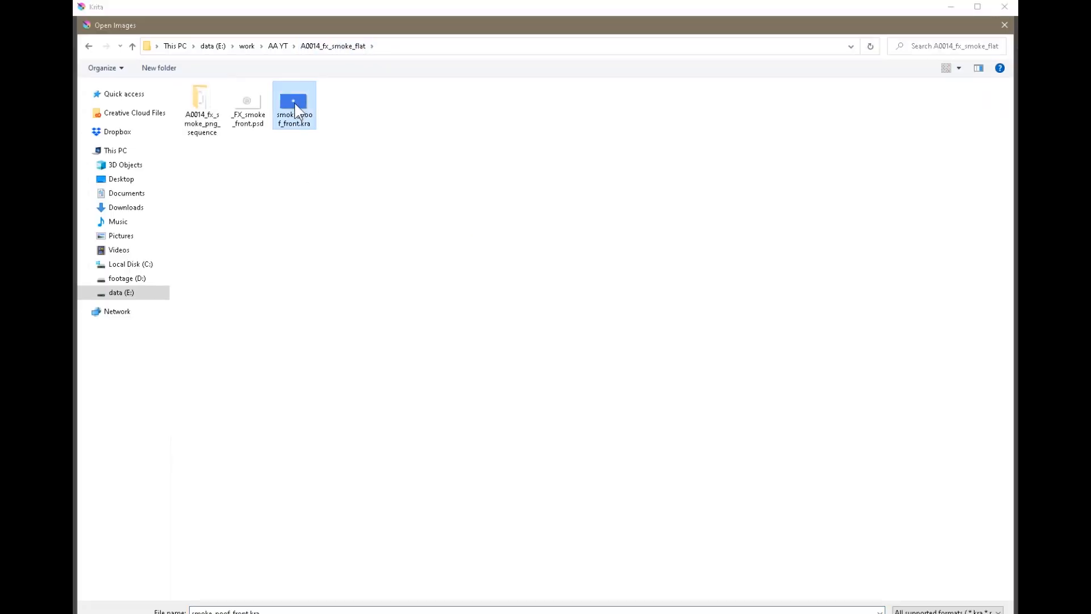
- Load smoke_poof_front.kra and play the white smoke poof once, stopping at the first frame
double_click(293, 105)
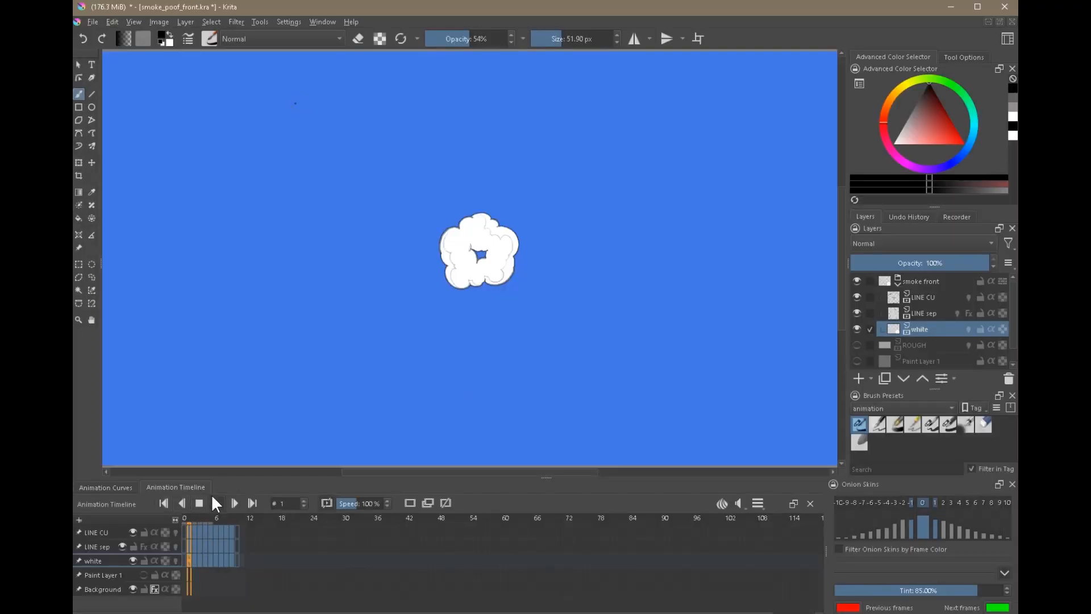
click(234, 504)
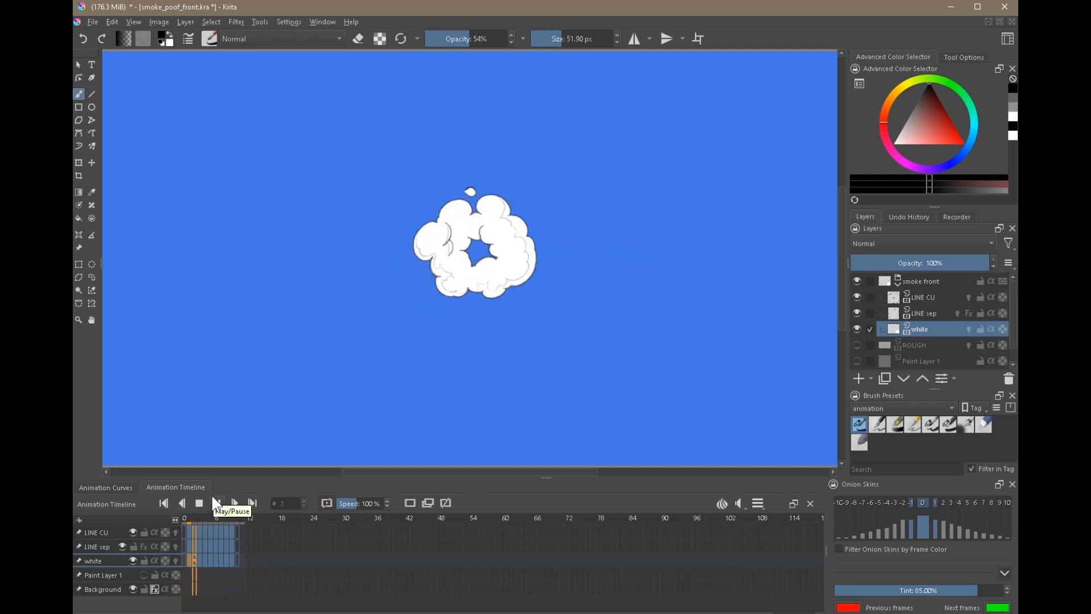
click(216, 503)
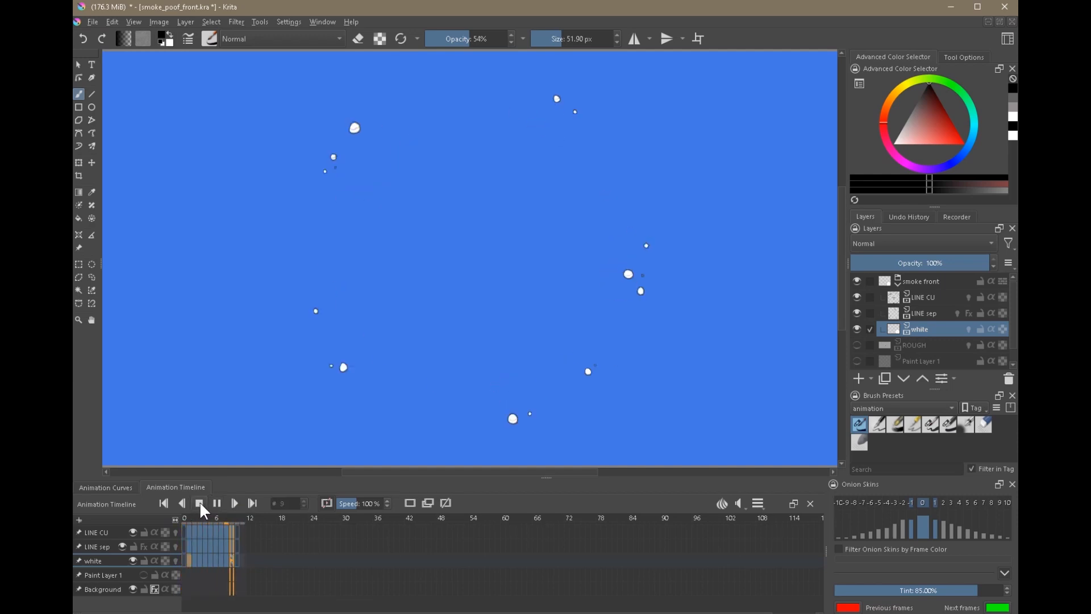
click(198, 502)
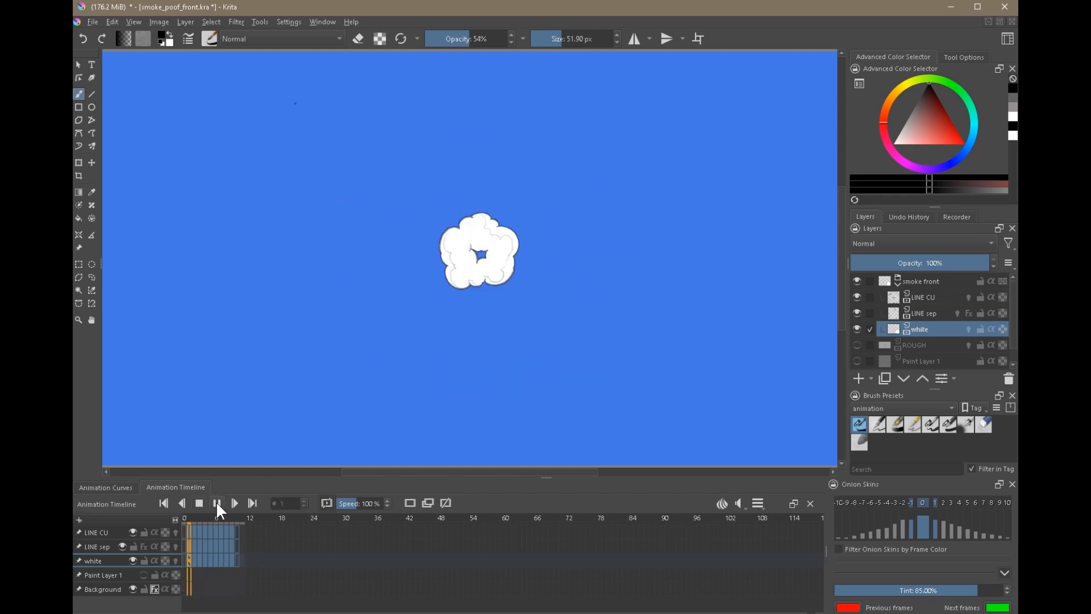
- Replay the smoke poof animation several times over the blue background
click(234, 503)
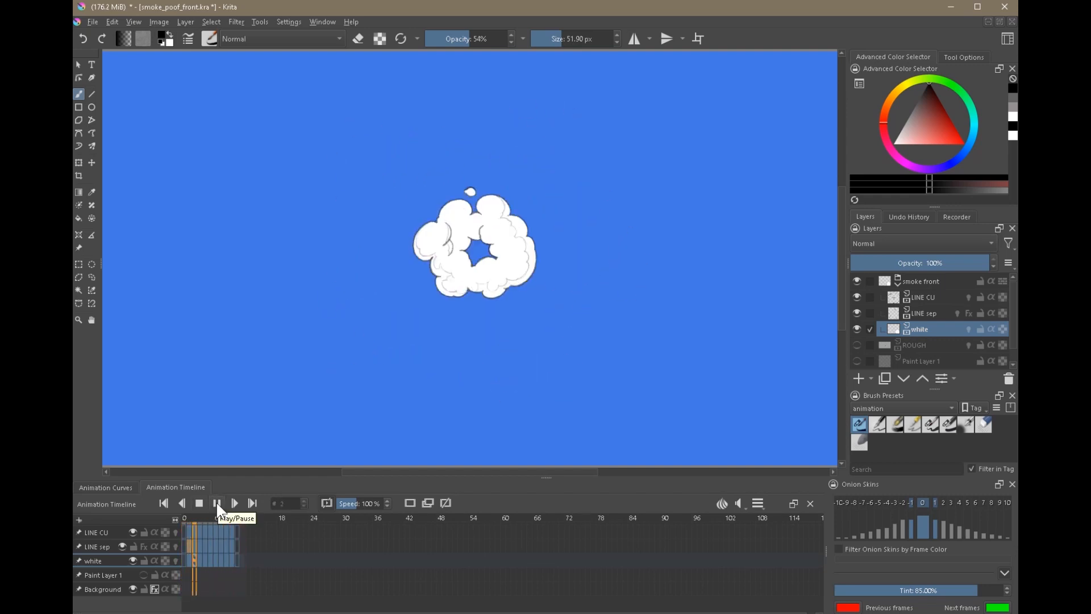
click(218, 504)
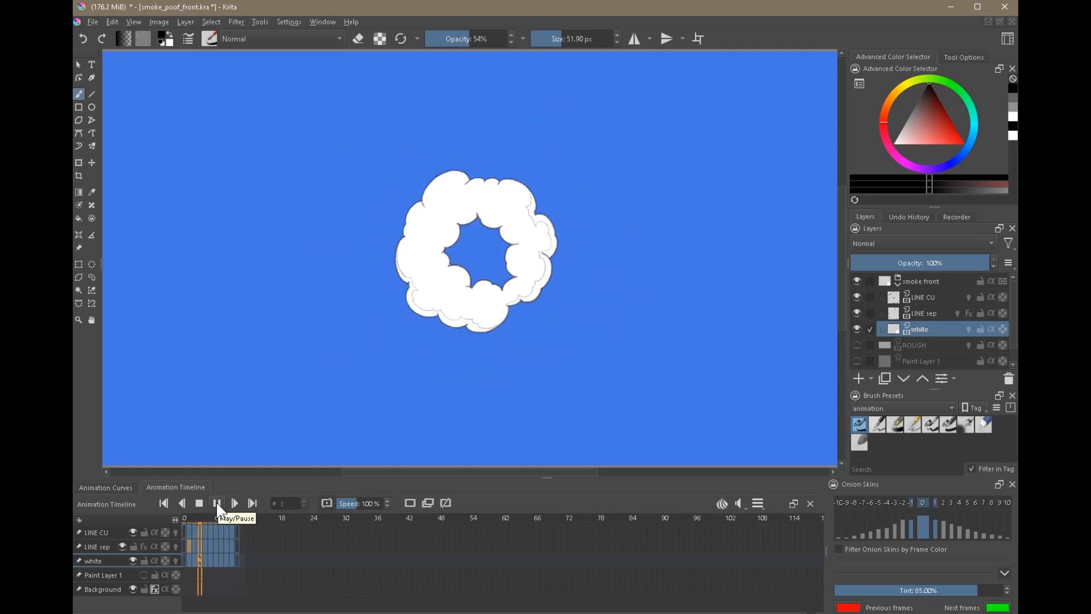
click(218, 504)
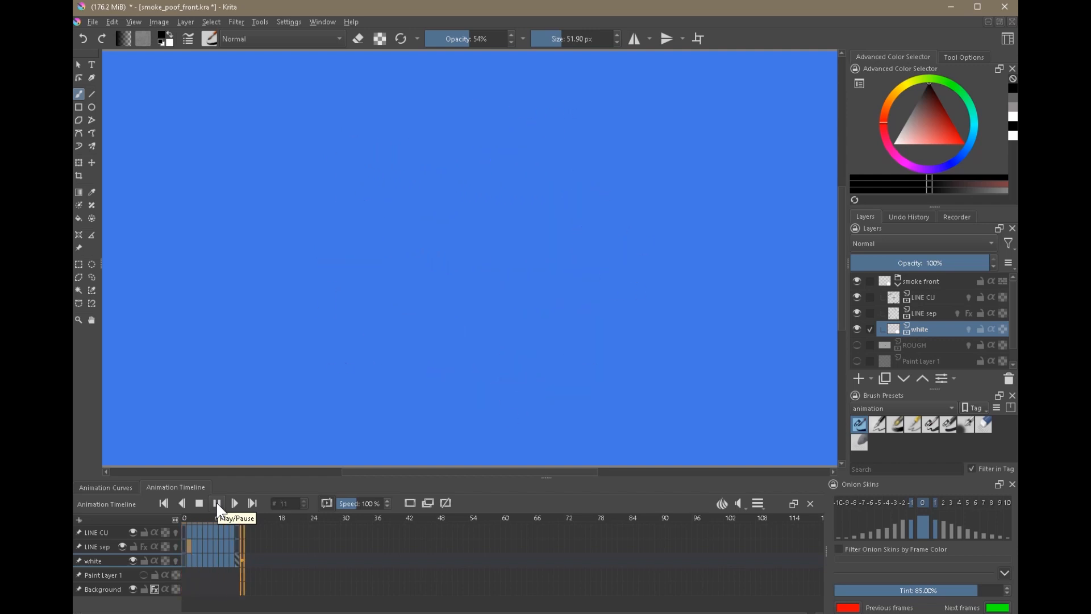
click(217, 504)
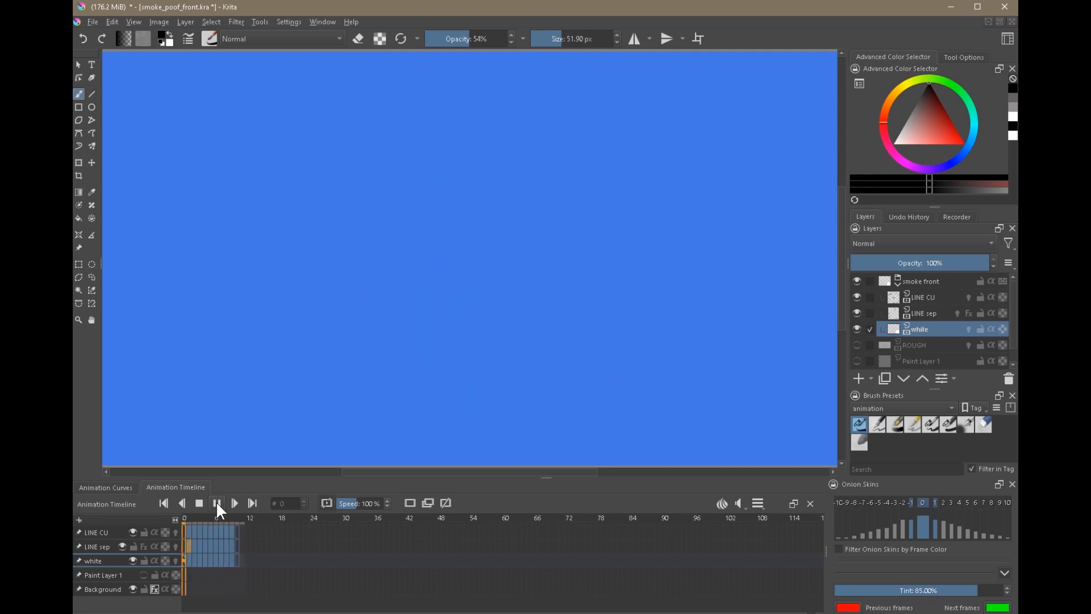
click(234, 502)
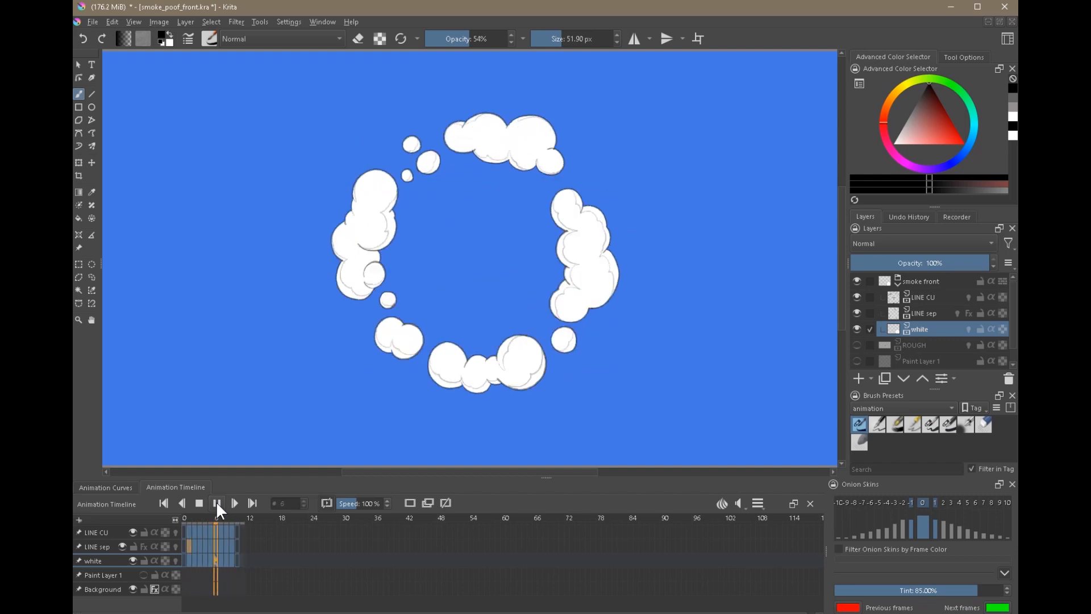
click(163, 503)
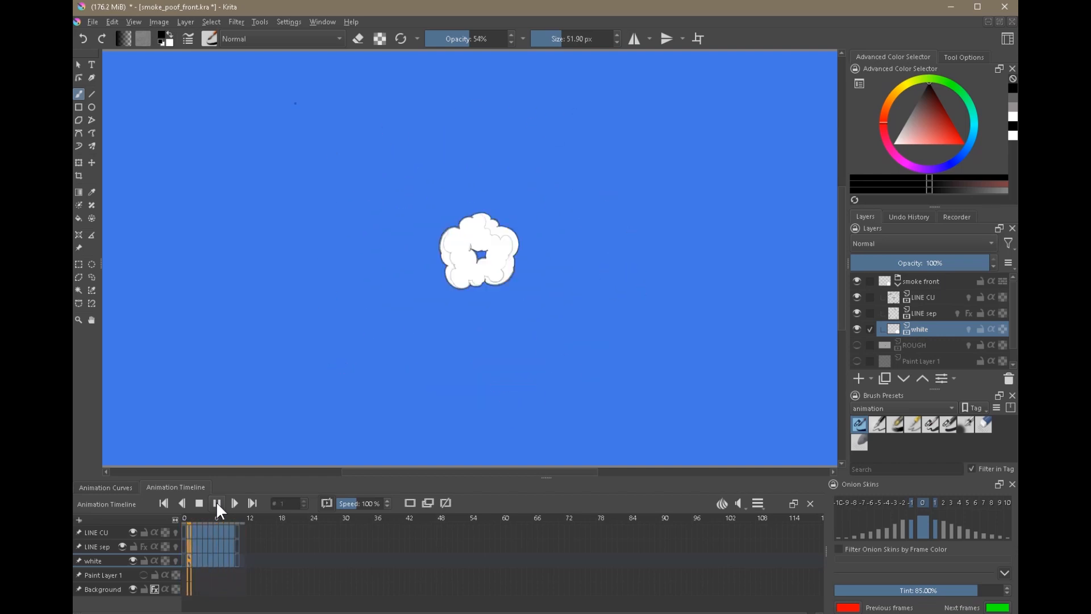
click(235, 504)
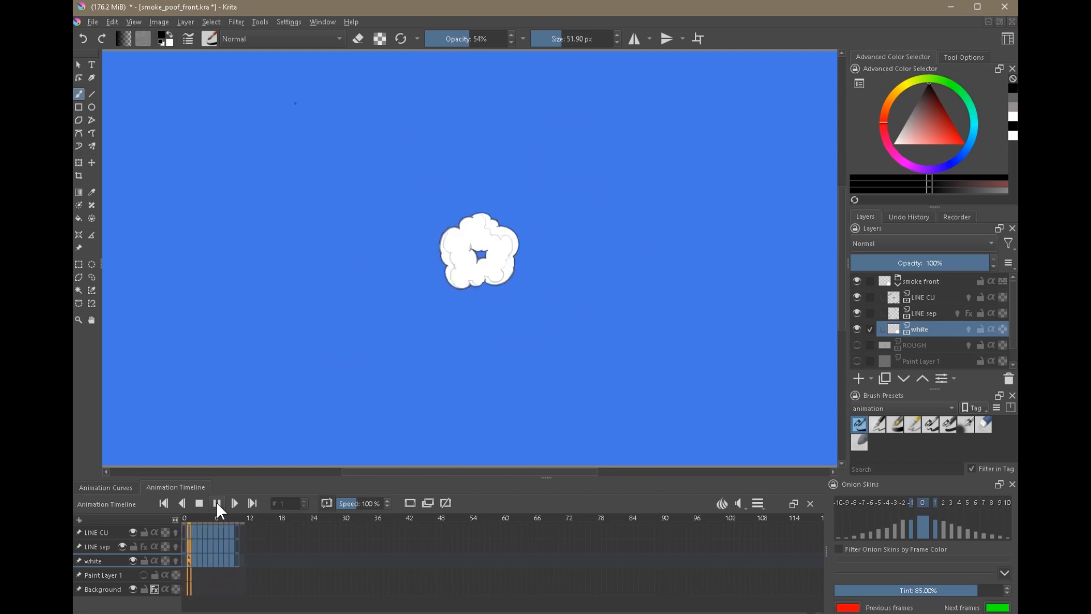
click(234, 504)
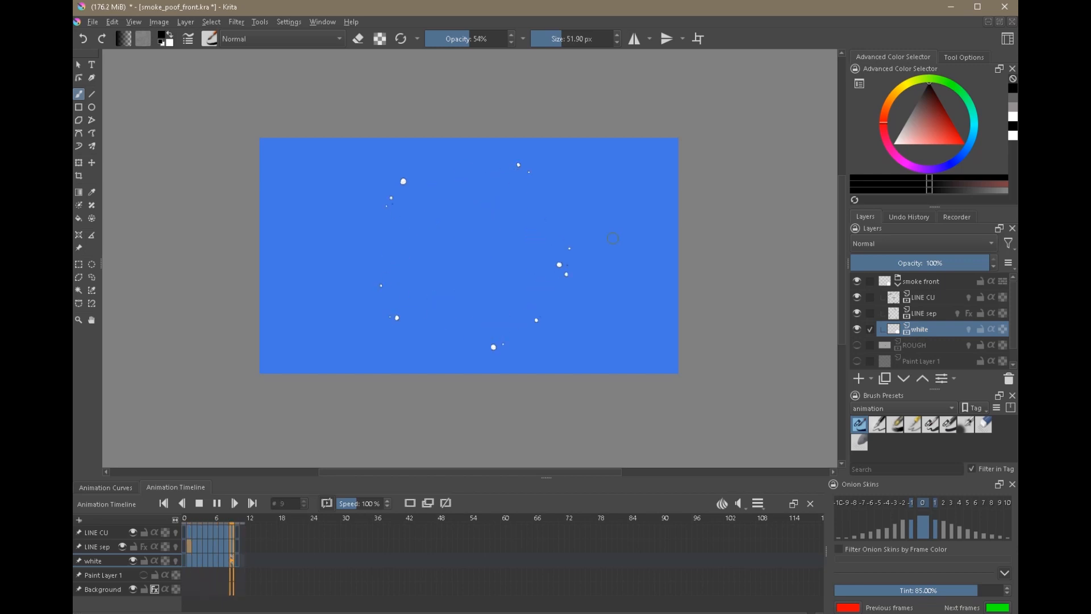
click(199, 562)
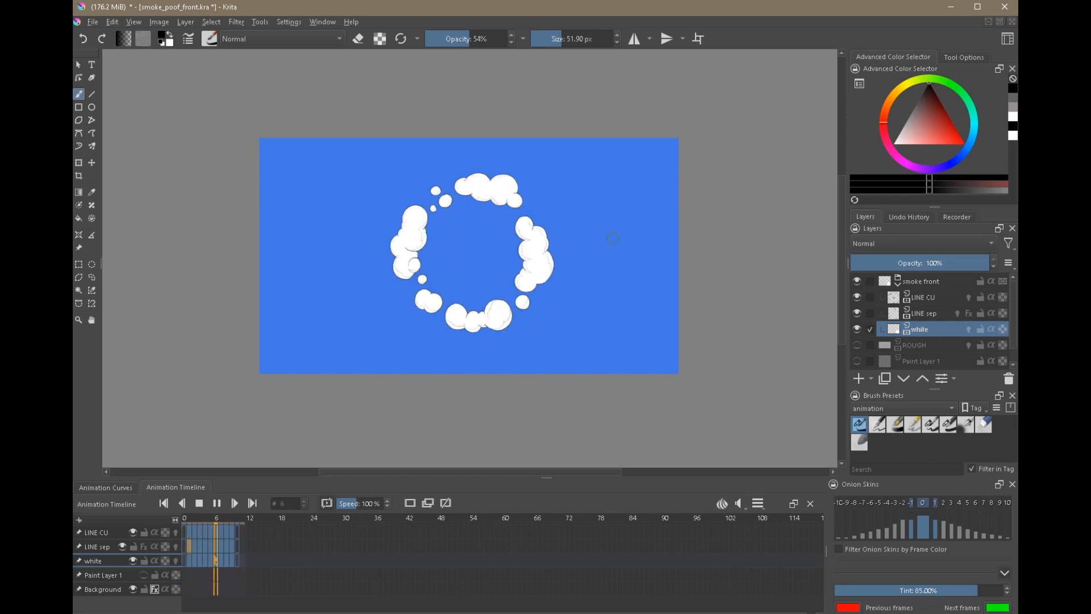
click(164, 503)
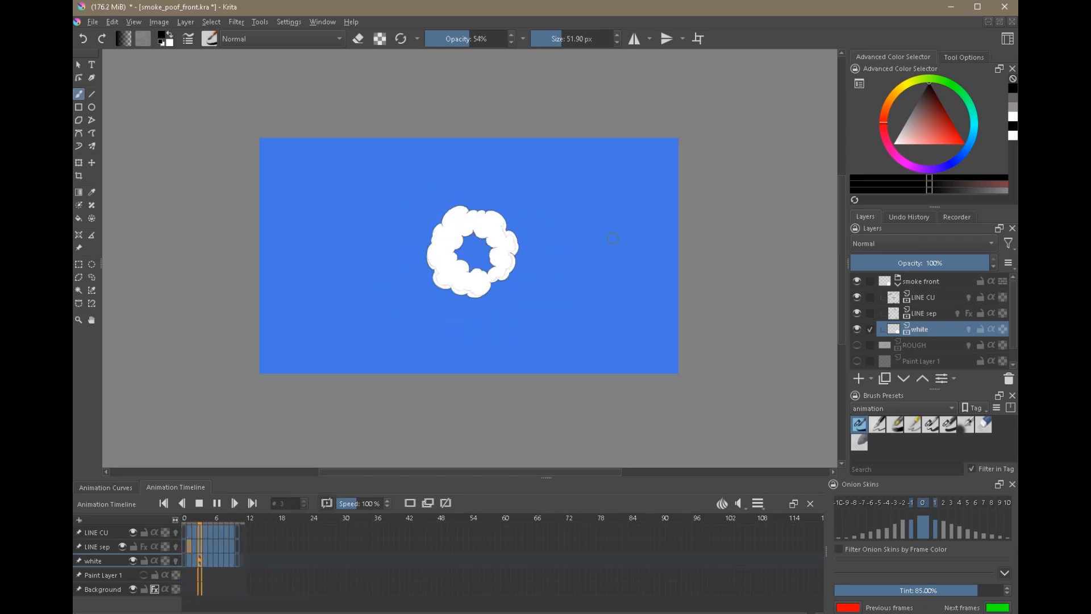
click(252, 502)
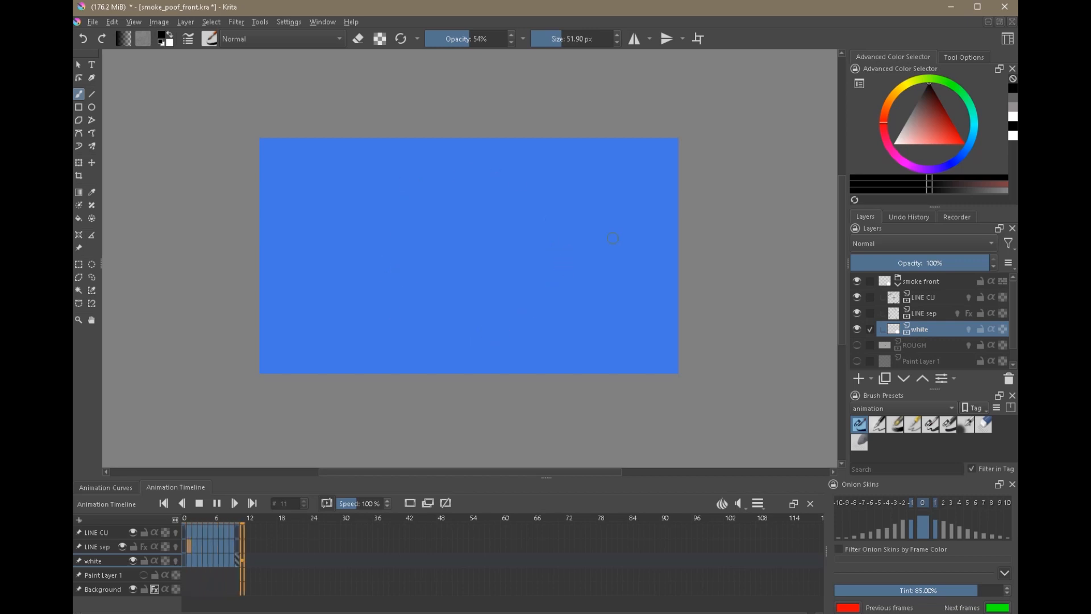